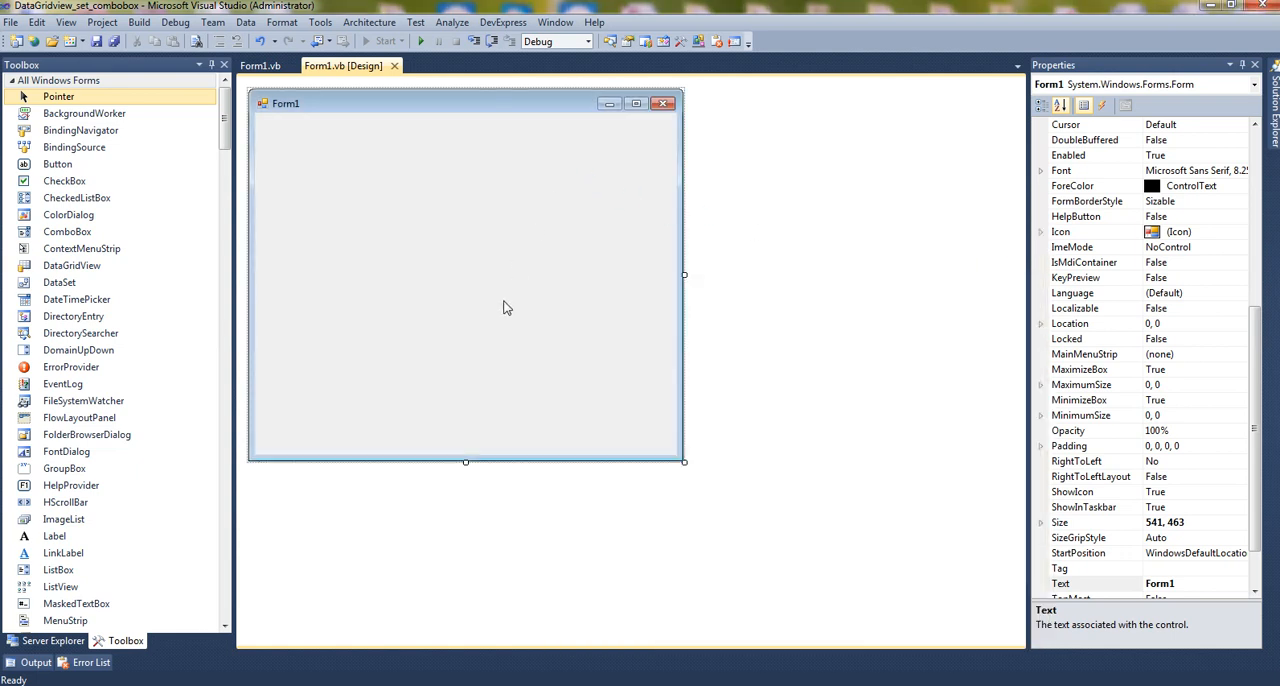
mouse_move(412, 277)
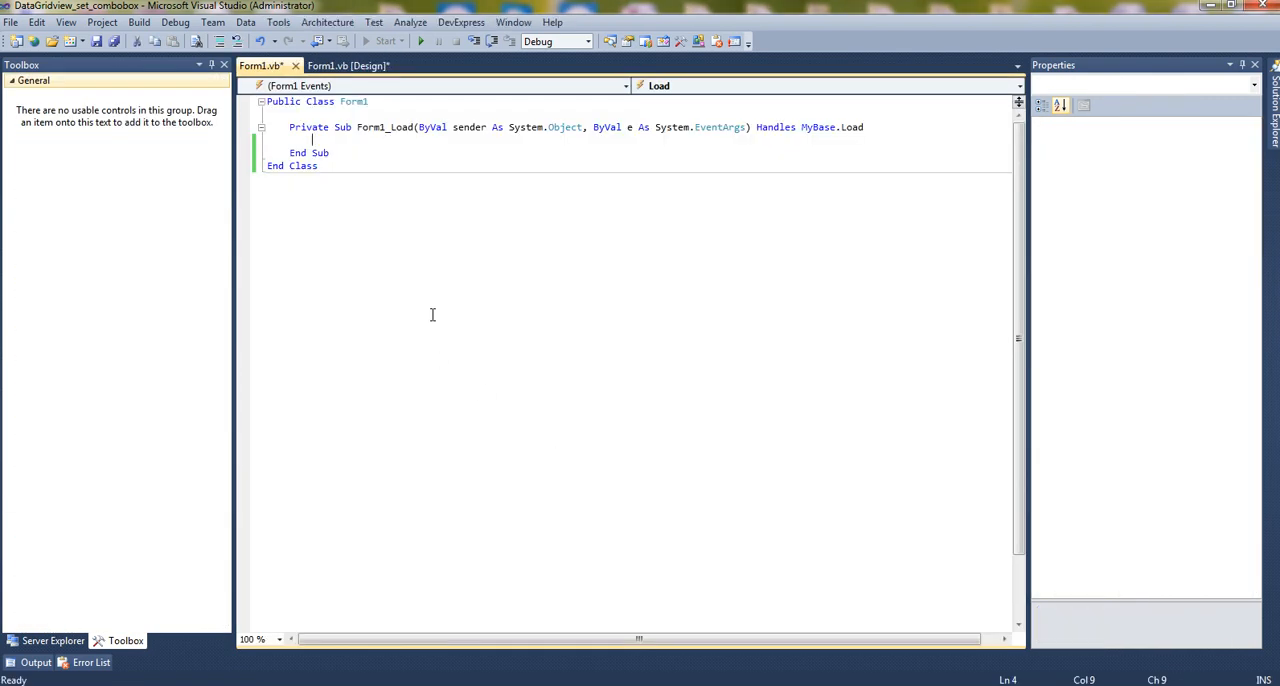
Add a With DataGridView1 block setting RowHeadersVisible = False, then save the file
text(With dat)
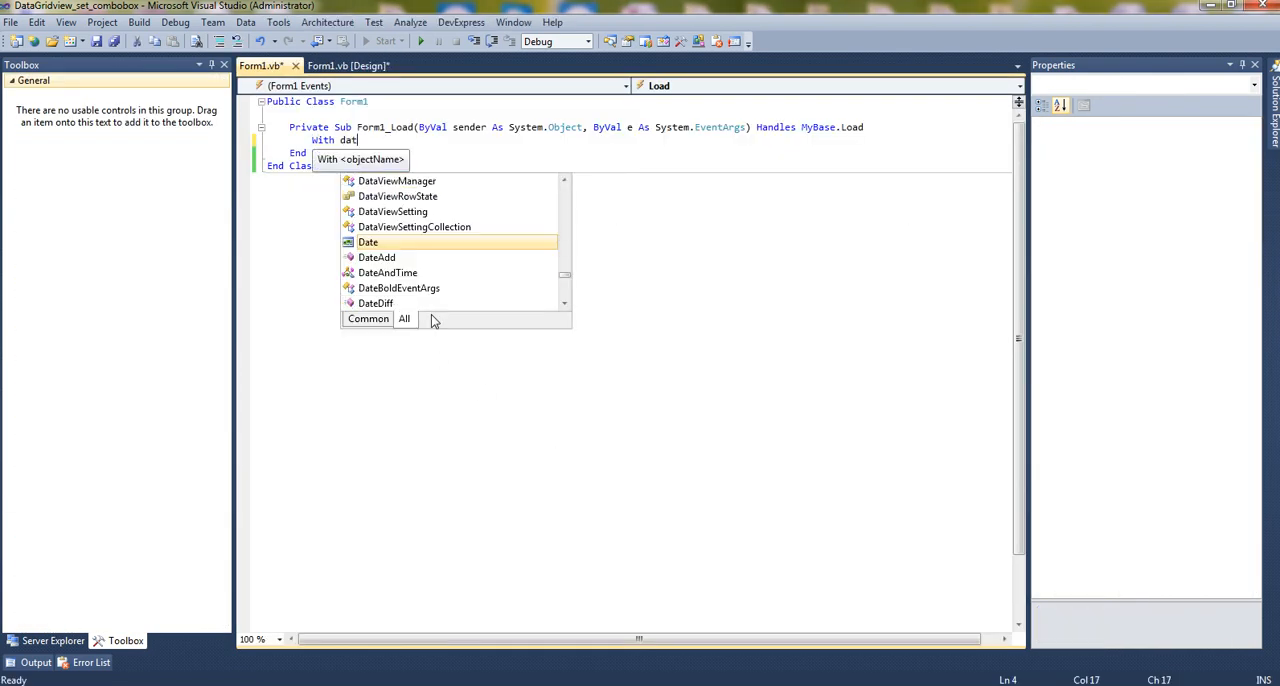
text(agr)
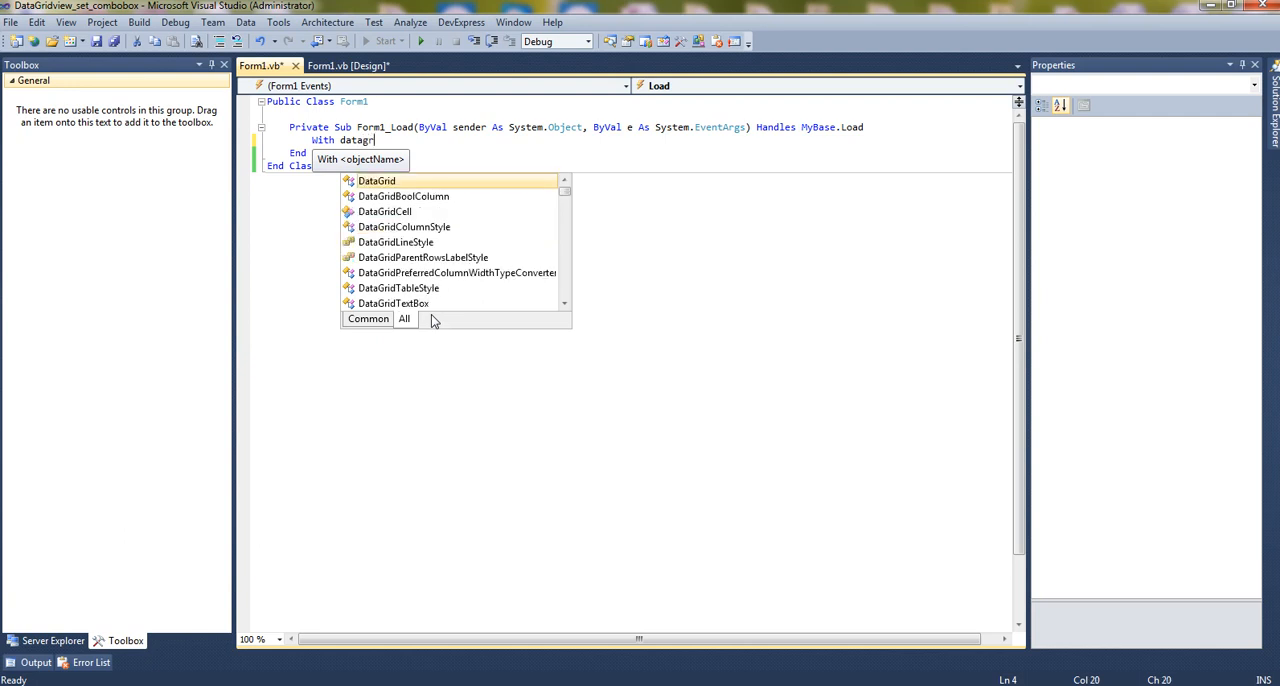
text(DataGridView1)
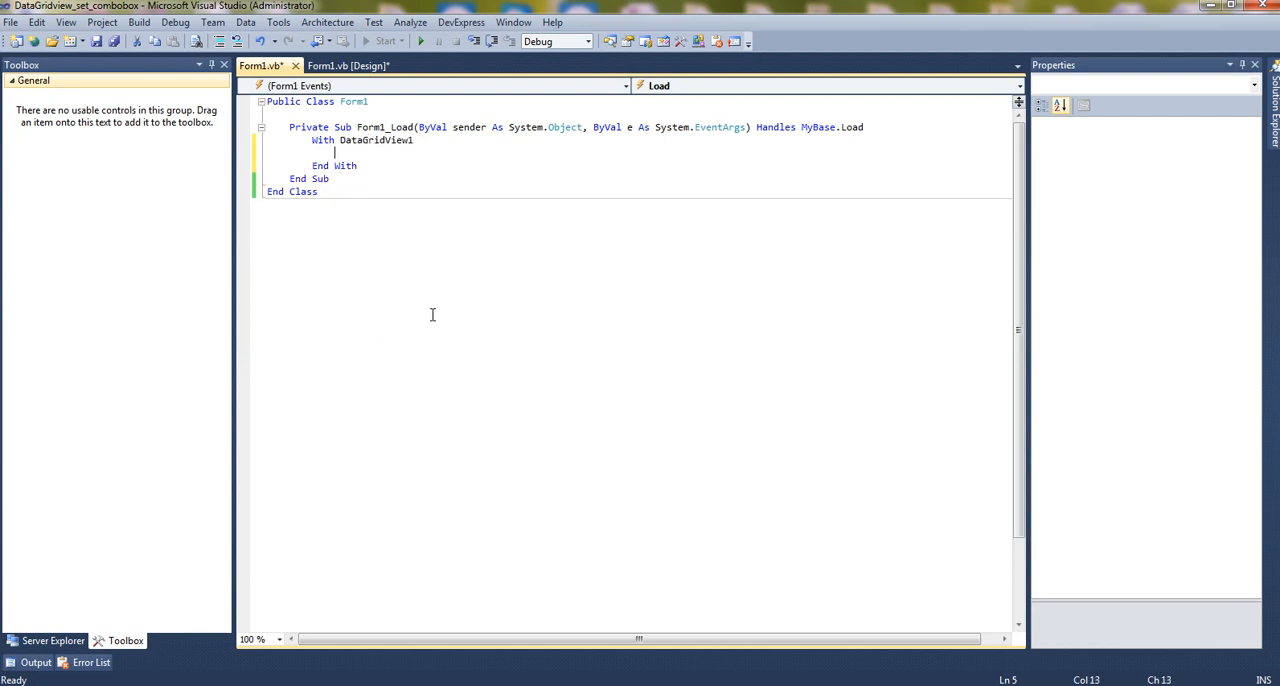
text(.)
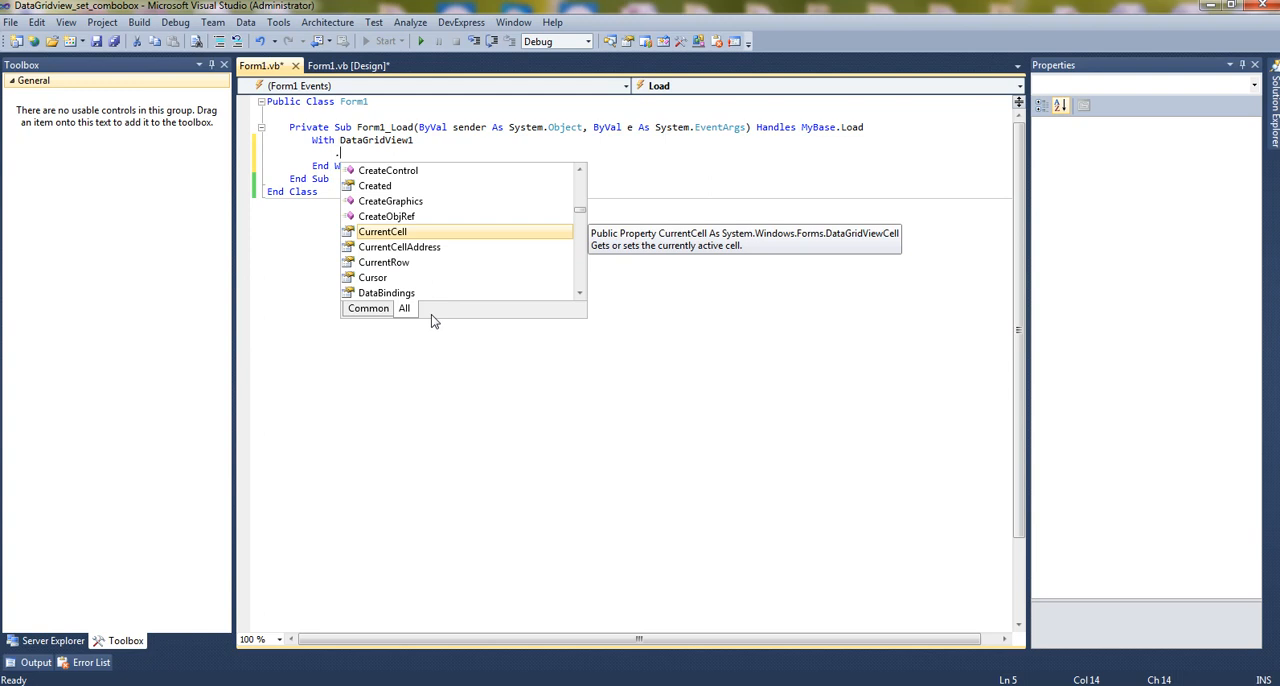
text(rowhe)
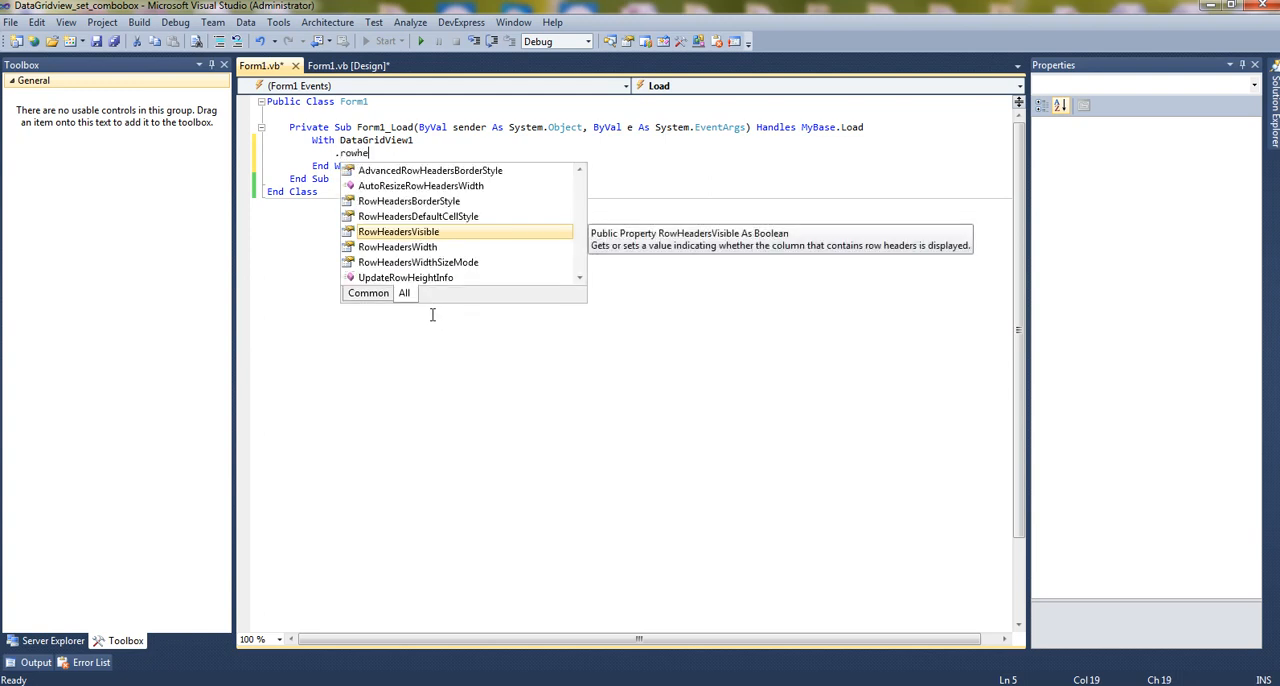
text(RowHeadersVisible = False)
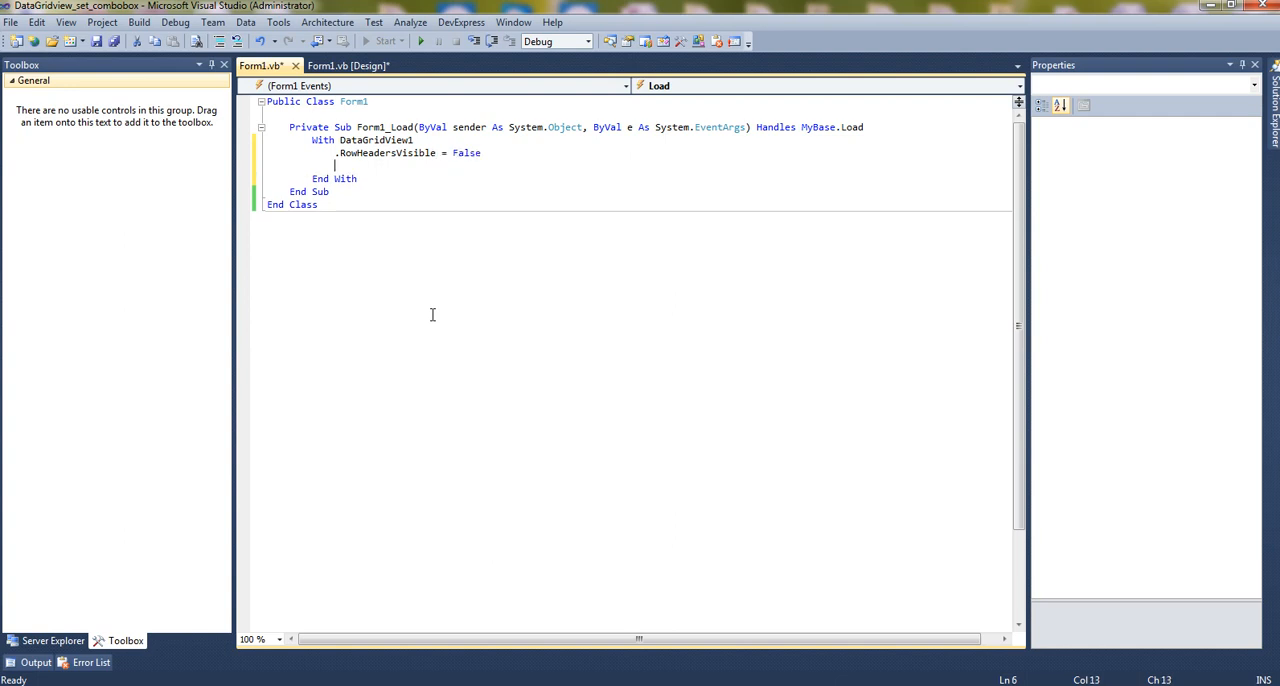
key(ctrl+s)
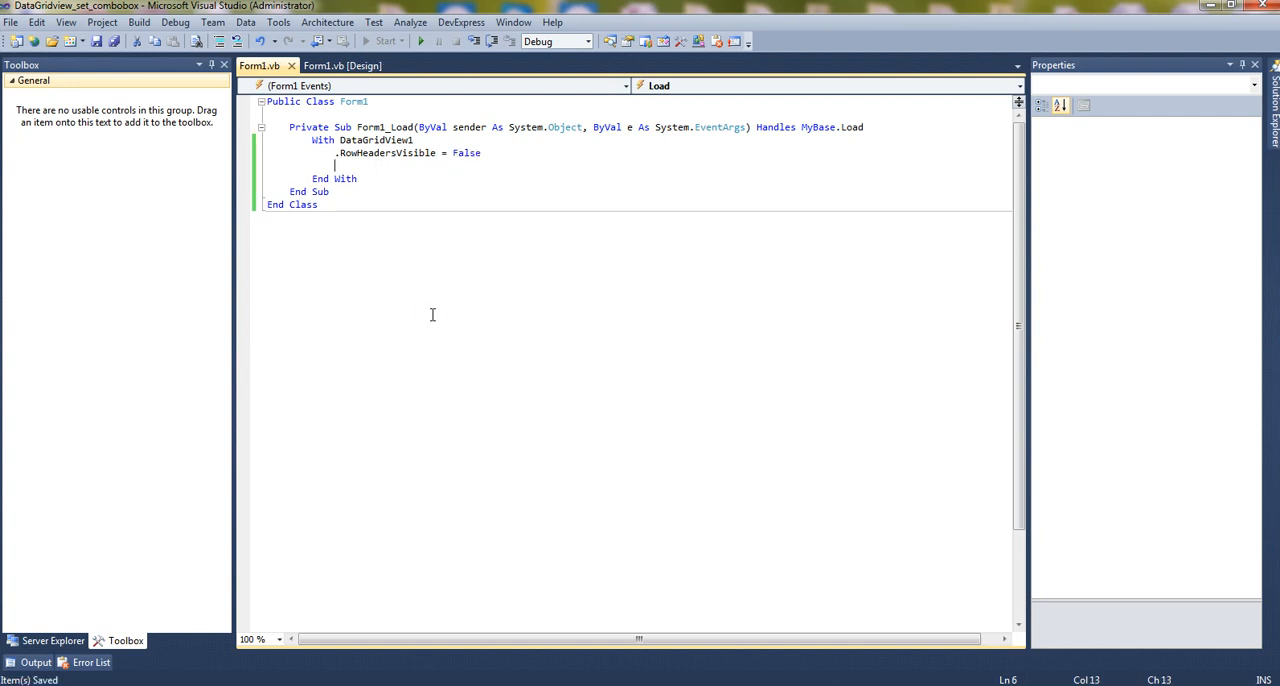
Set the grid's Font to New Font("Verdana", 9.5, FontStyle.Bold) and add a blank line
text(.fon)
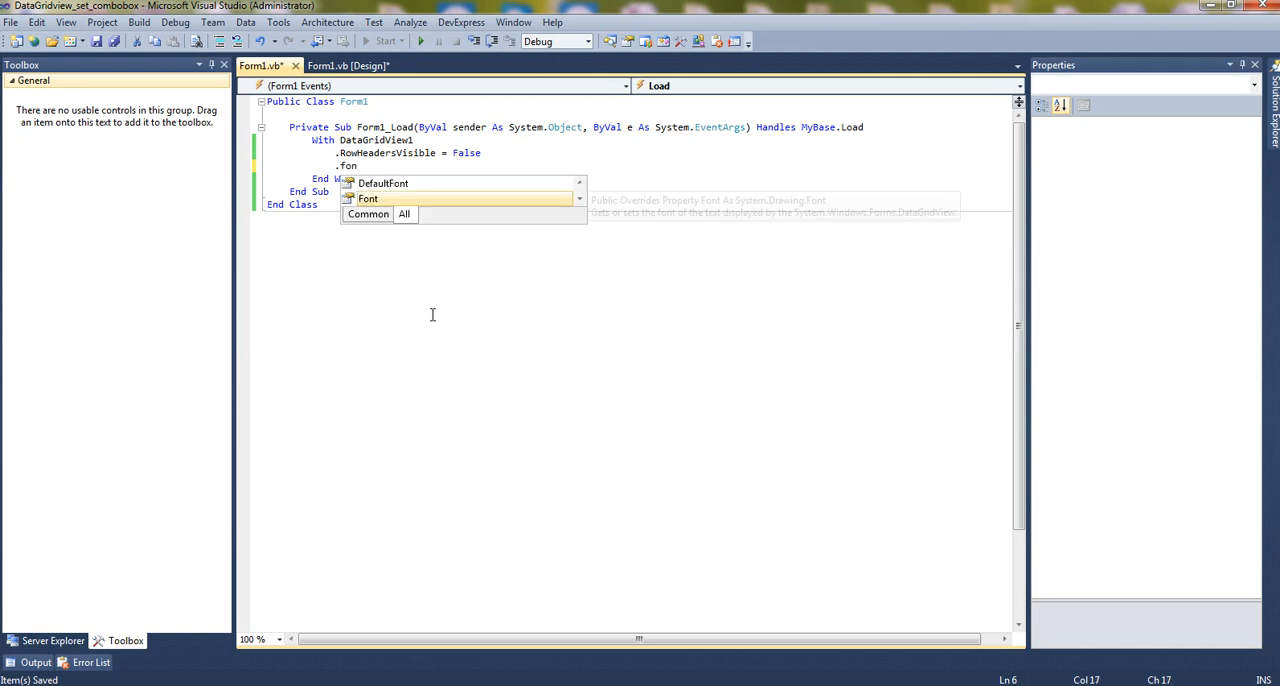
text(t=New fo)
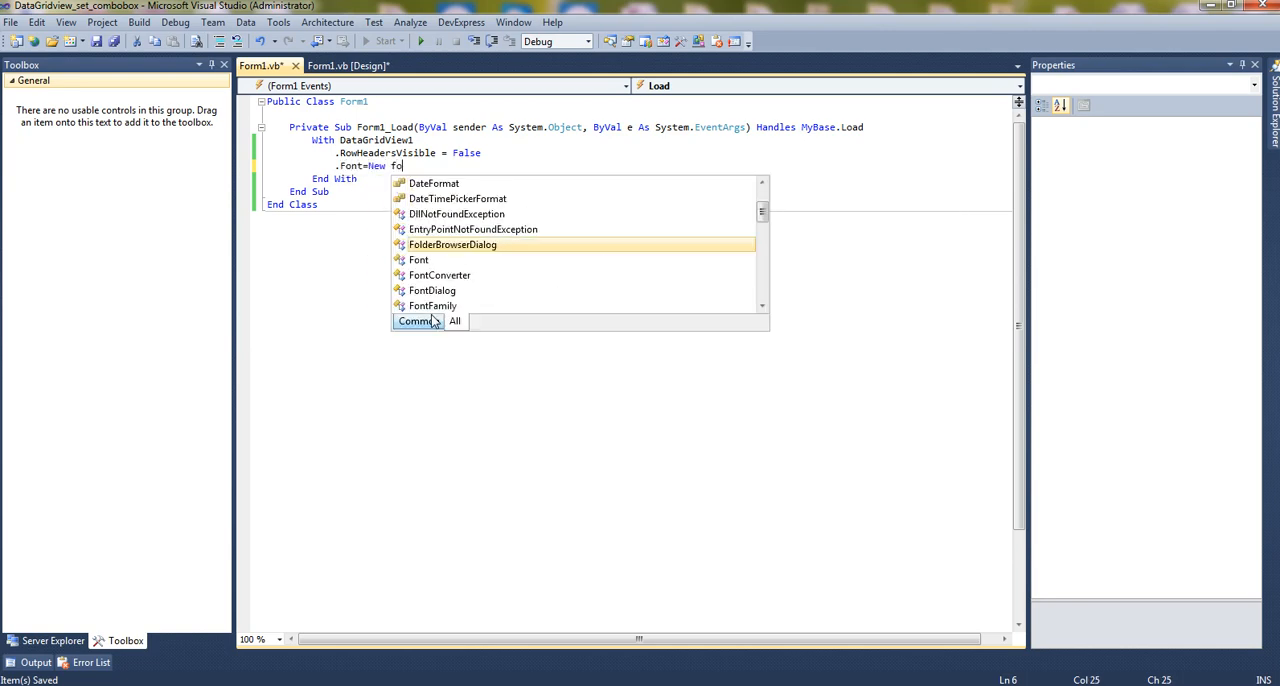
text(nt()
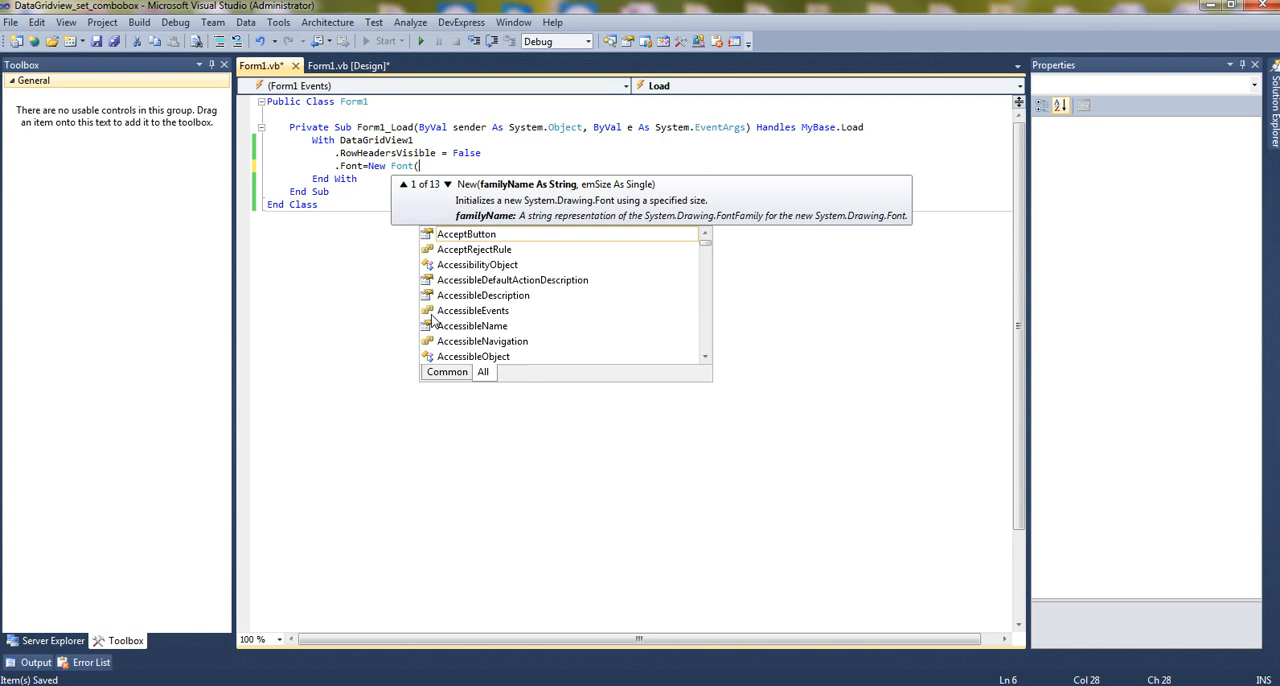
text("v)
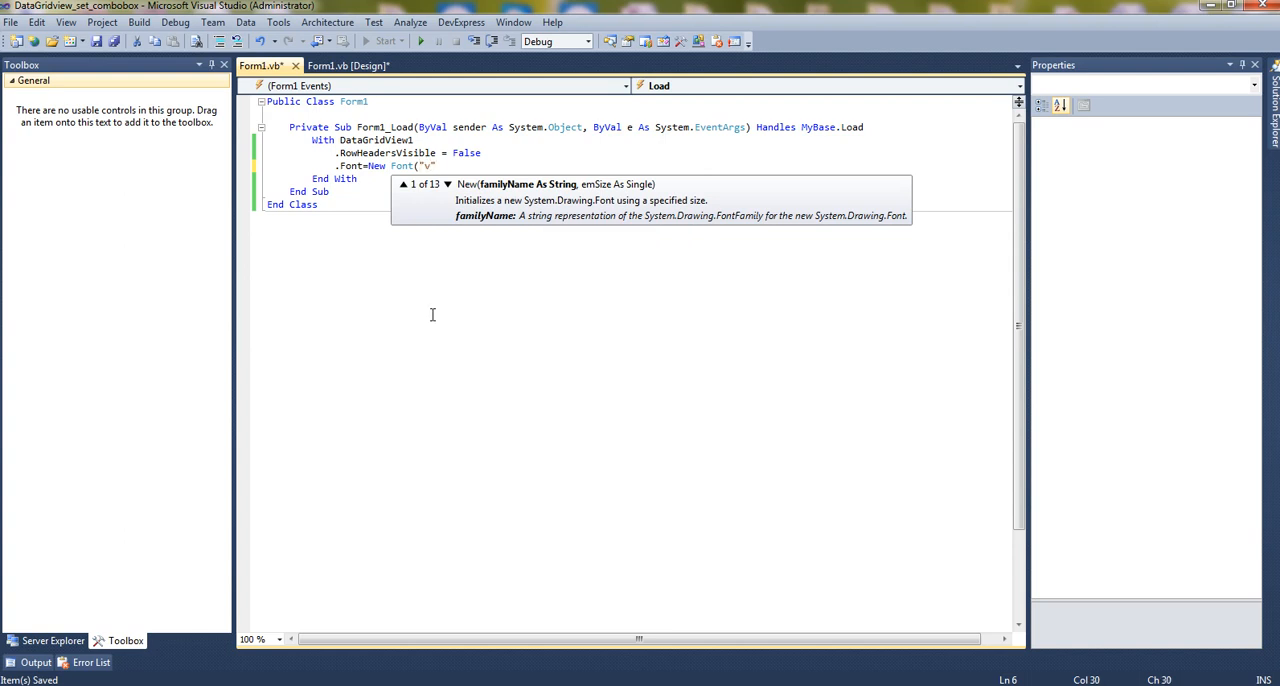
text(ar)
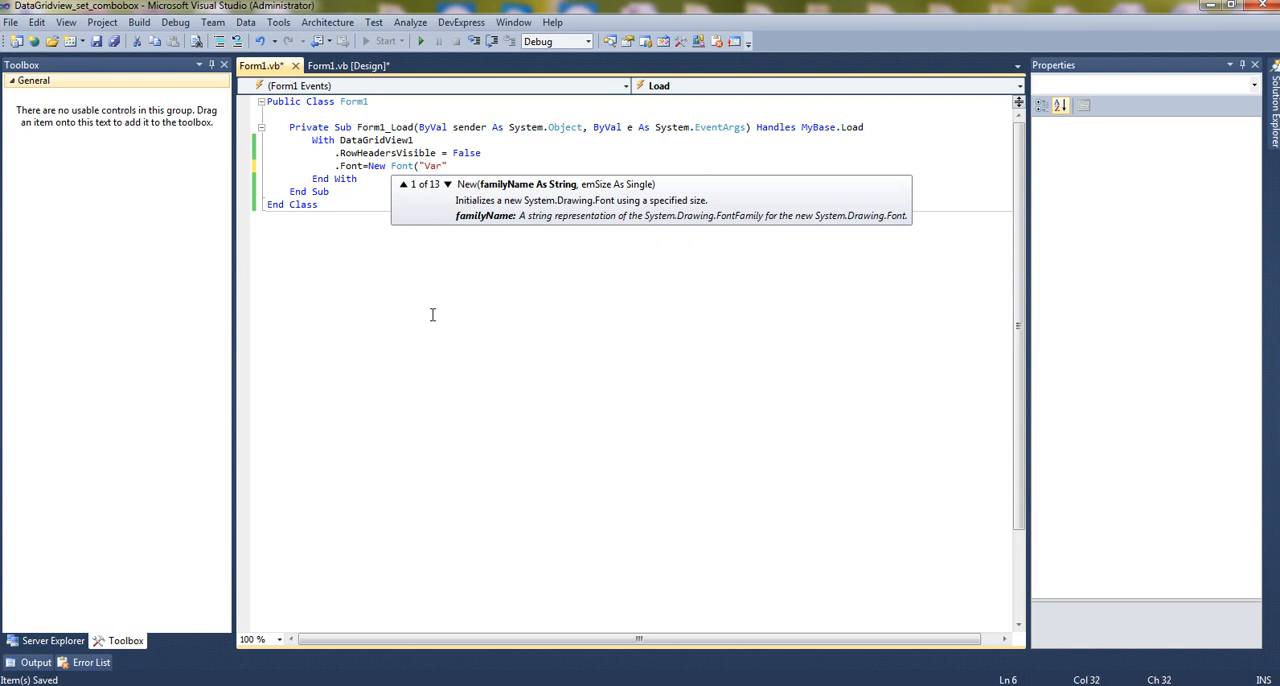
text(Verdaa)
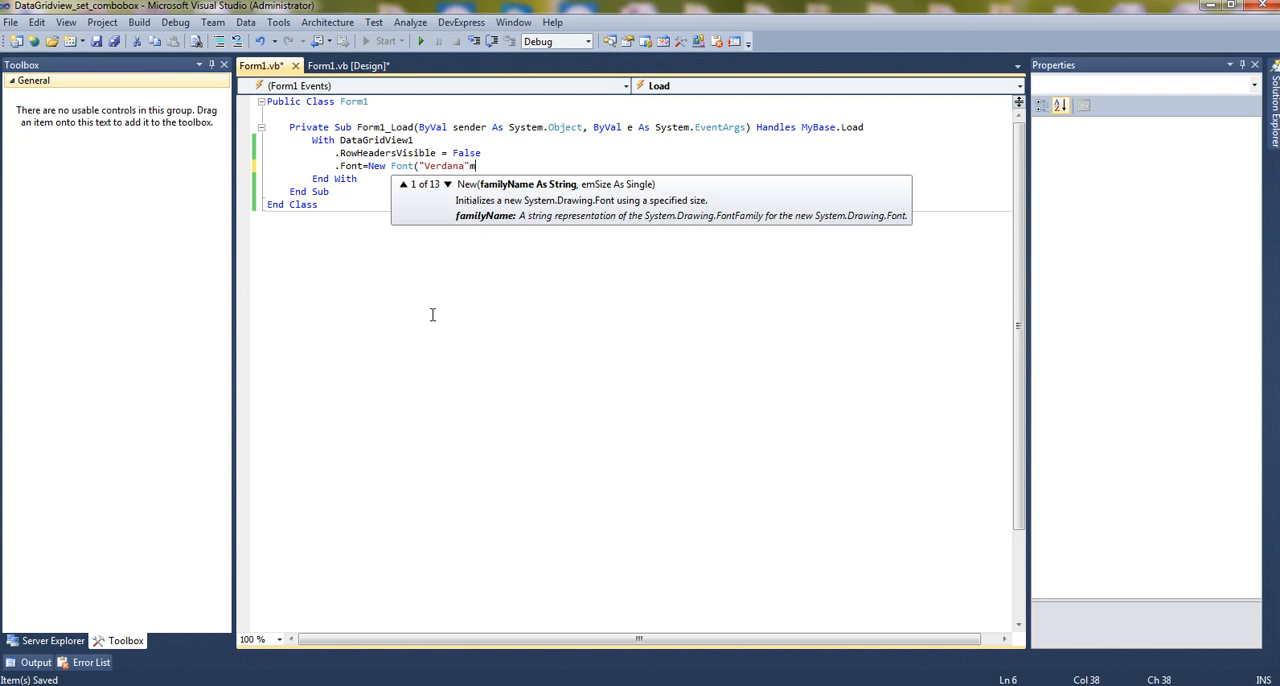
text(,)
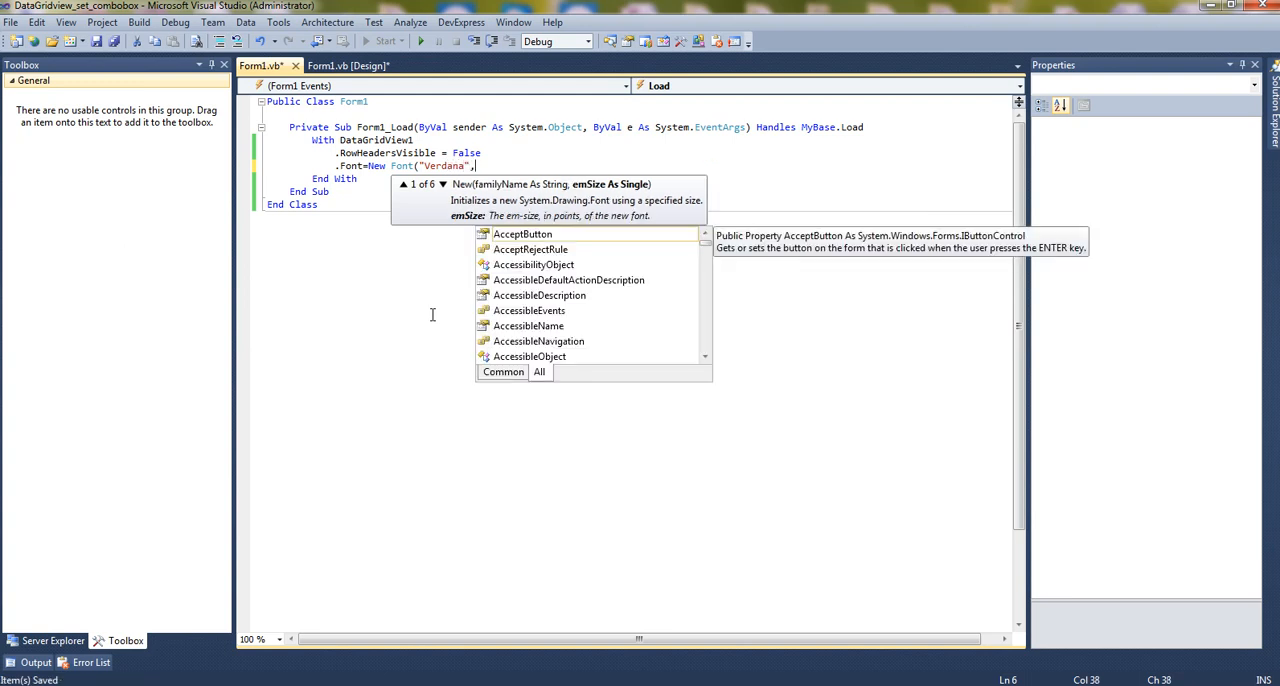
text(9.5,)
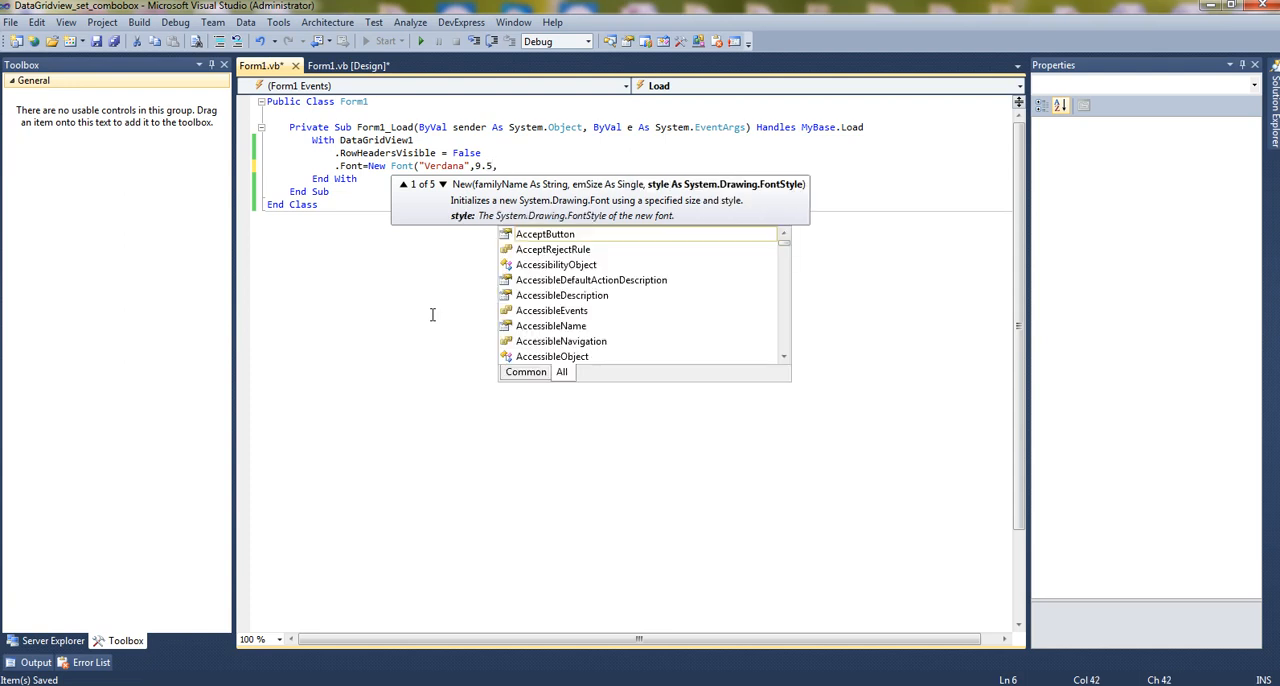
text(bol)
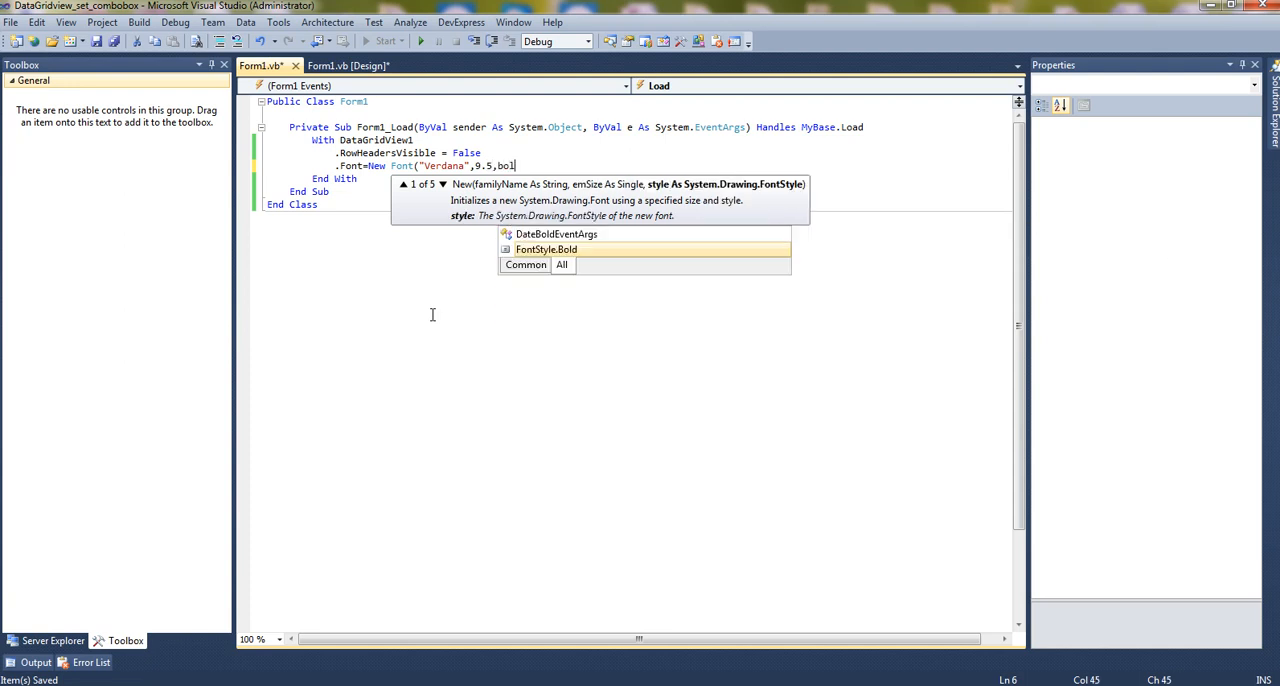
key(Tab)
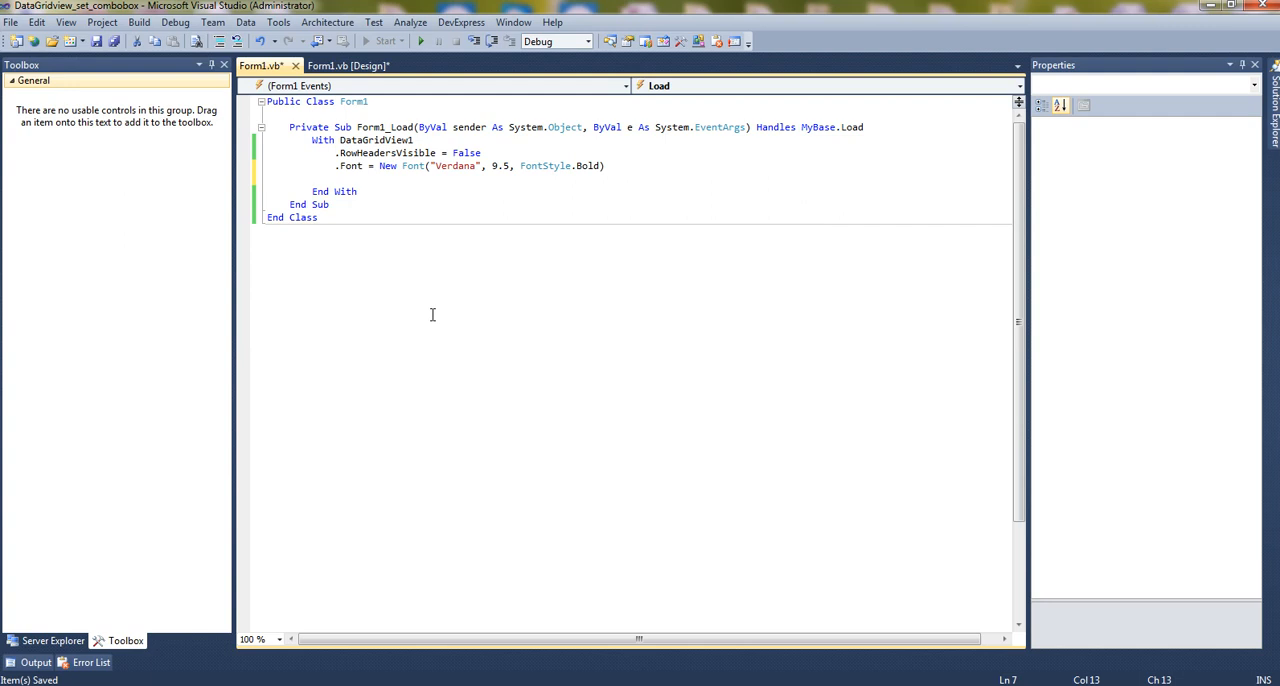
key(enter)
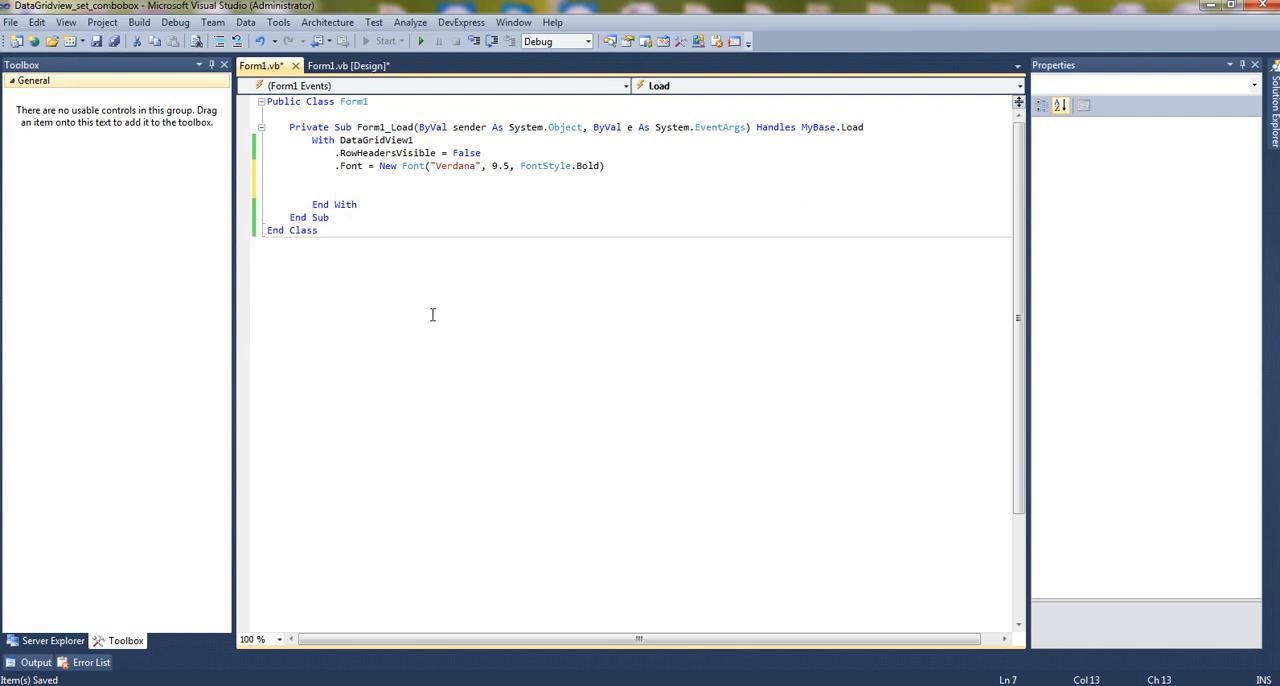
Set ColumnHeadersDefaultCellStyle.Font to bold Verdana 10 and start a new line
text(.column)
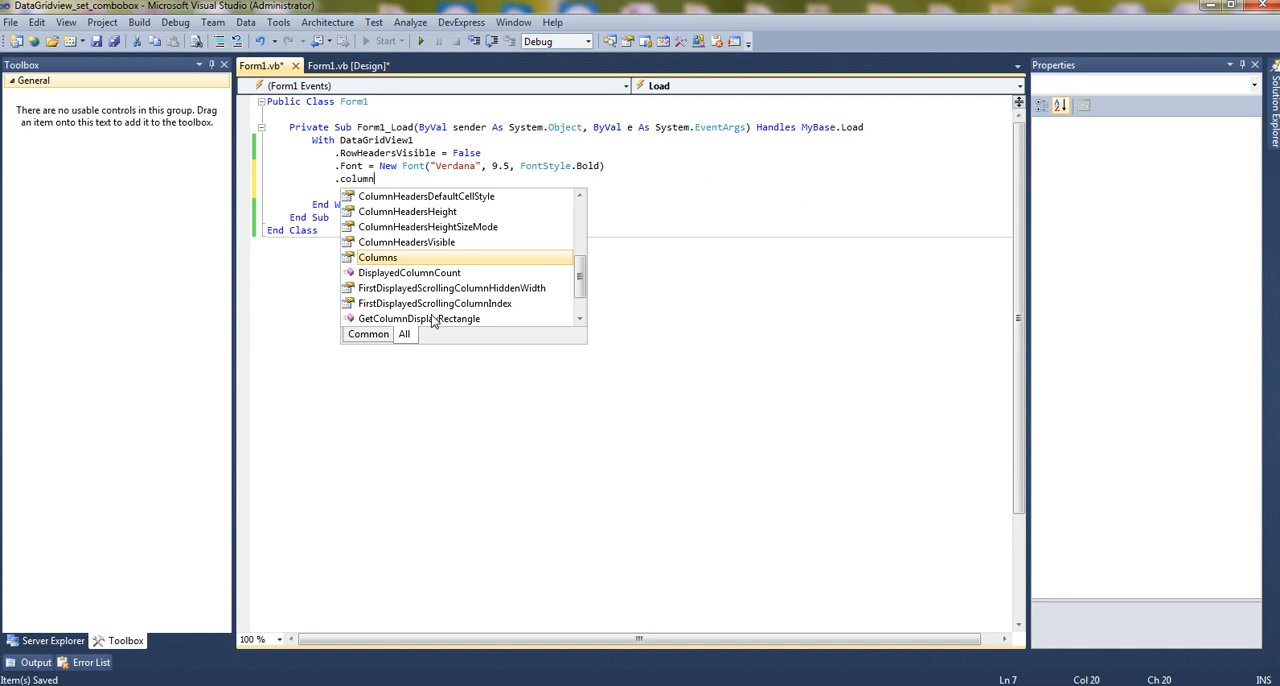
text(he)
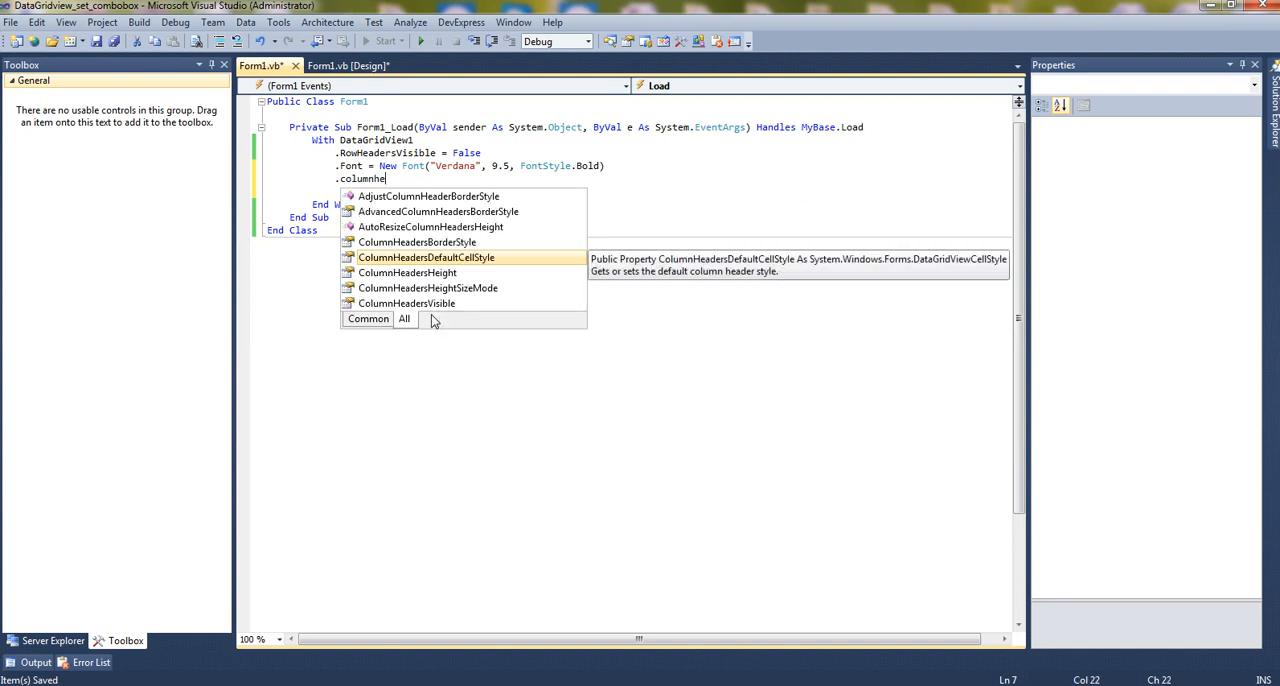
text(.Font=)
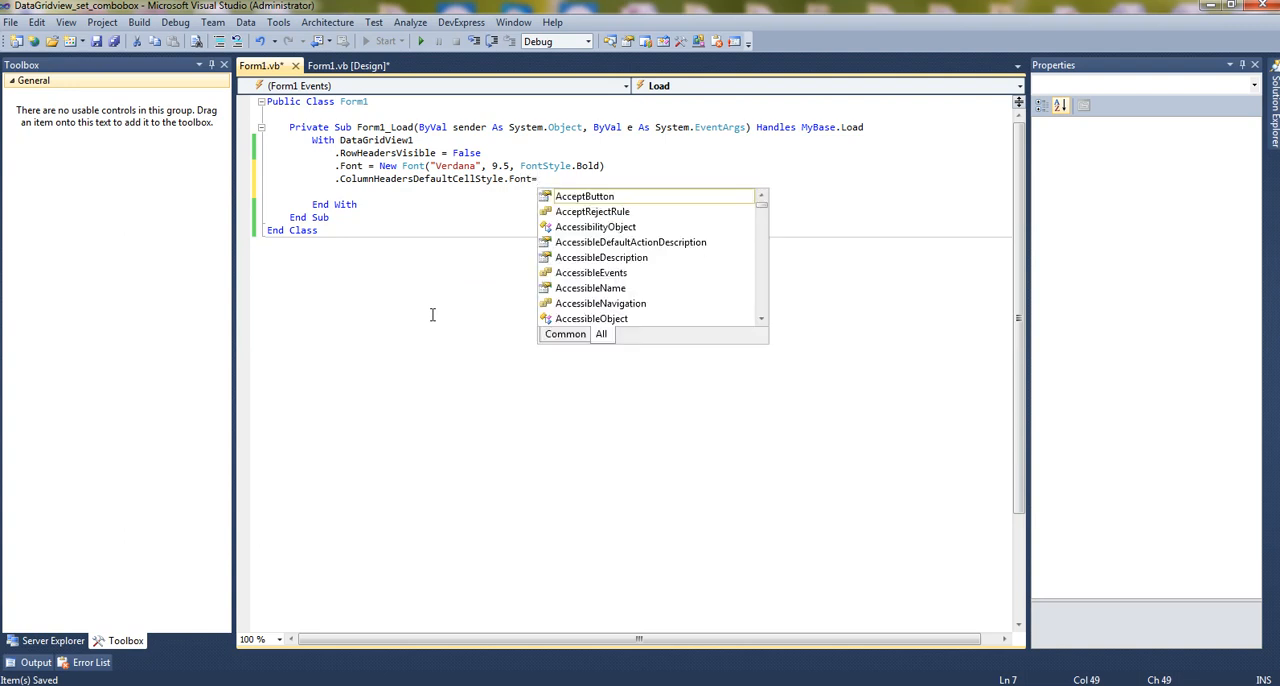
text(fon)
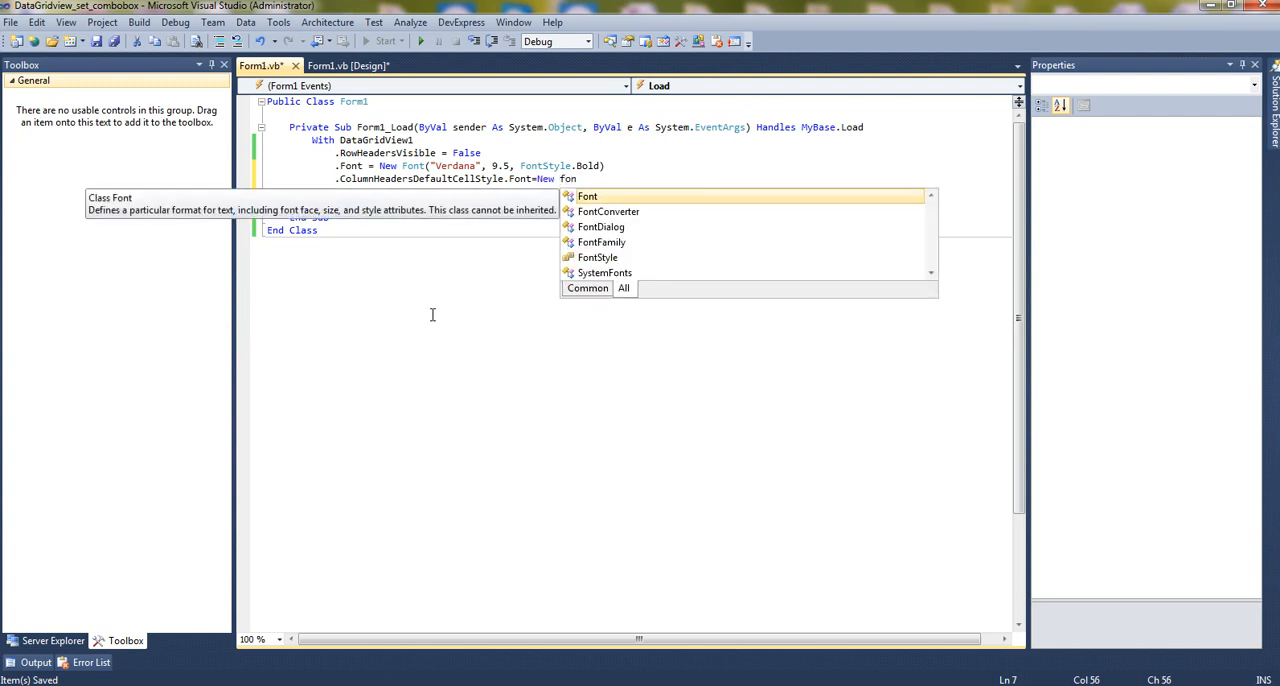
text(Font(")
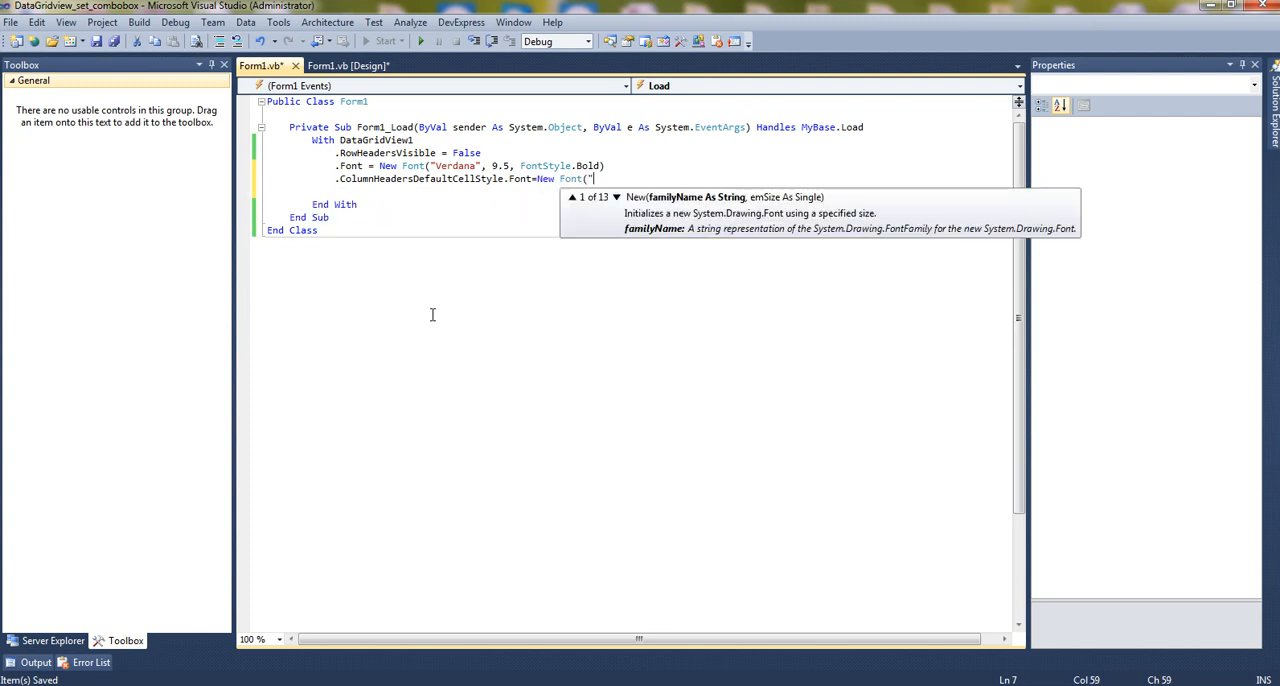
text(Ver)
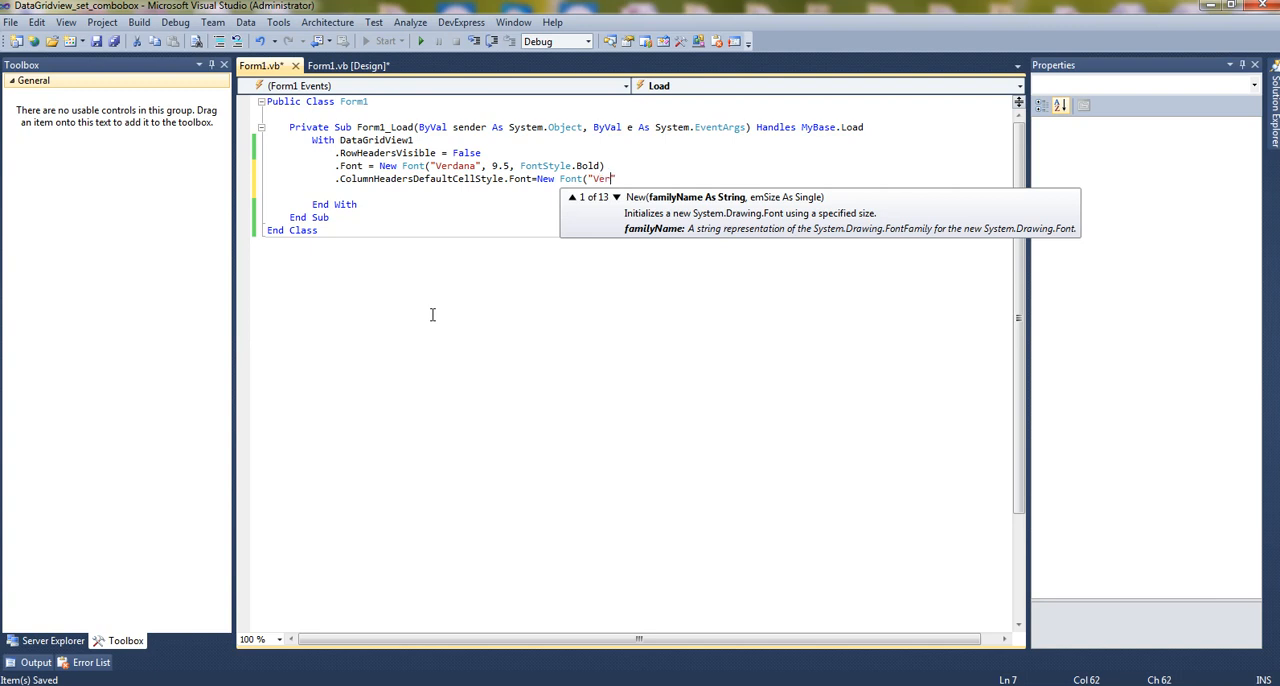
text(dana")
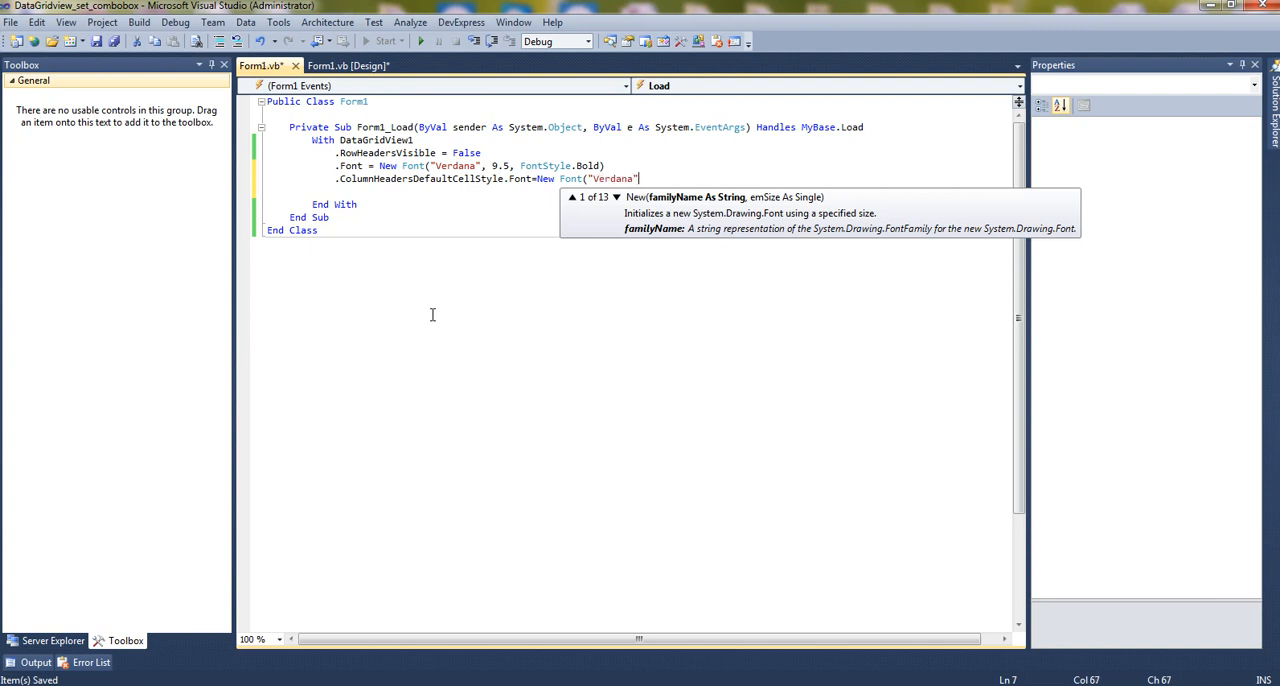
text(,10,)
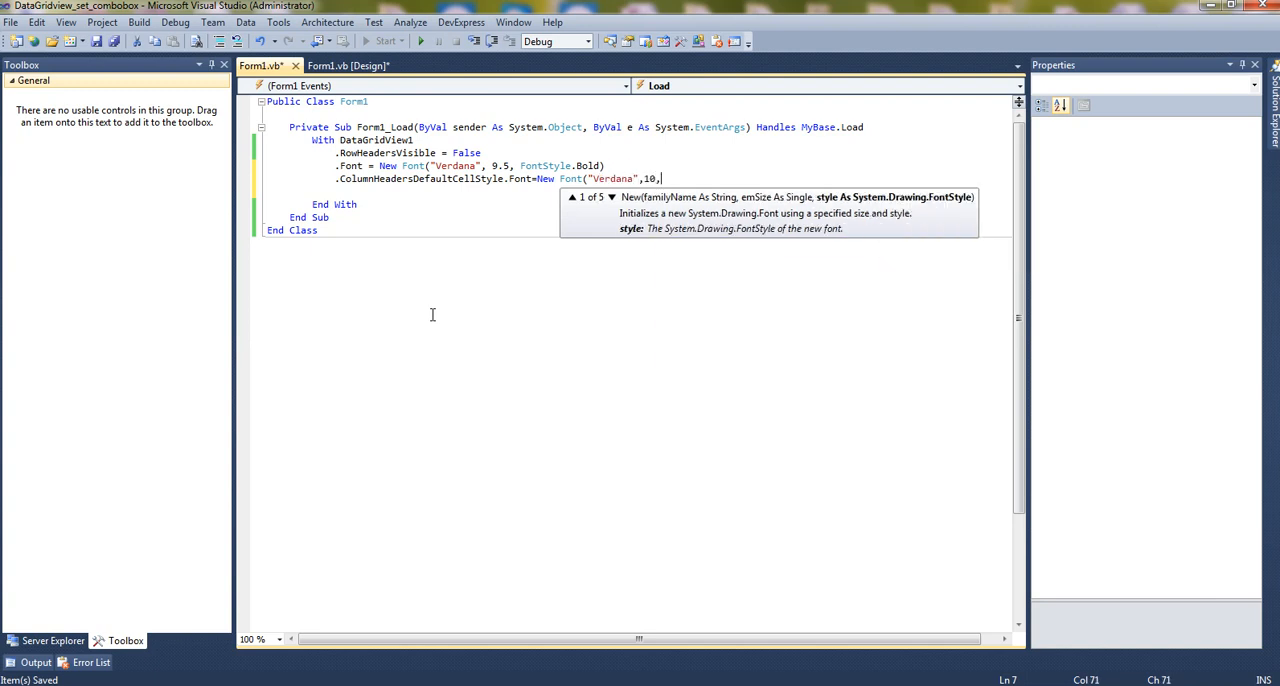
text(bol)
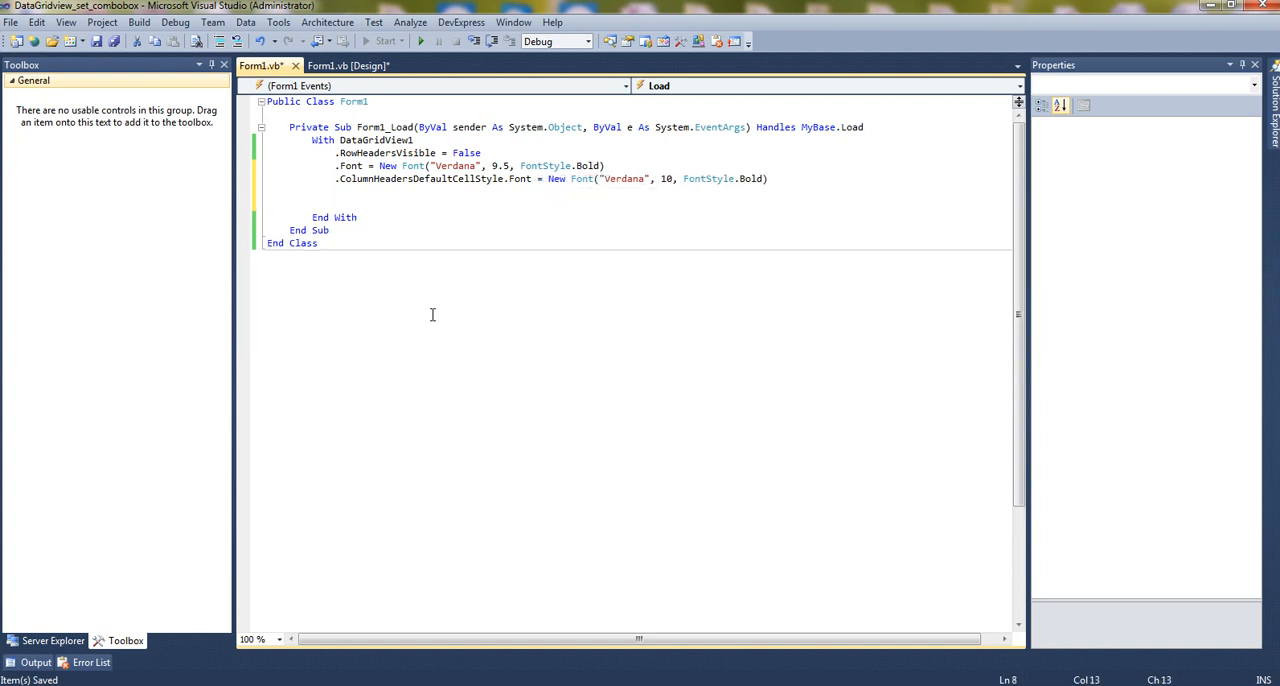
key(enter)
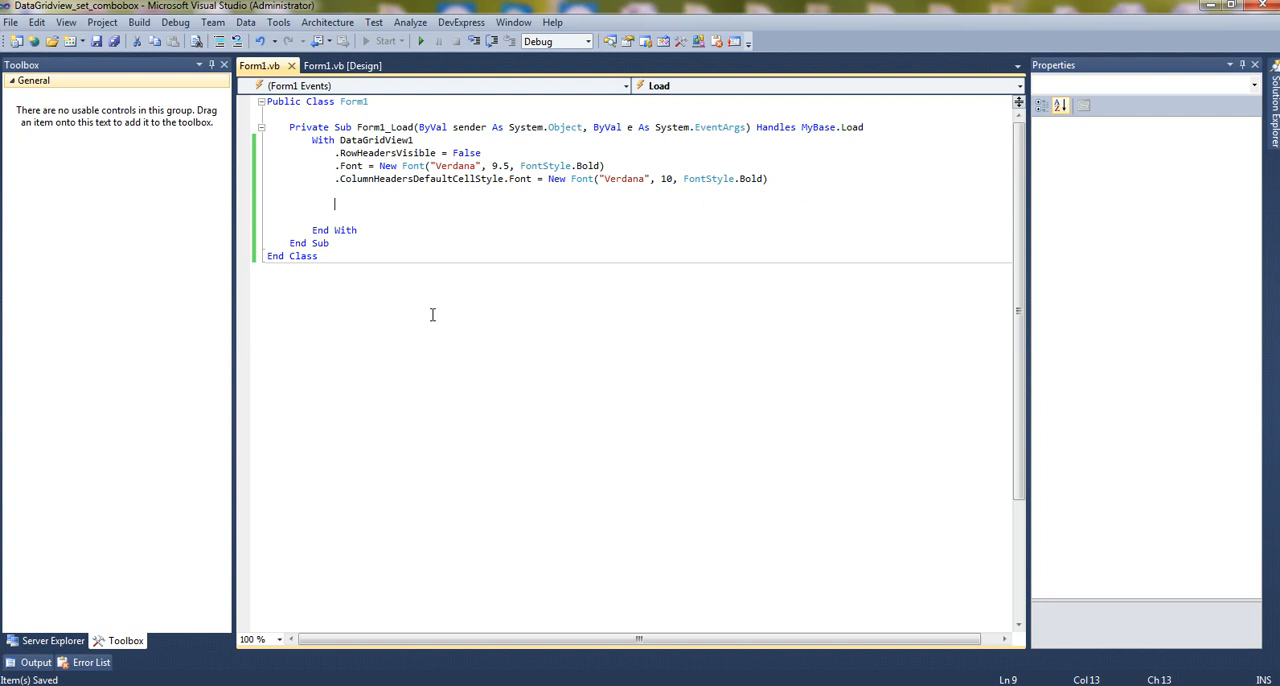
Set RowCount = 10 and ColumnCount = 5 in the With block
text(.row)
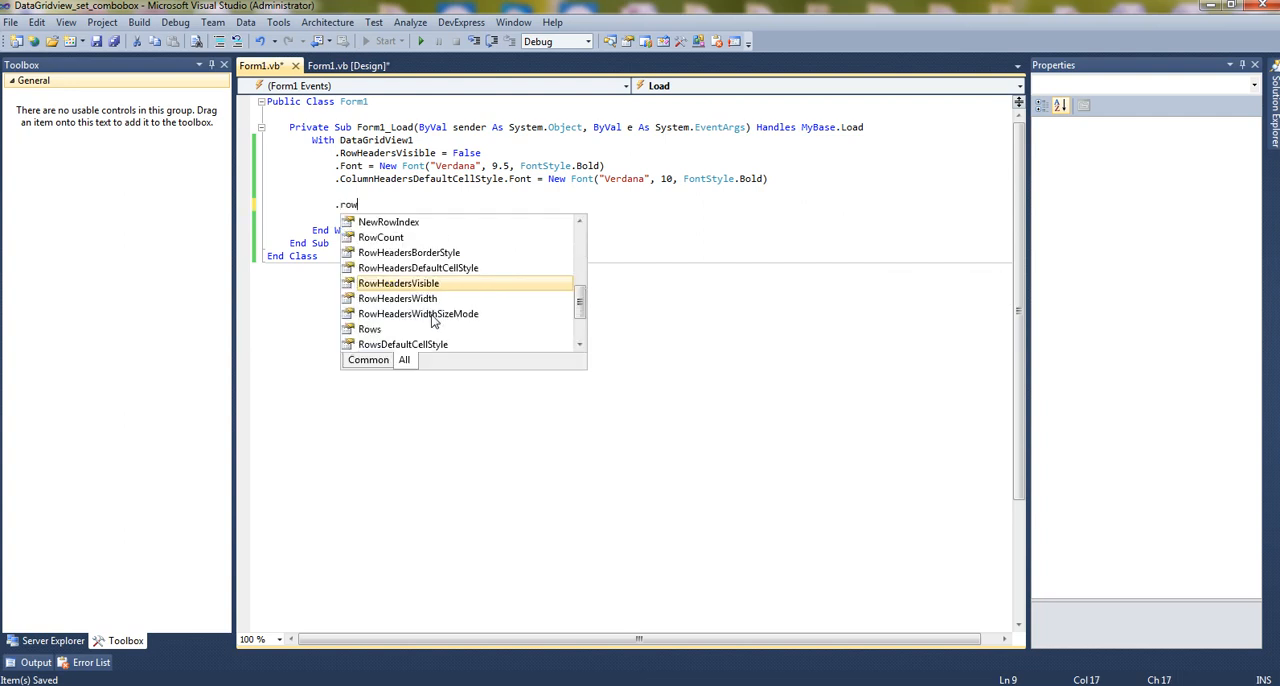
text(c)
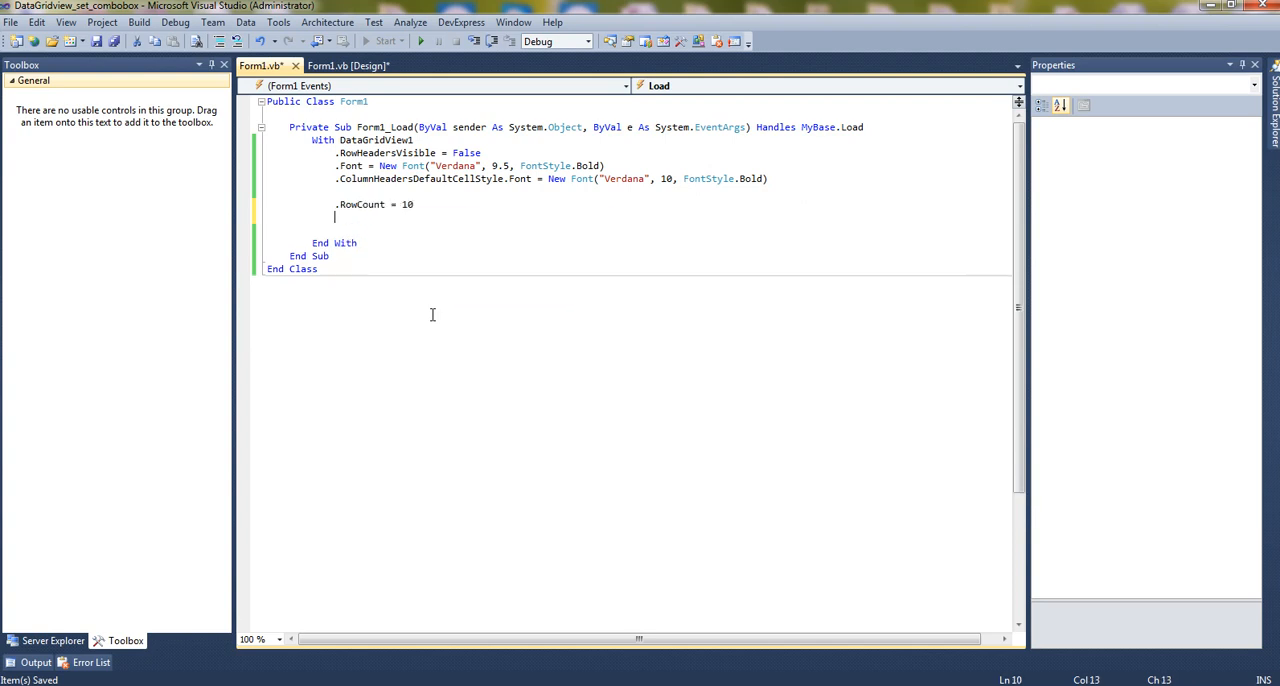
text(.columnCount = 5)
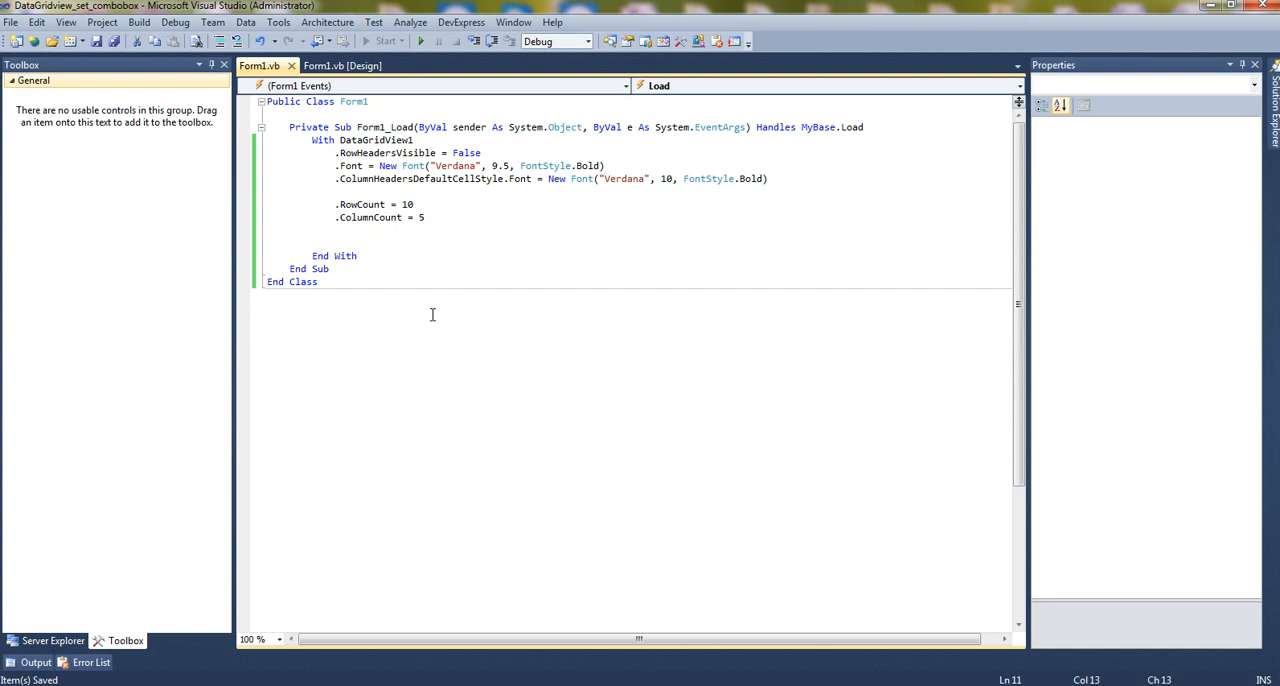
key(enter)
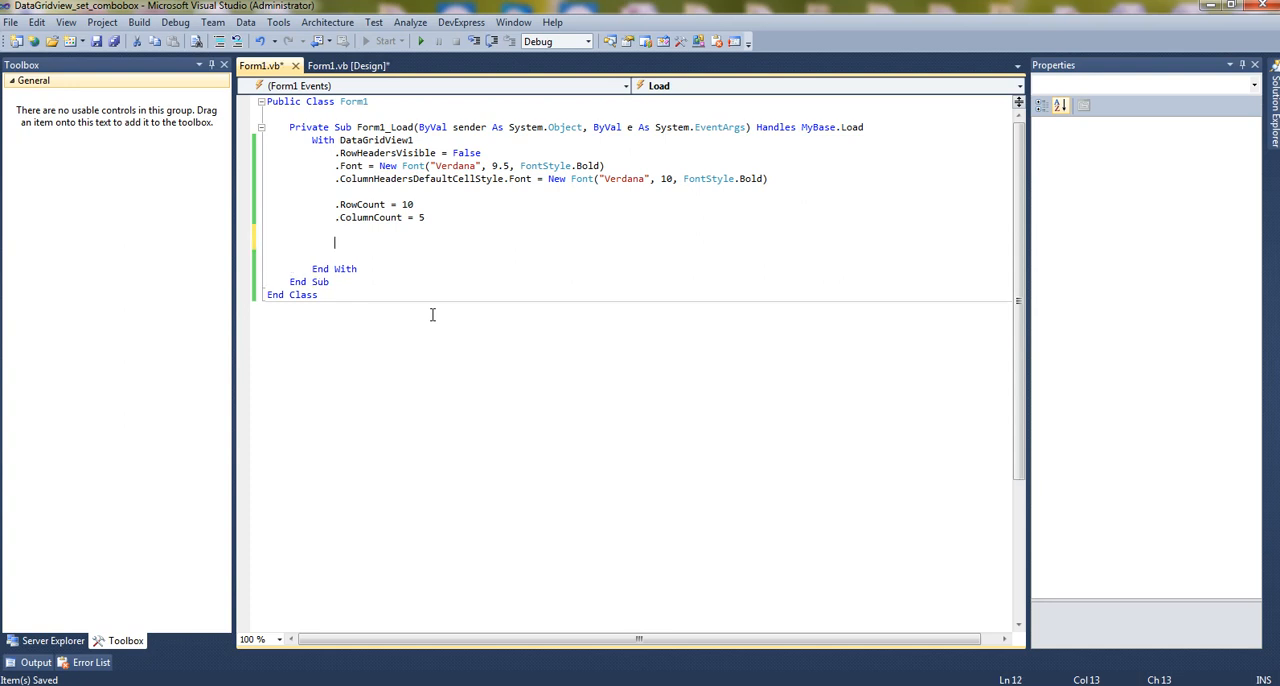
Add the line .Columns(0).HeaderText = "Name"
text(.col)
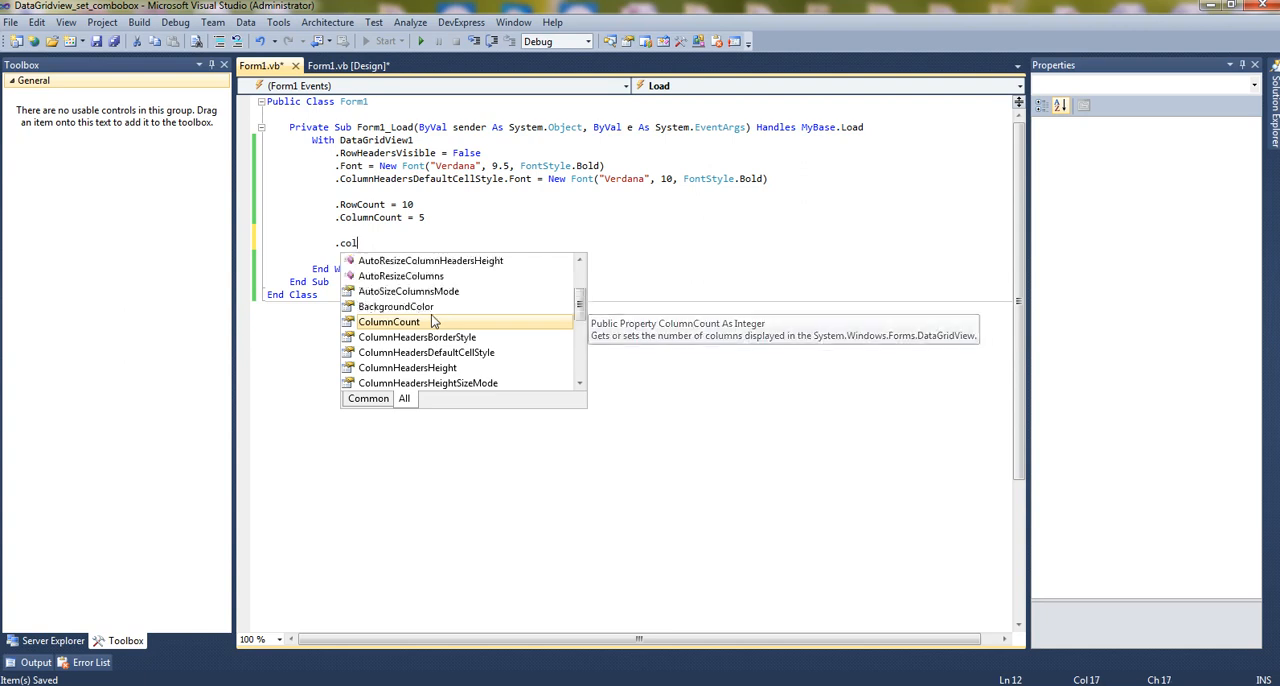
text(umnCou)
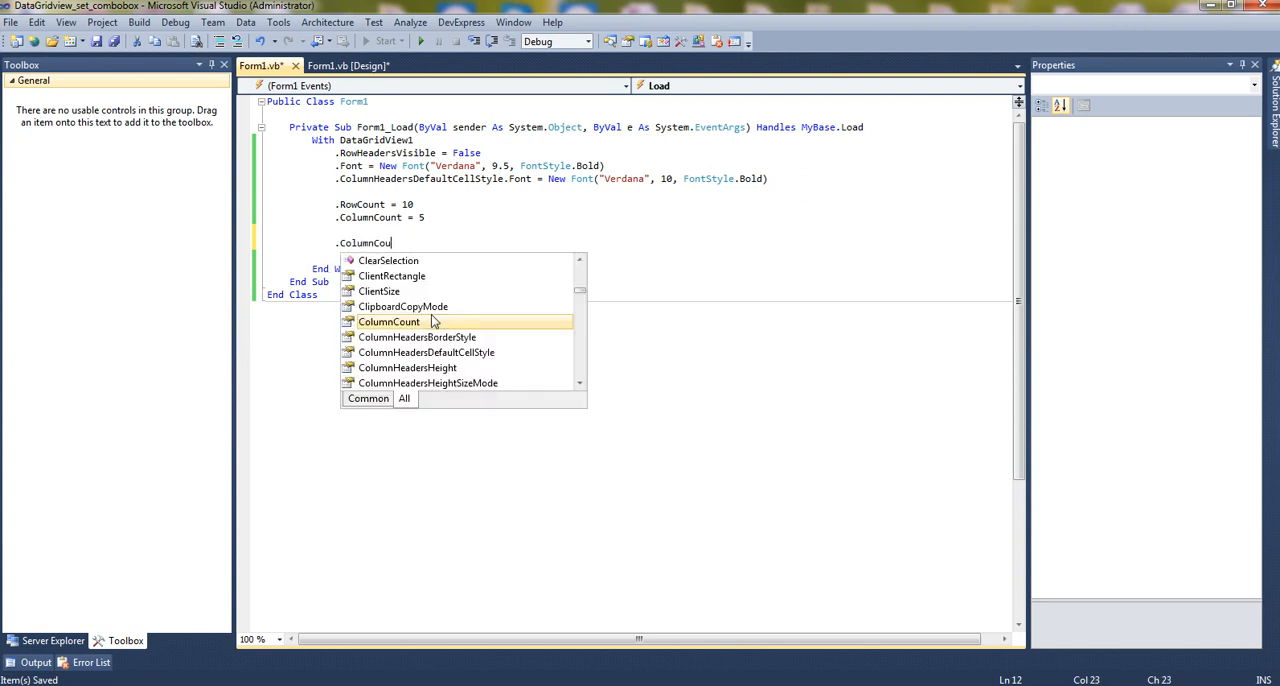
text(Columns(0))
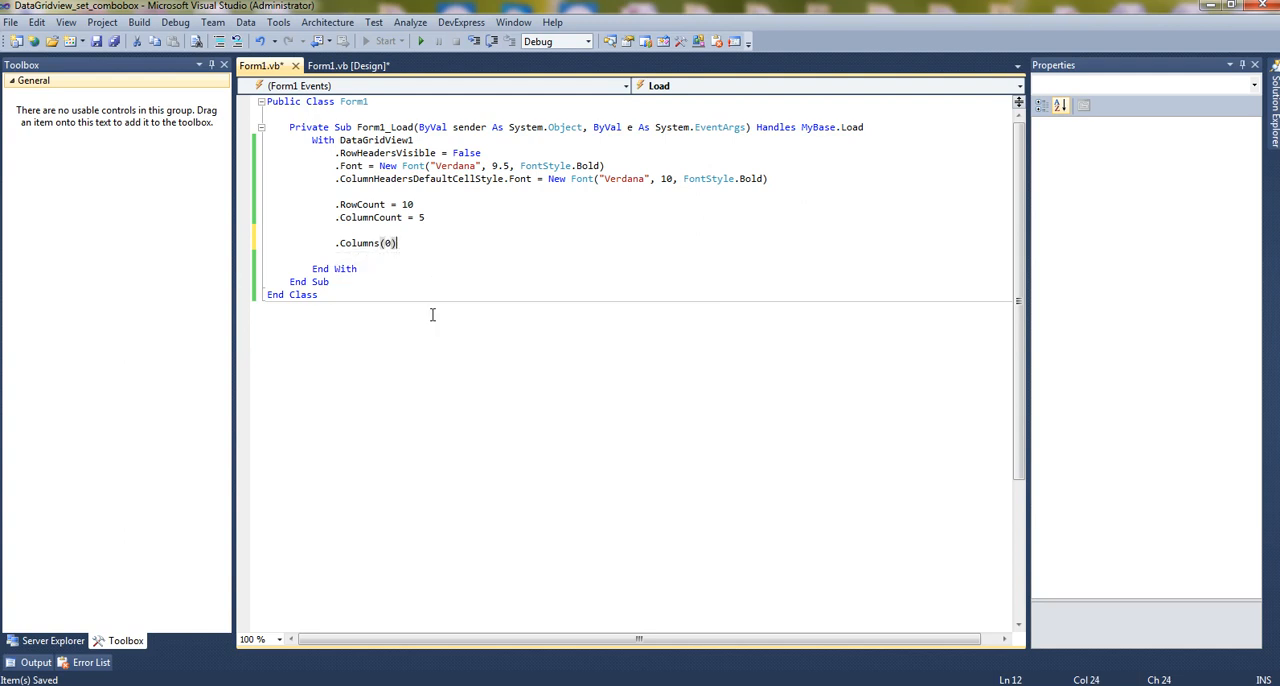
text(.HeaderText=)
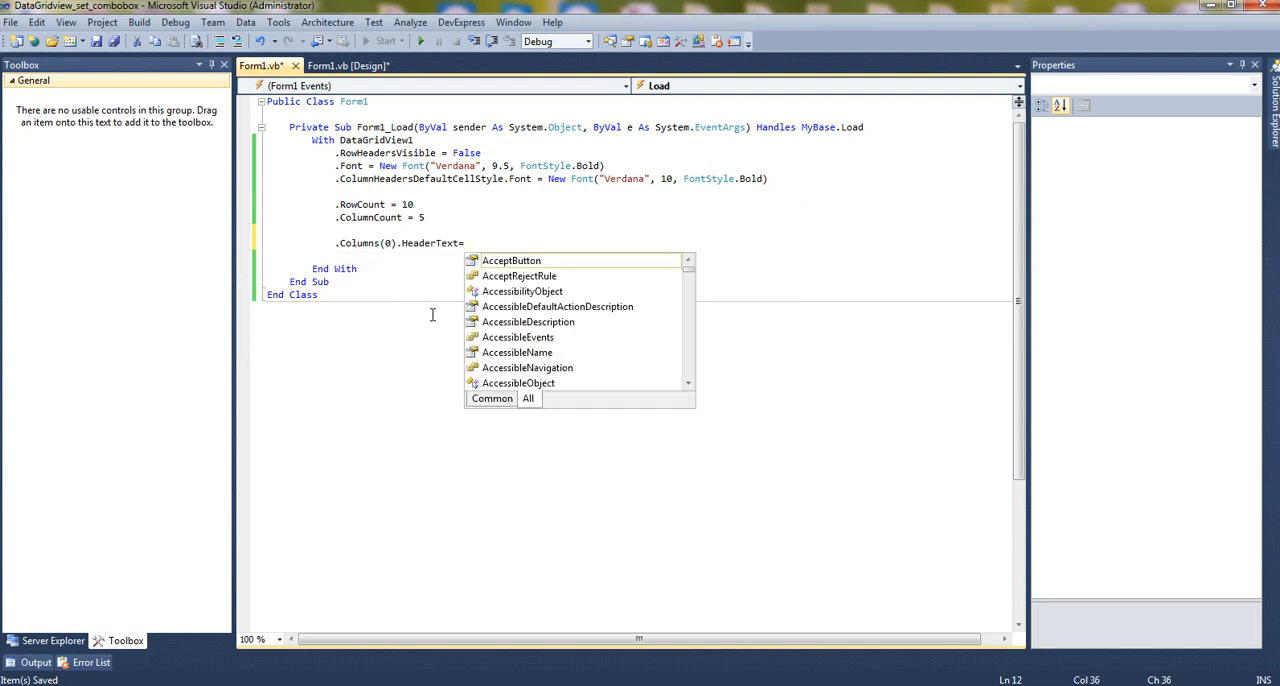
text(")
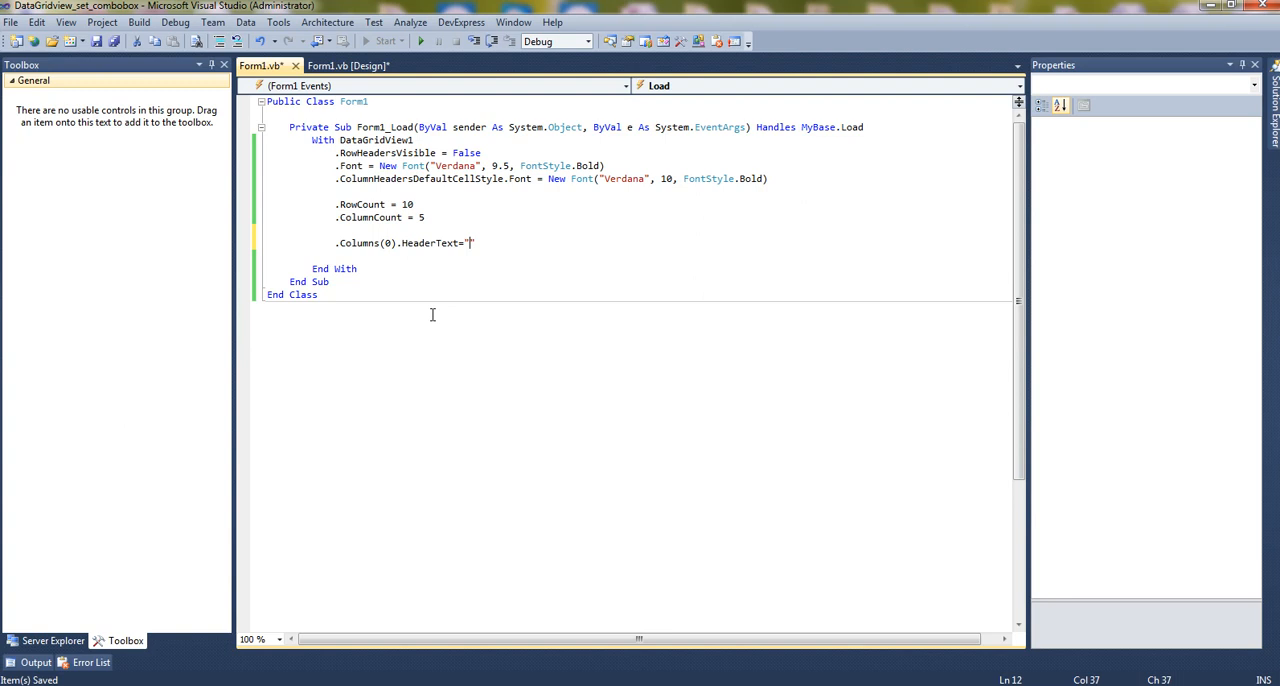
text(Name")
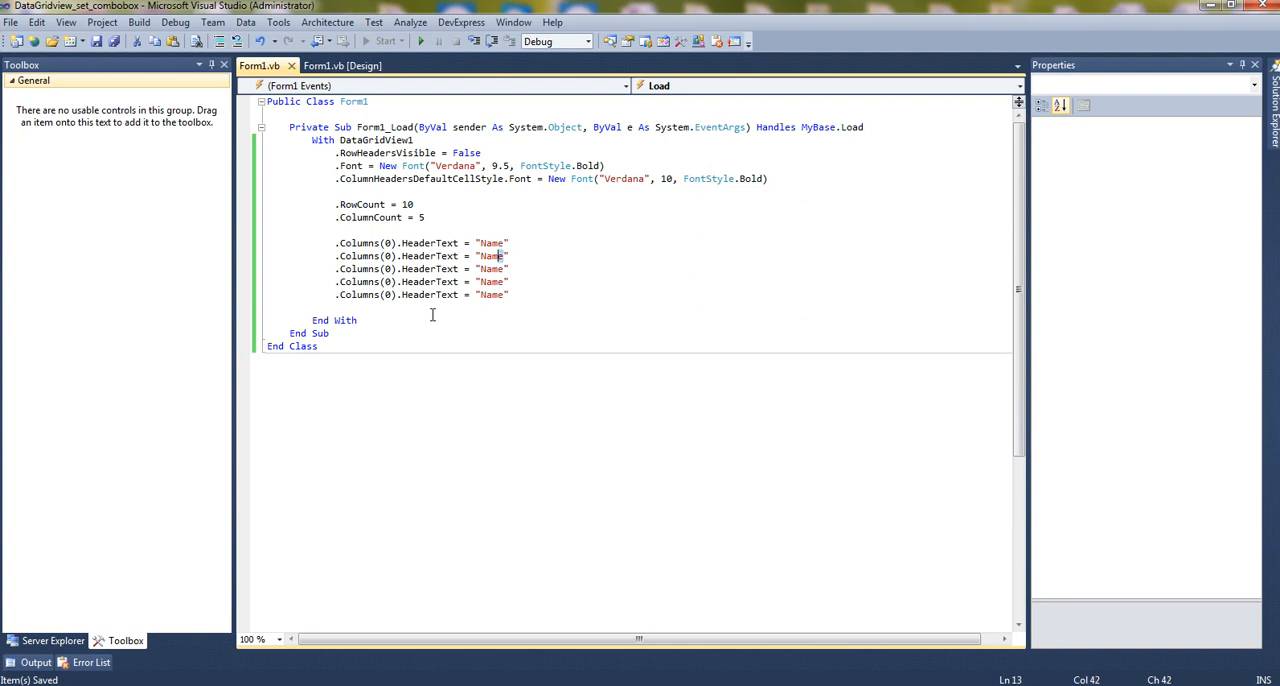
Relabel the copied header lines as City, Contact, Gender and Status
text(City)
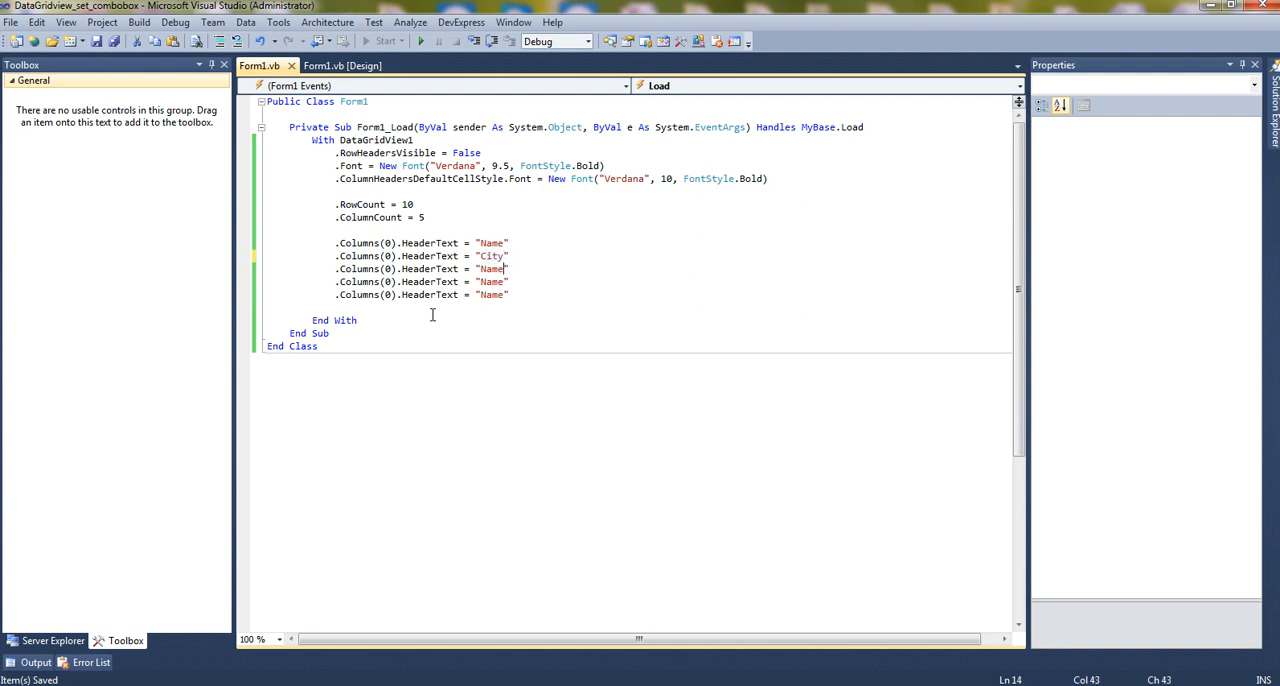
text(Contact)
click(422, 282)
text(Gender)
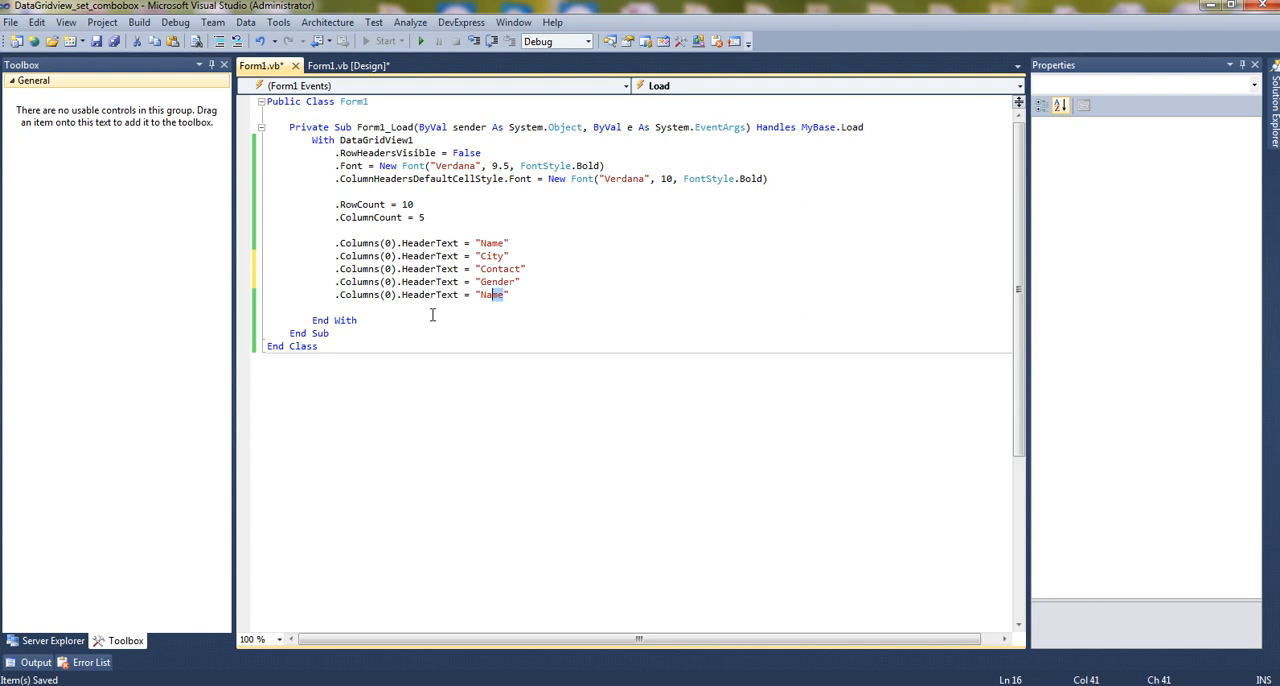
double_click(492, 294)
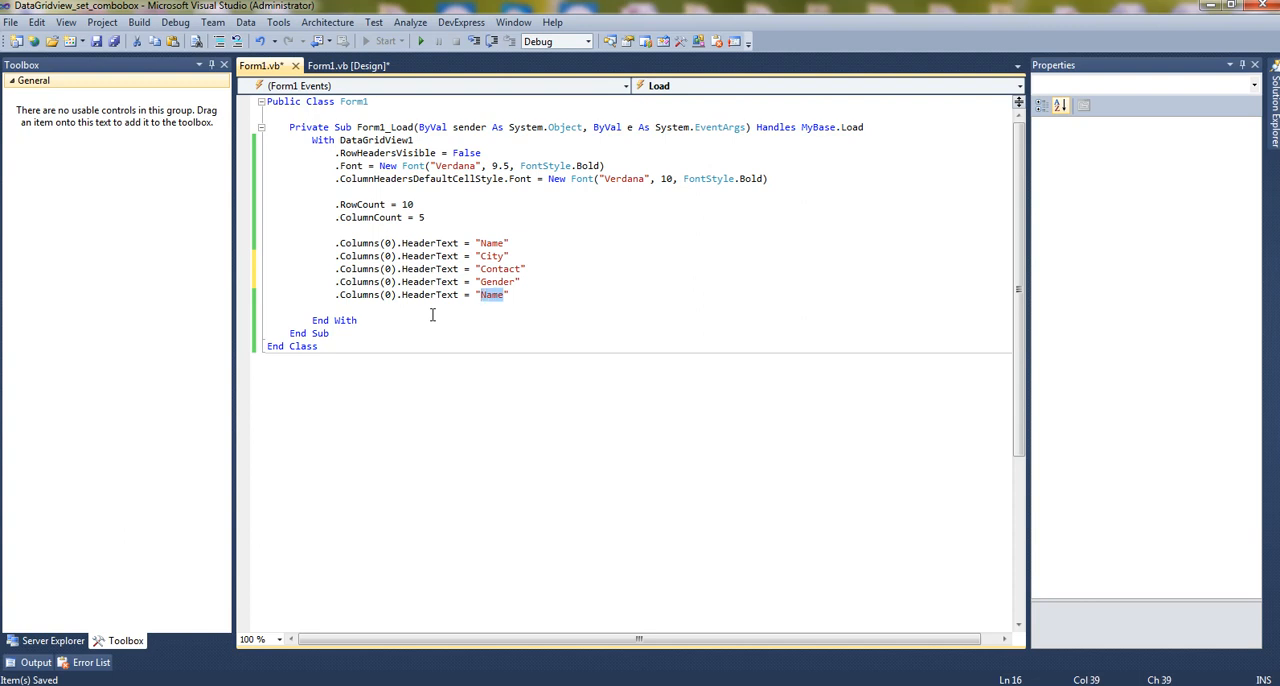
text(Activ)
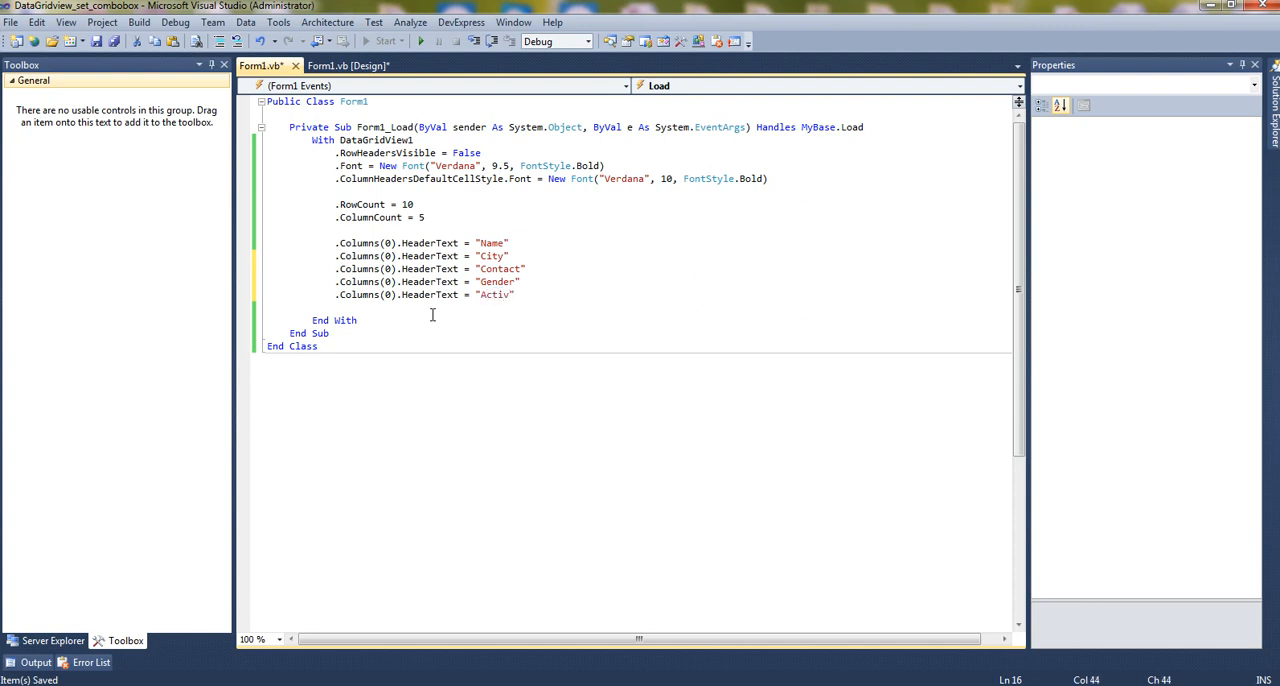
text(St)
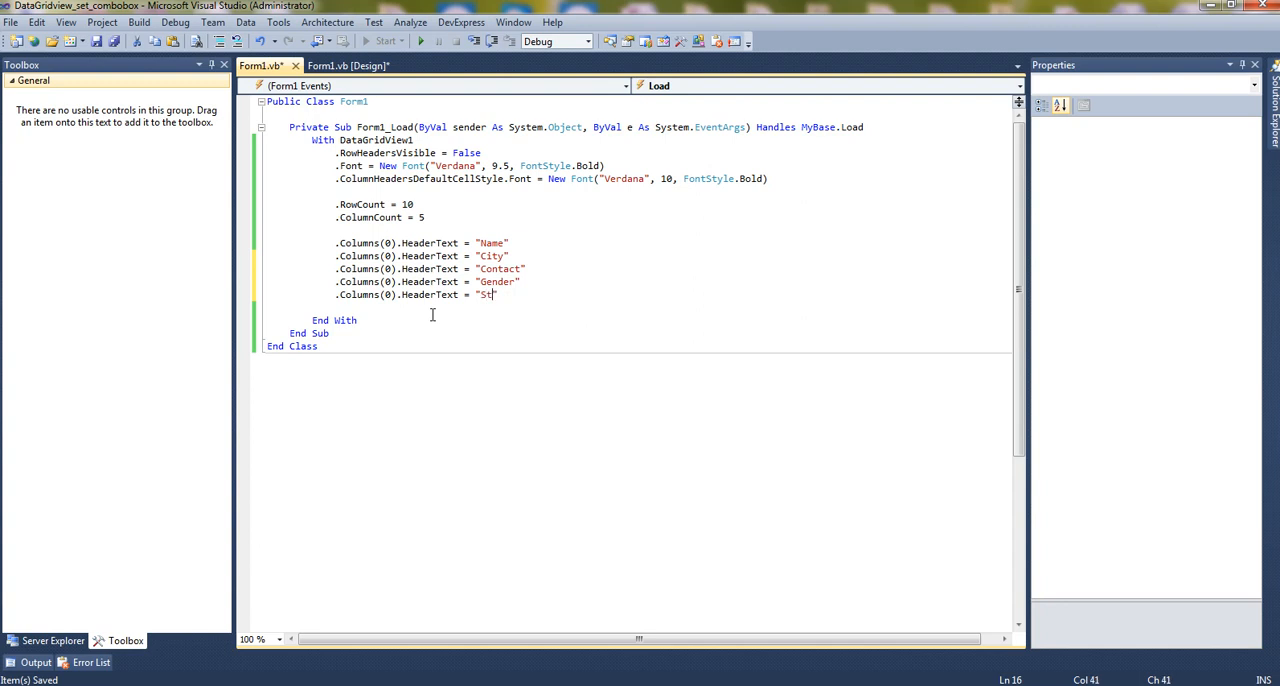
text(atus")
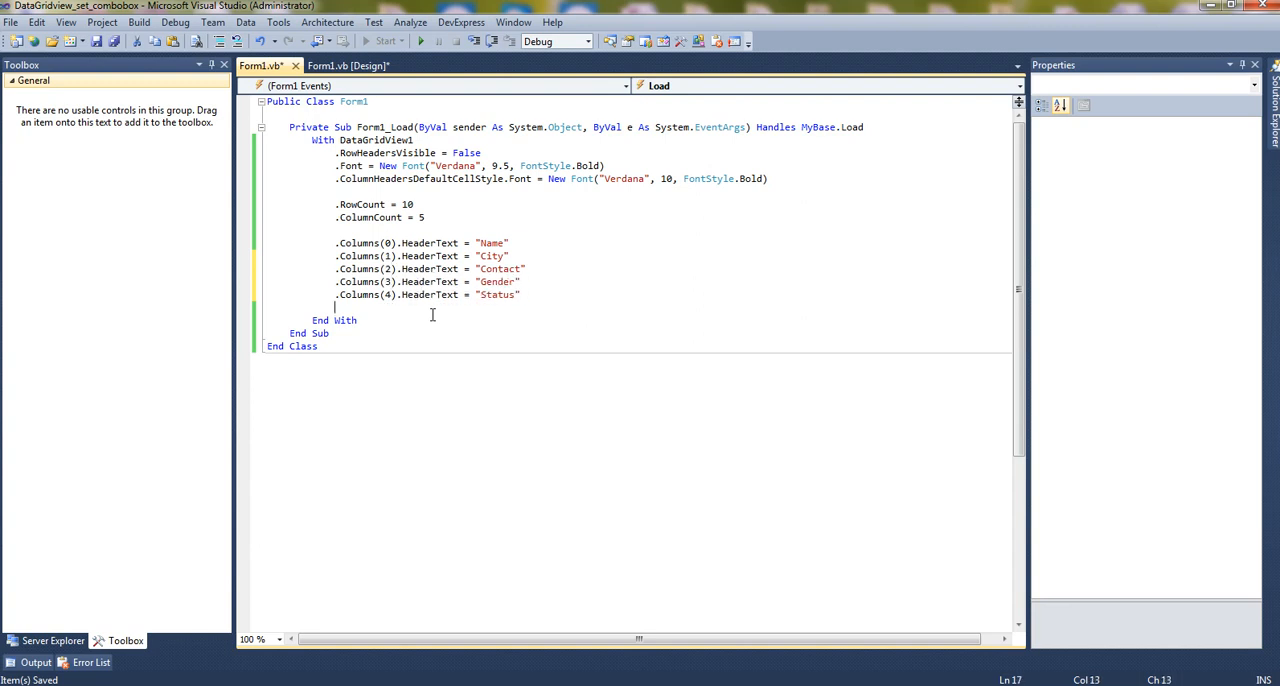
Run the form, enter Abc, Ahmedabad and 1234 in the grid, then stop debugging
click(384, 41)
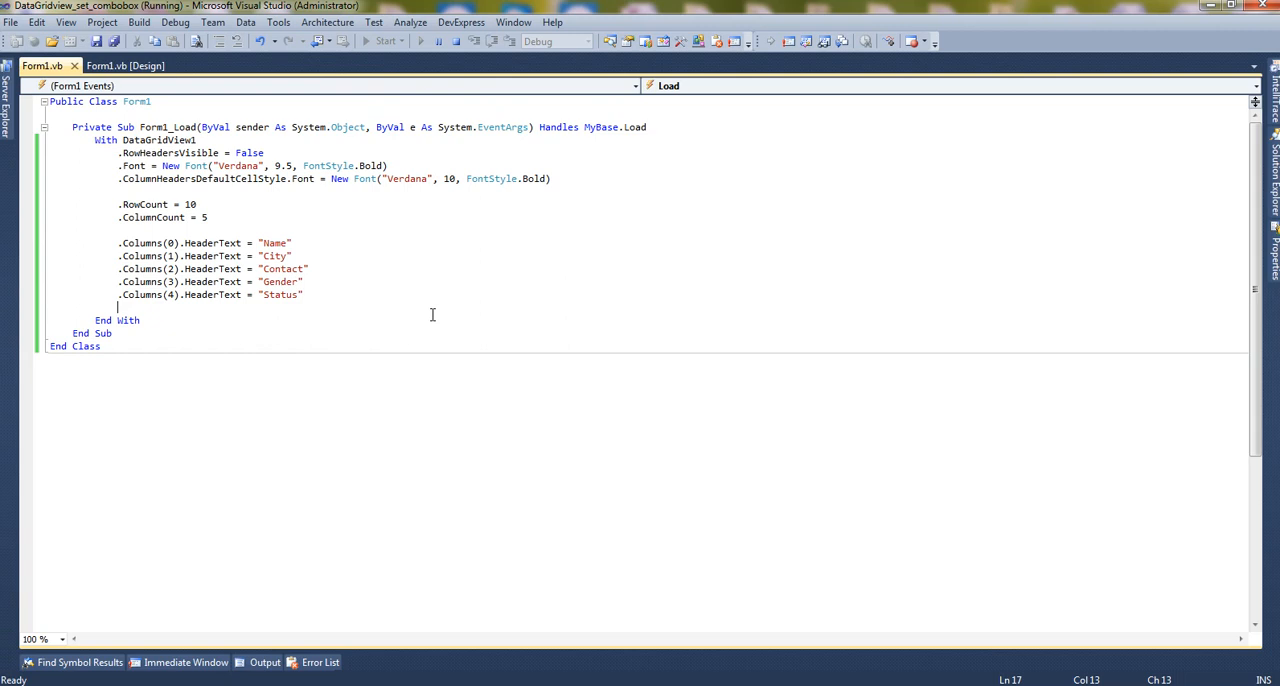
click(382, 41)
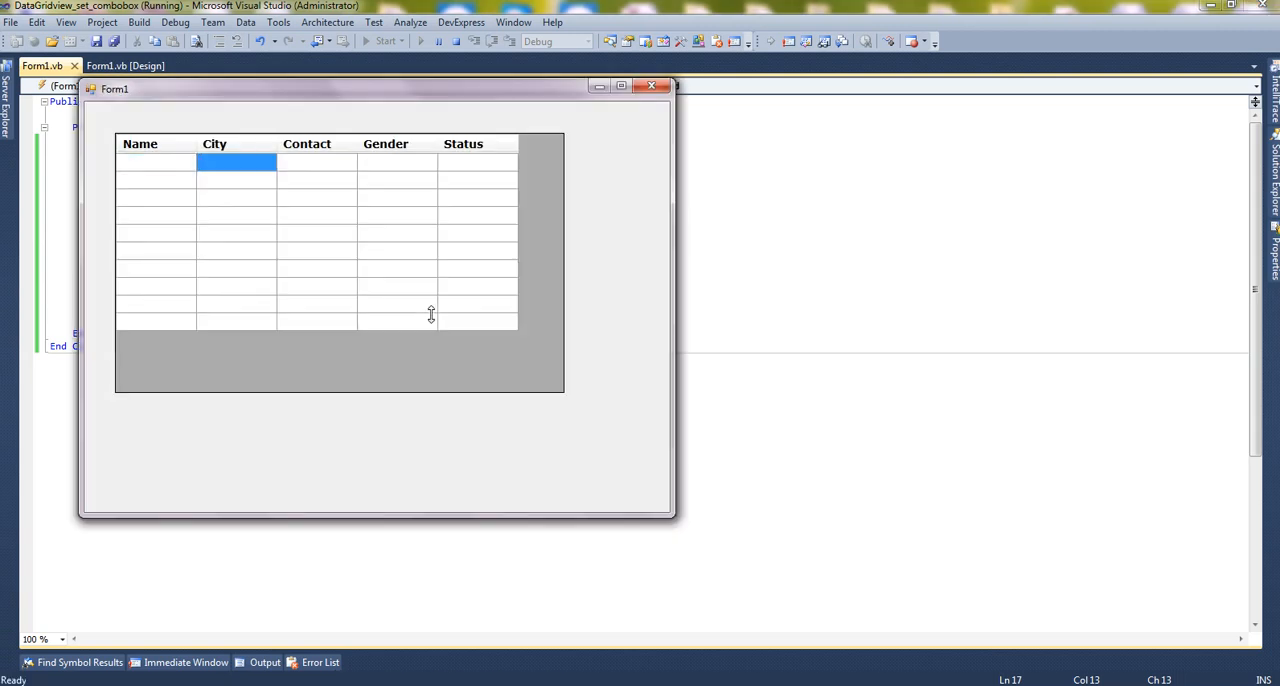
click(155, 162)
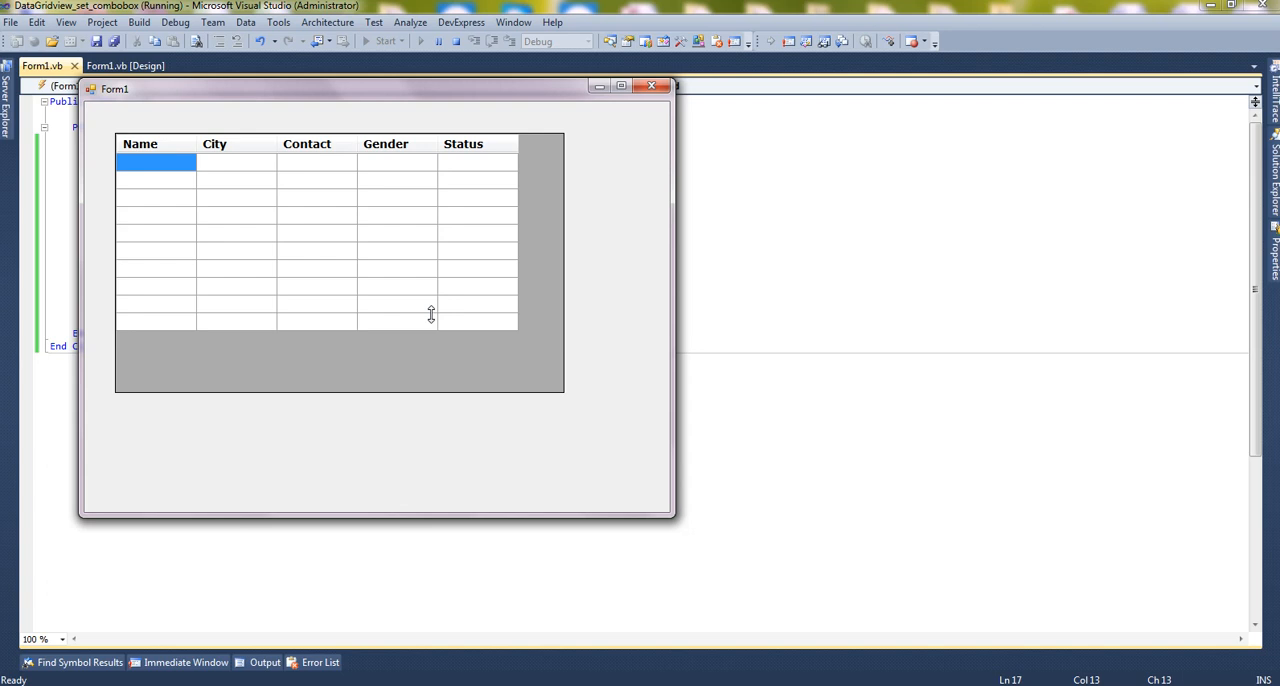
text(Abc)
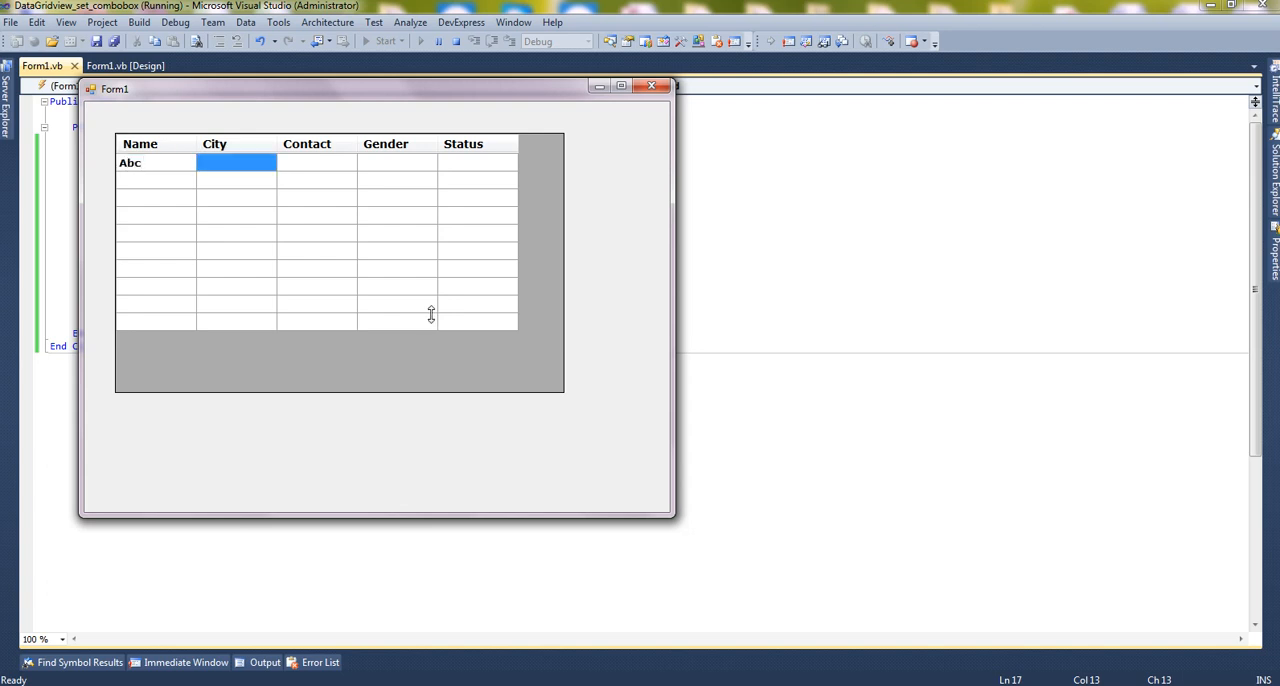
text(Ahmedabad)
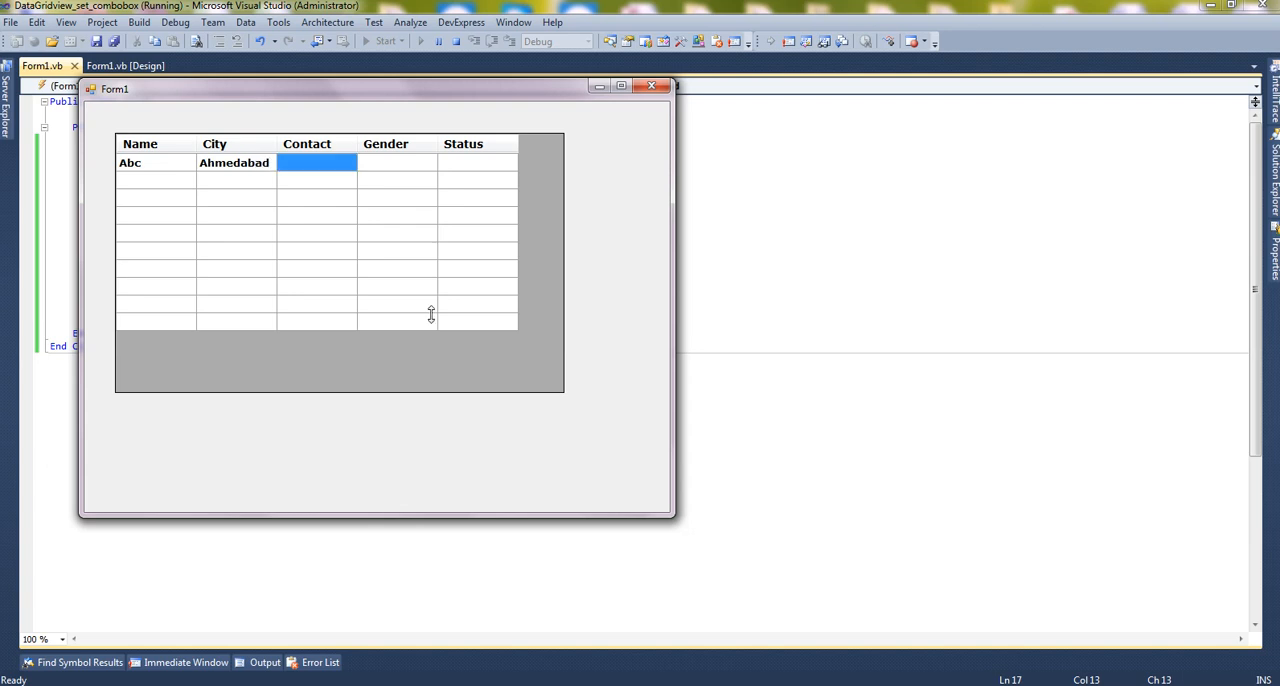
text(1234)
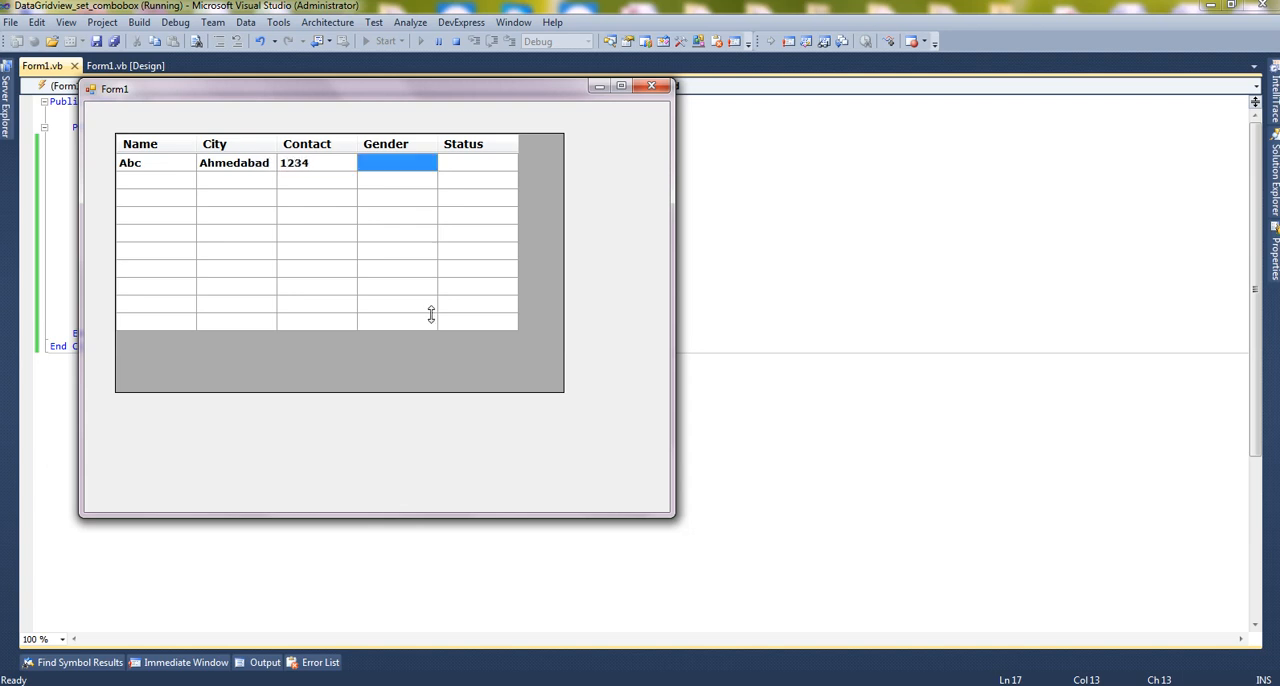
mouse_move(457, 41)
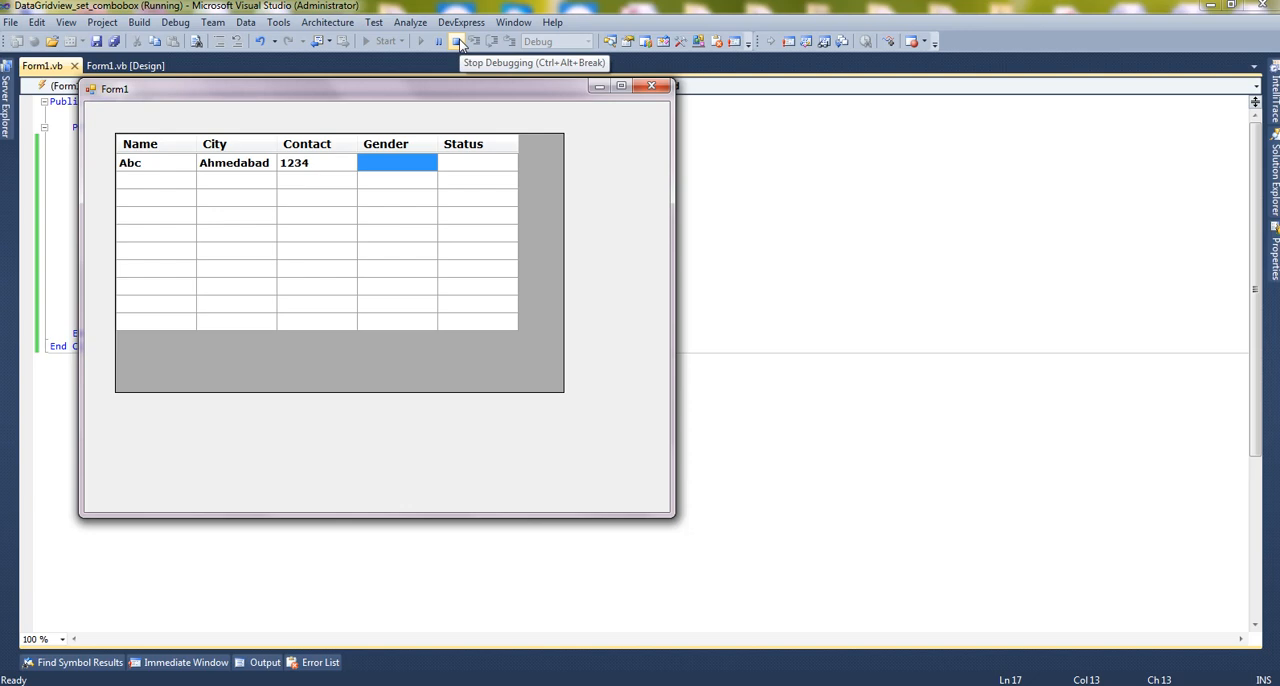
click(457, 41)
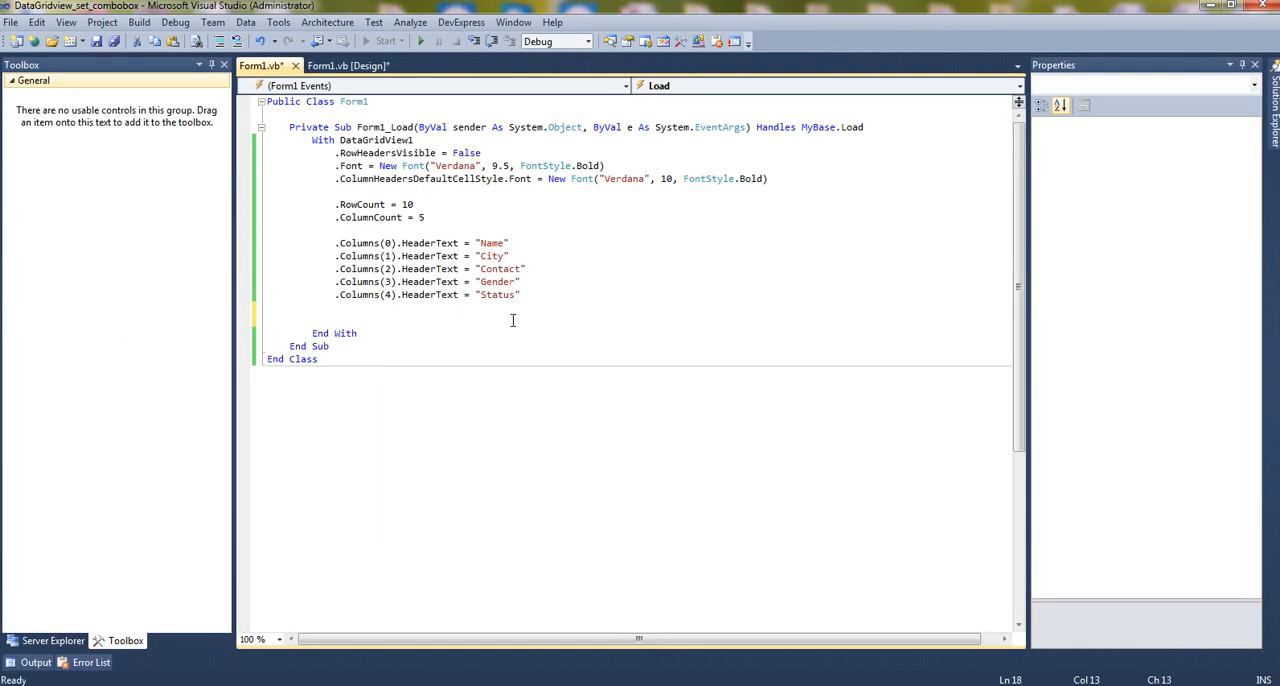
Start a For loop over the grid's rows
text(for)
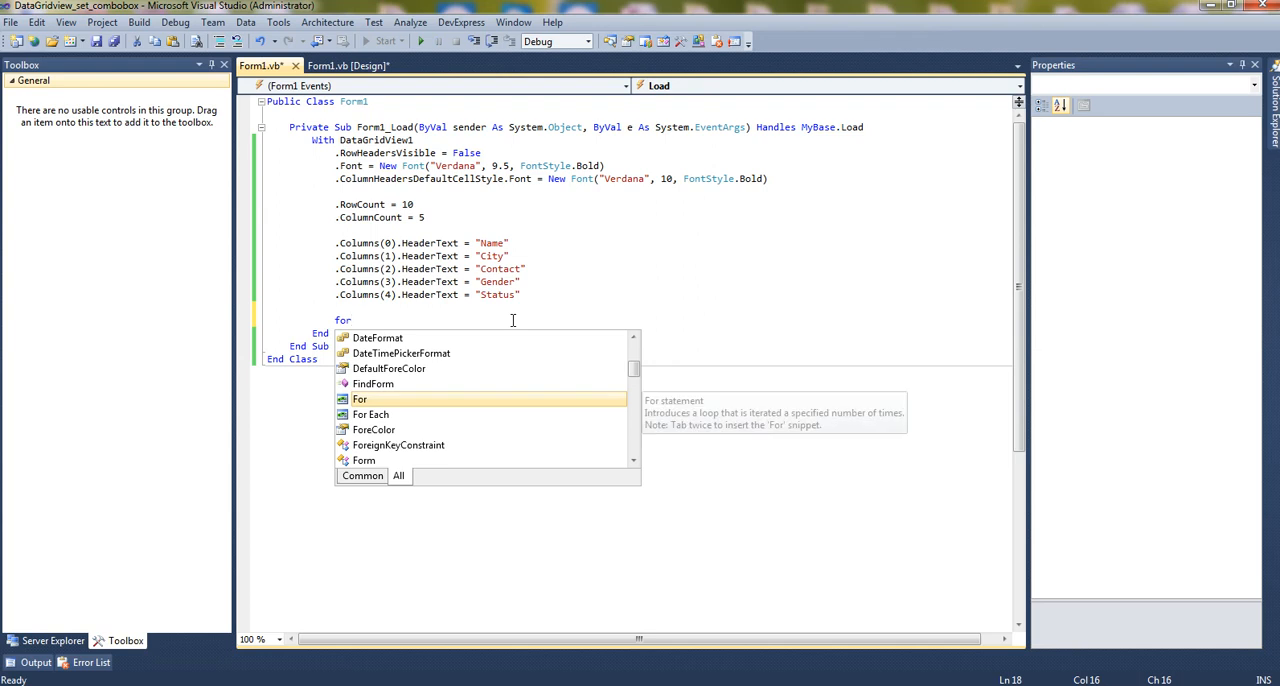
text(i=0 to)
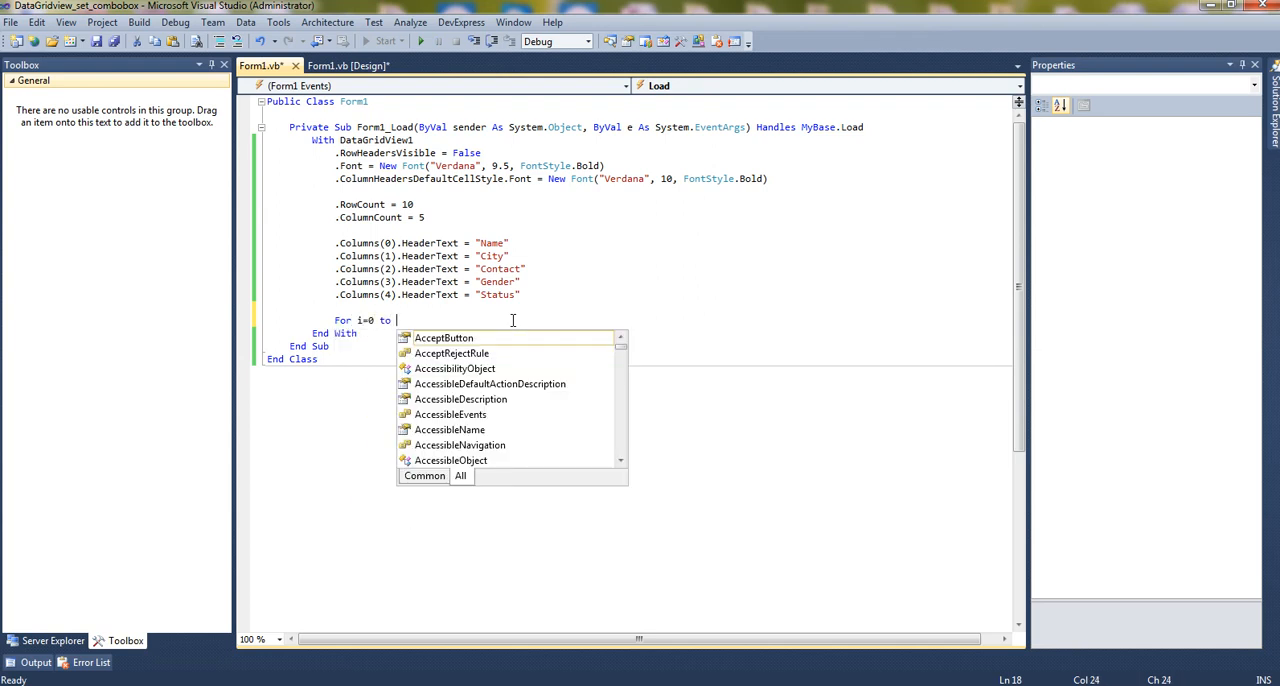
text(.ro)
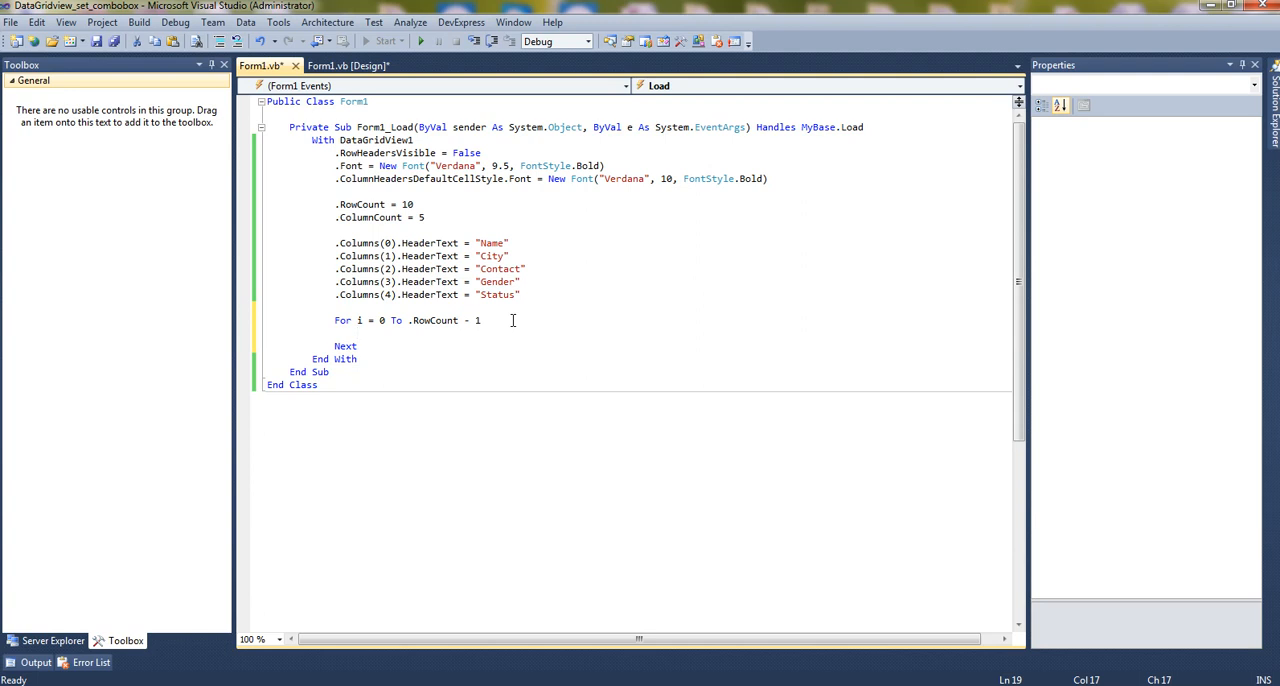
Declare gridcombocell As New DataGridViewComboBoxCell inside the loop
text(Dim grid)
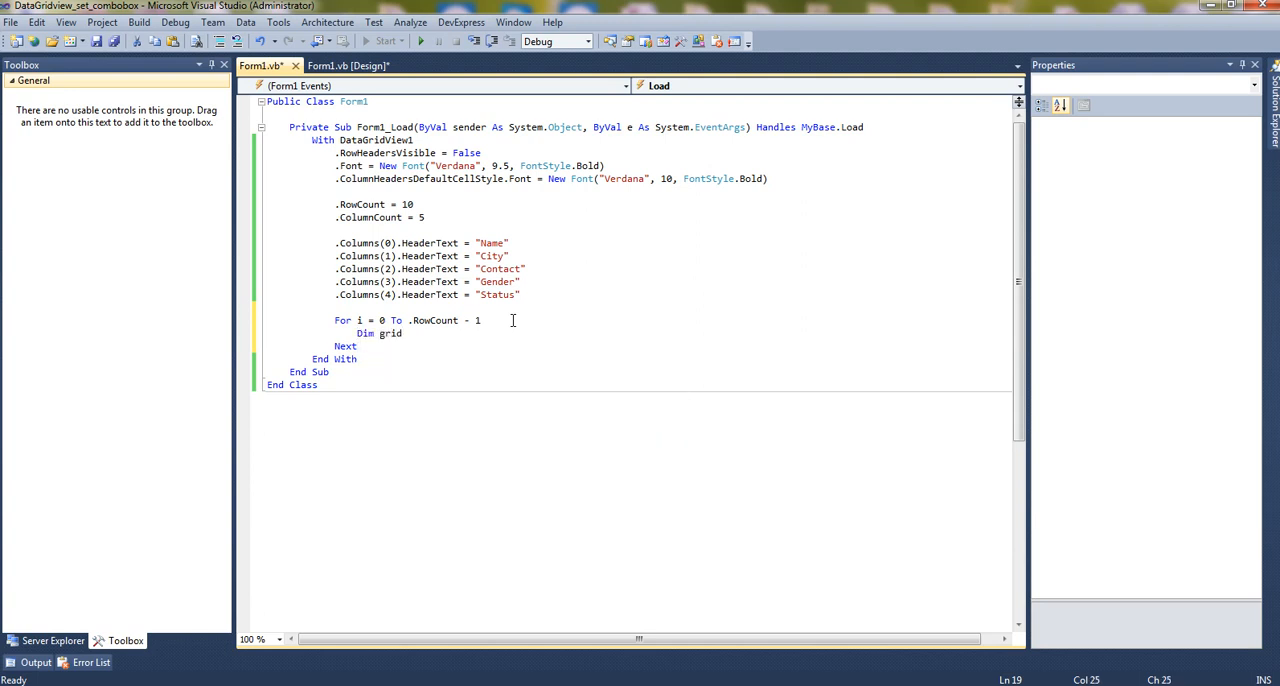
text(d)
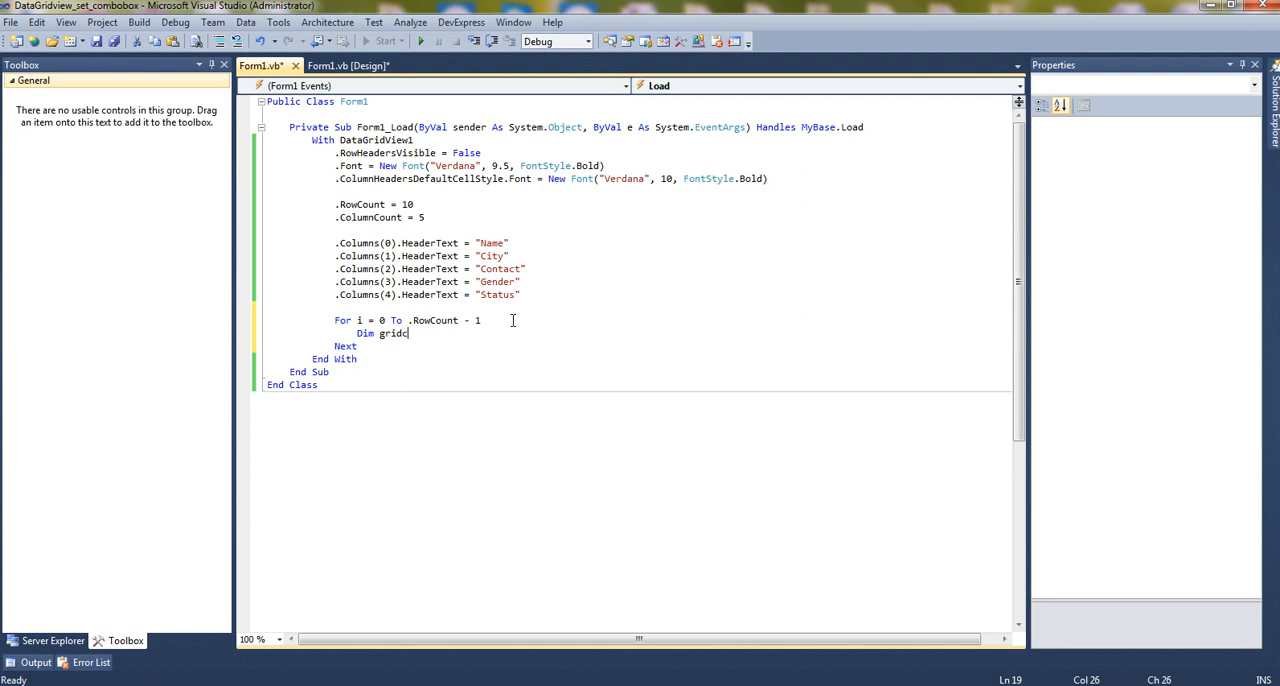
text(mbo)
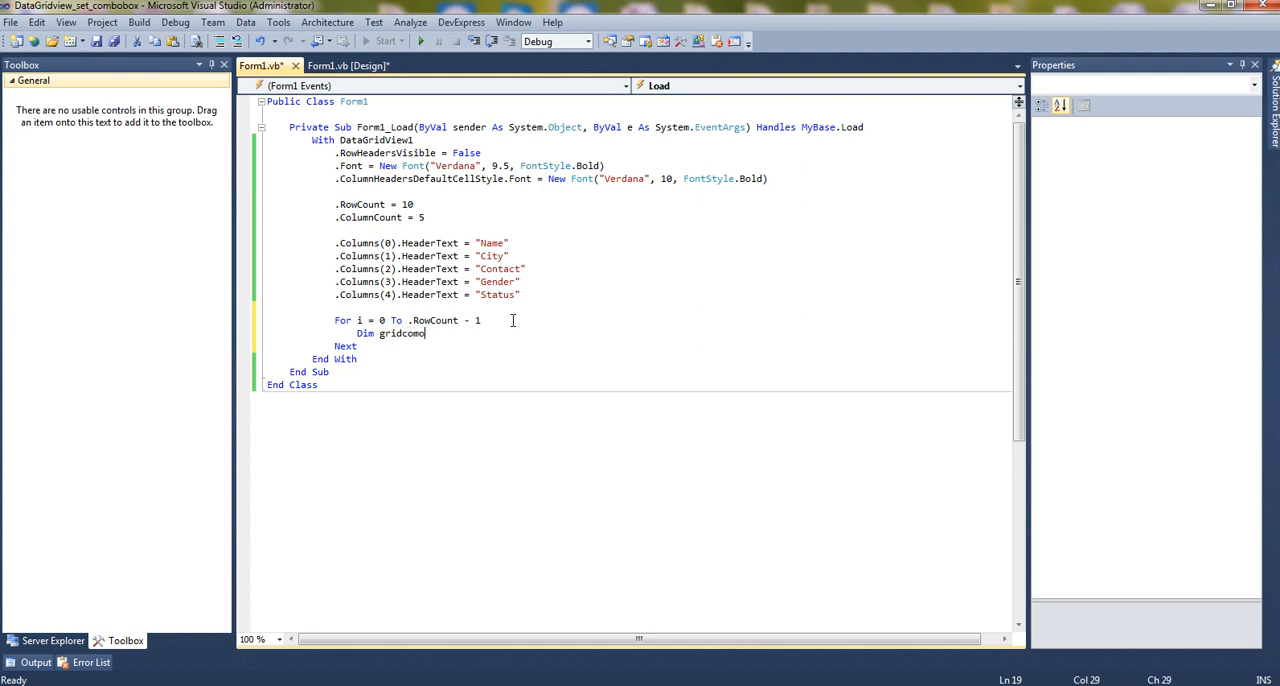
text(ox)
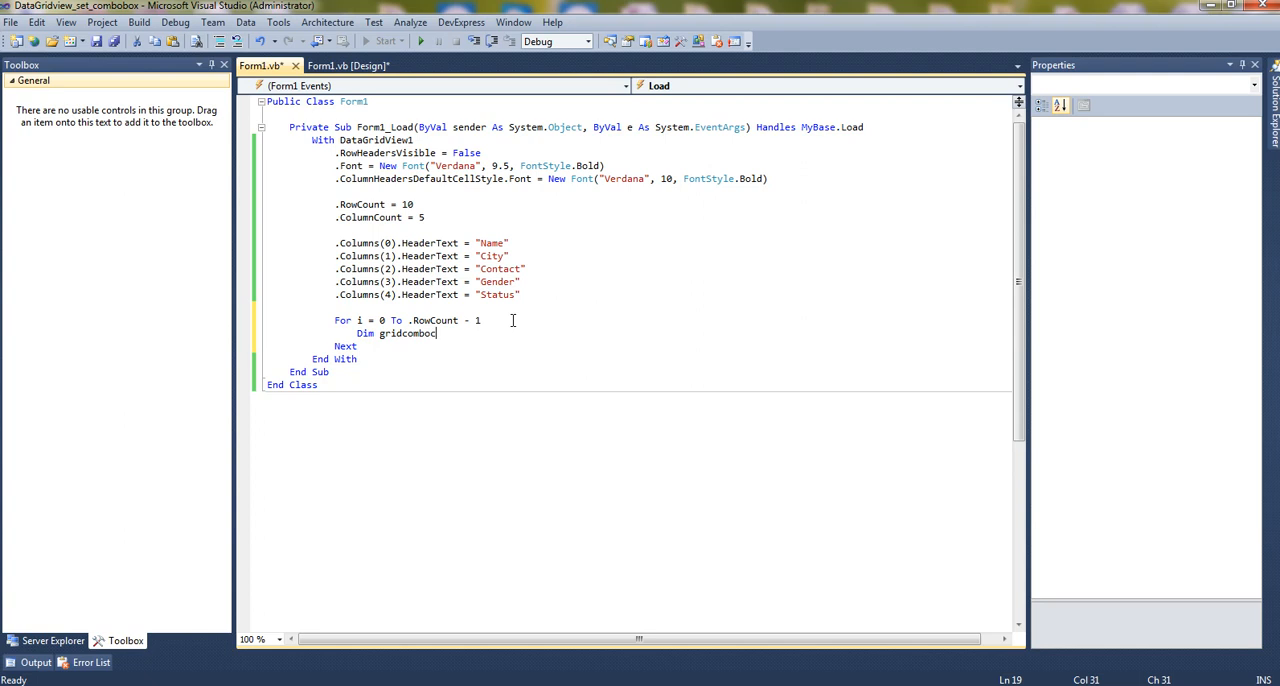
text(c)
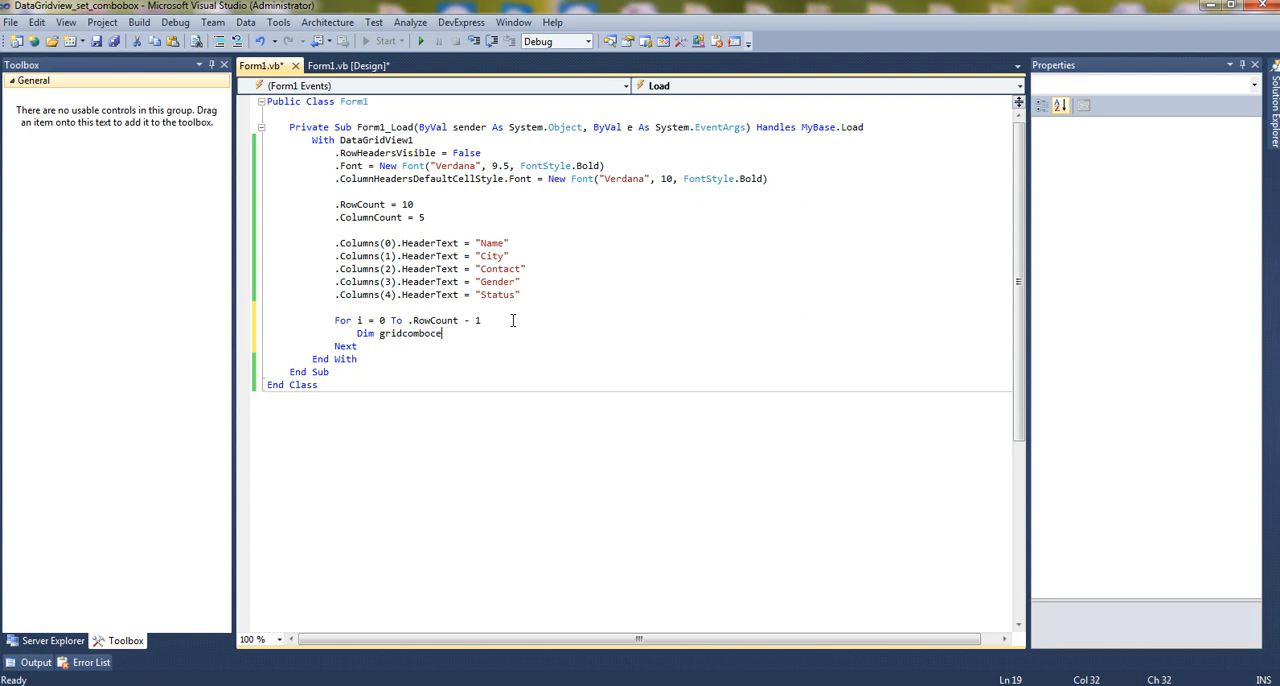
text(As New DataGridViewComboBoxCell)
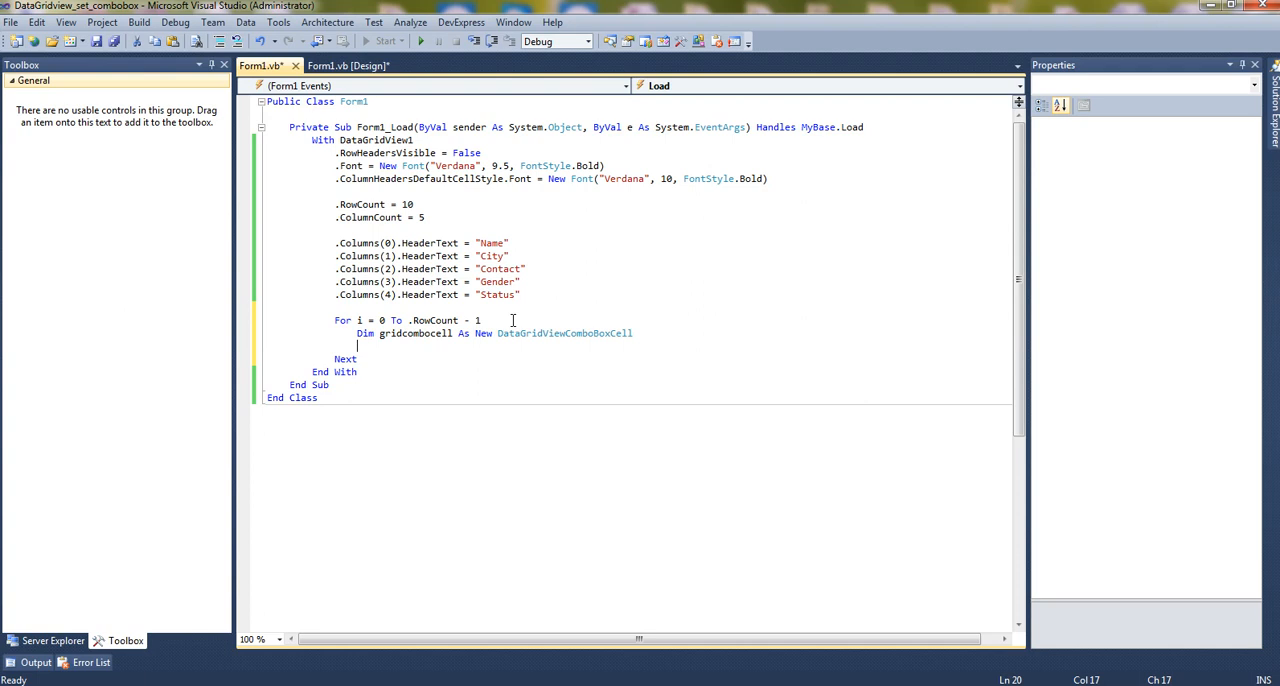
Add "Male" and "Female" items to gridcombocell
text(gridcombocell)
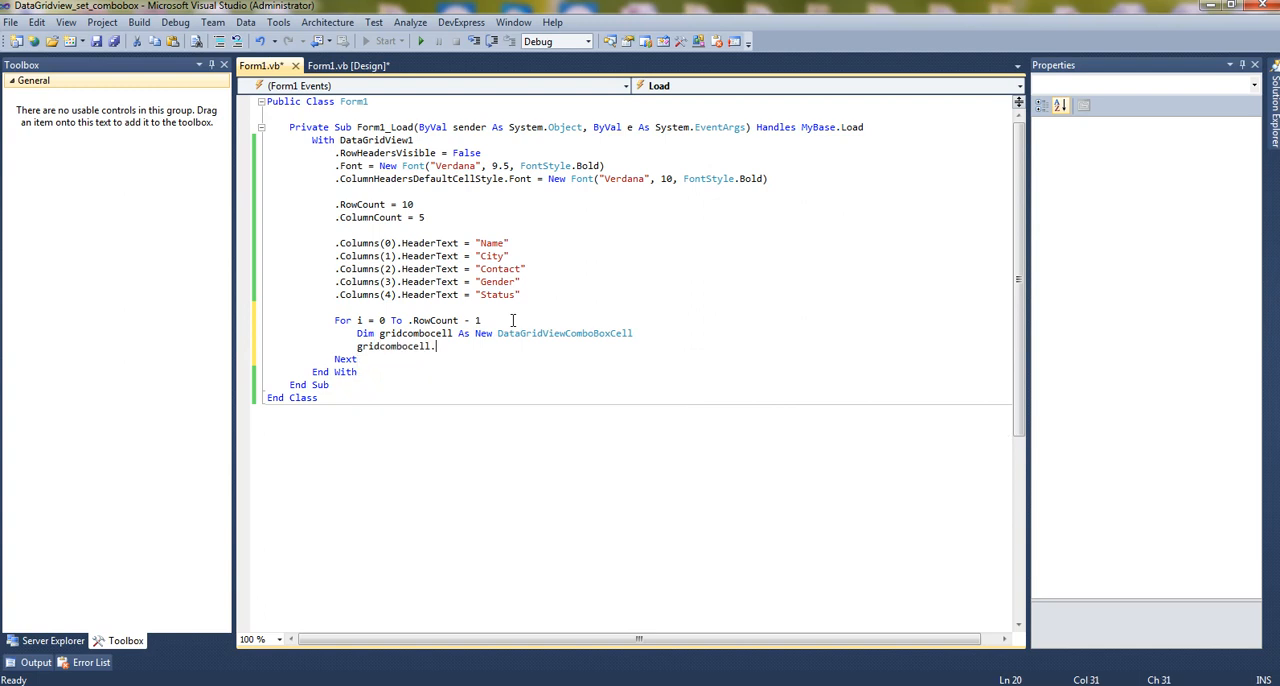
text(.items()
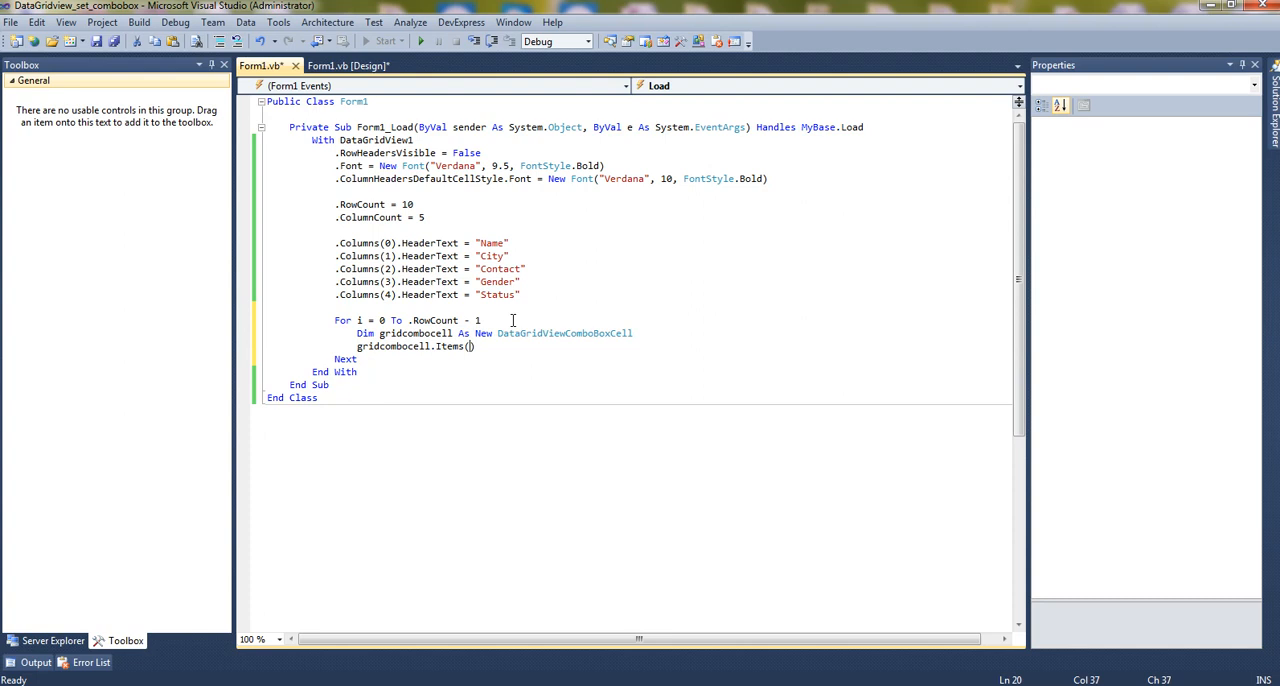
text(.Add)
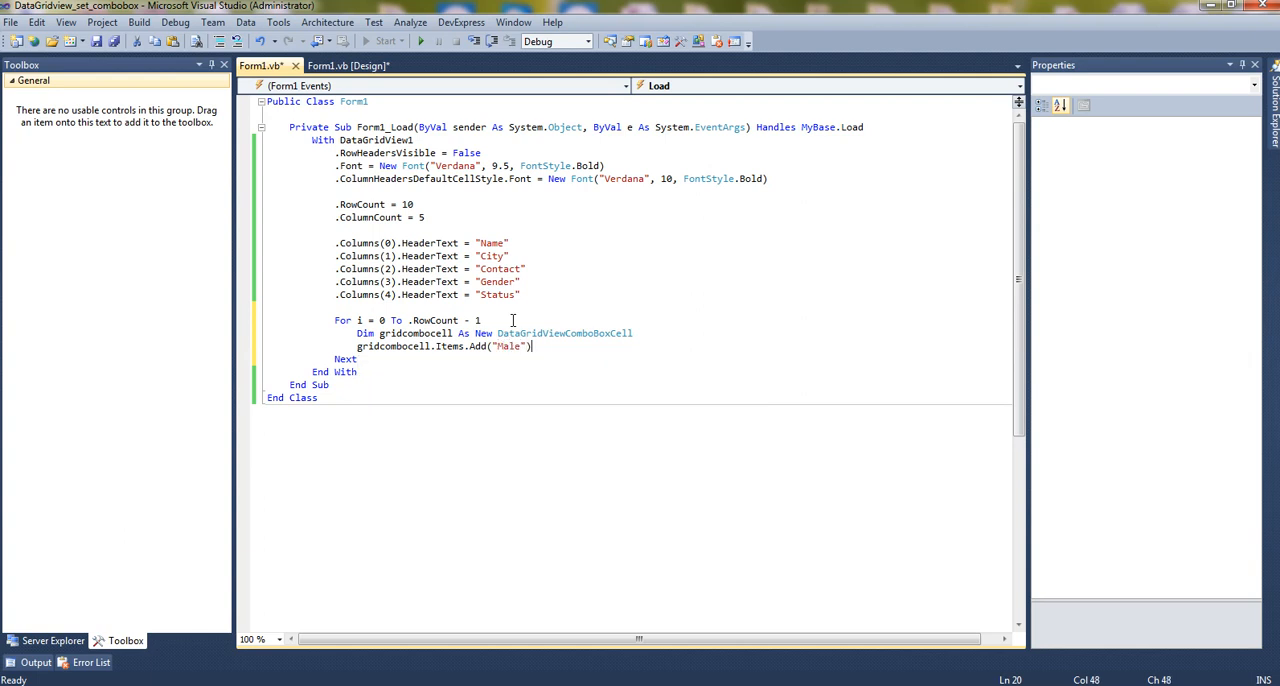
text(gridcombocell.Items.Add("Male"))
text(gridcombocell.Items.Add("Female)
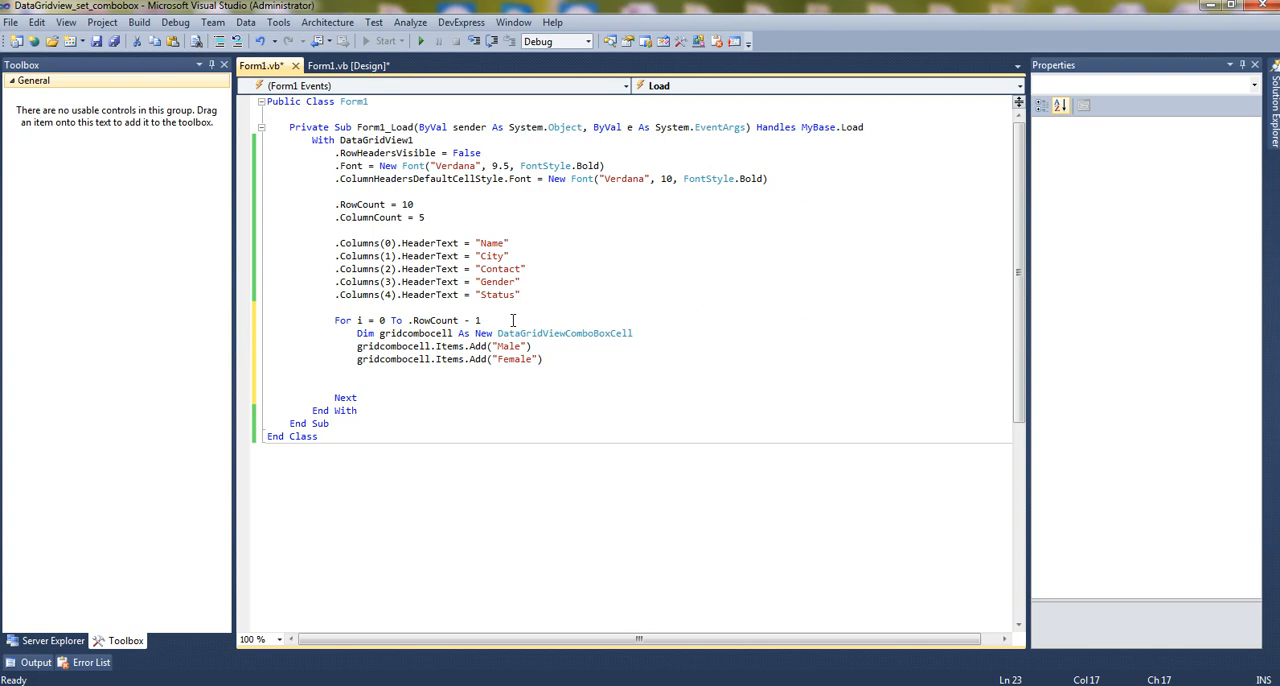
Assign gridcombocell to DataGridView1.Item(3, i) for each row
text(data)
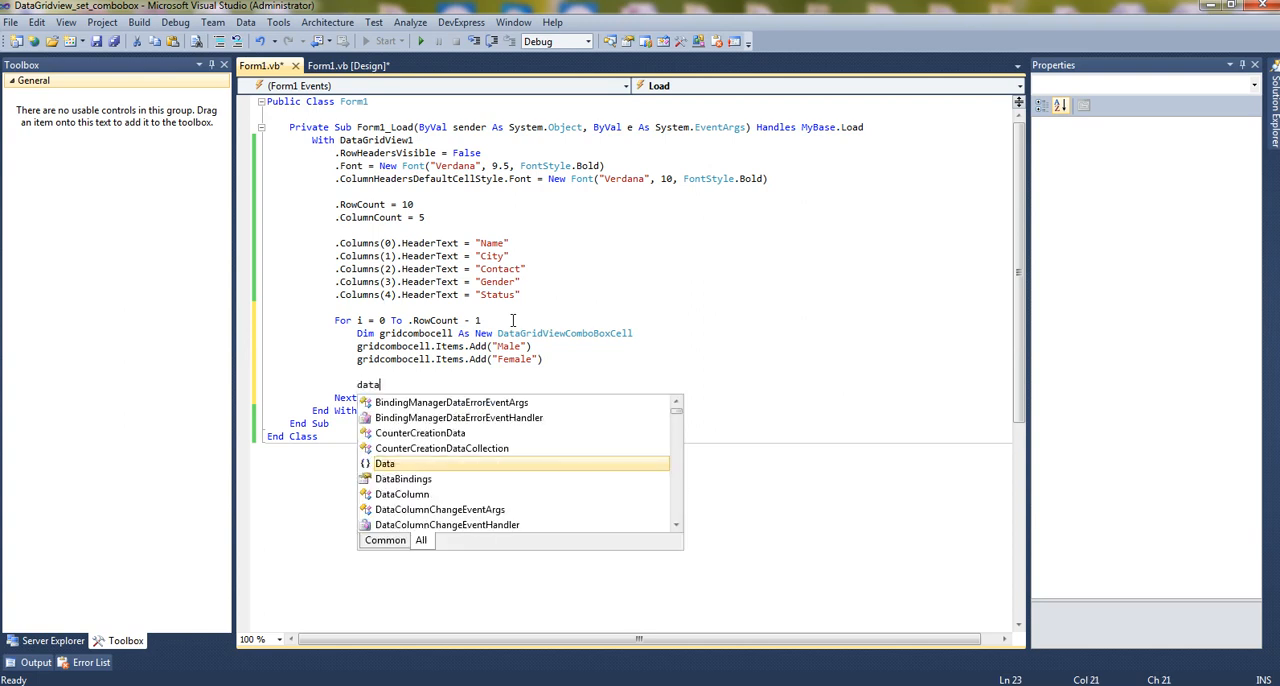
mouse_move(385, 463)
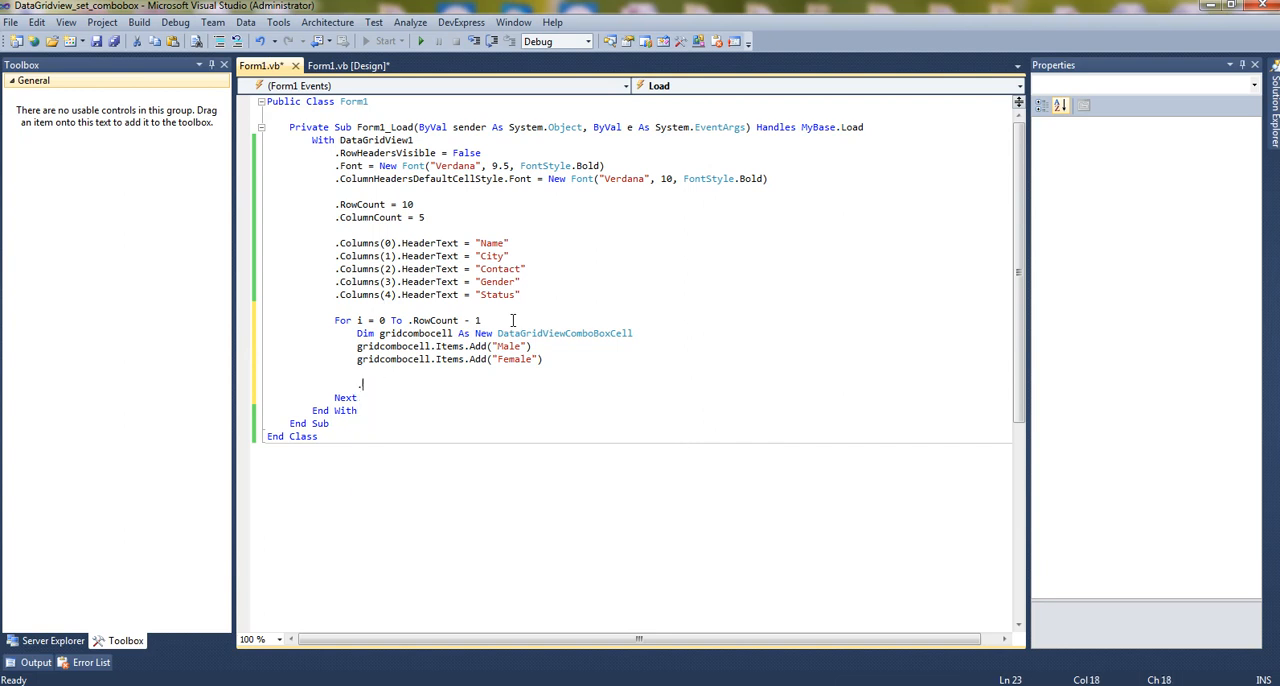
text(.)
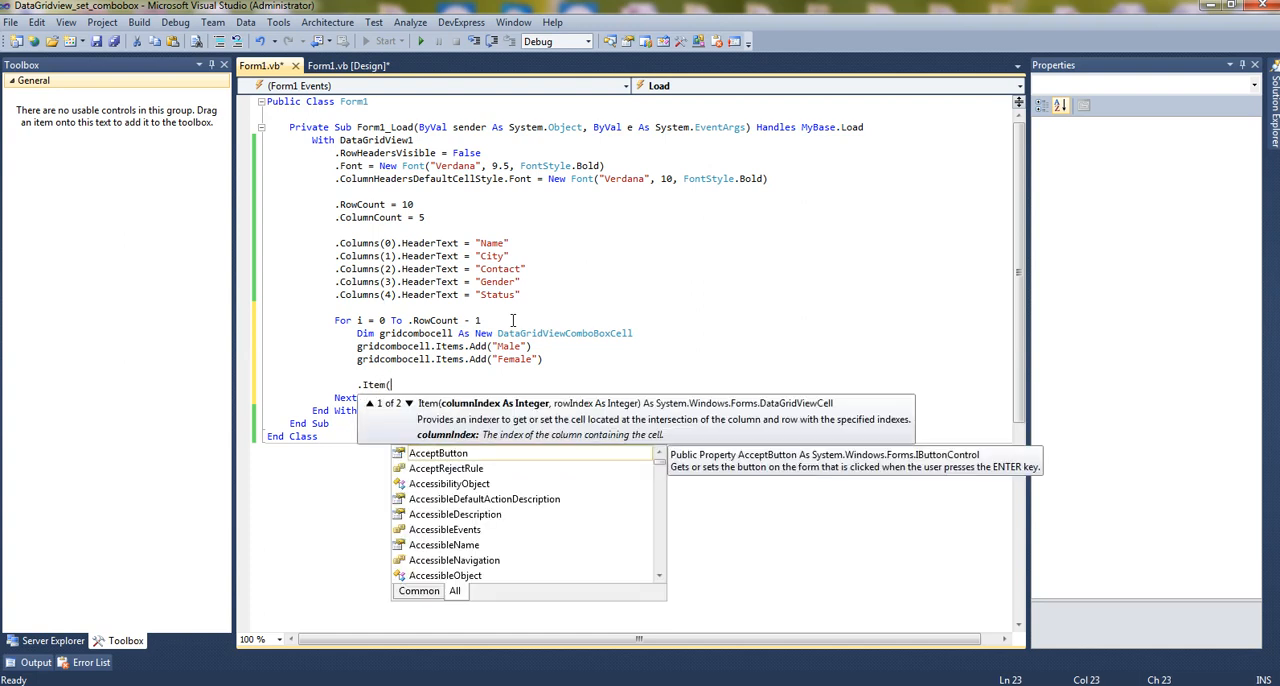
text(3)
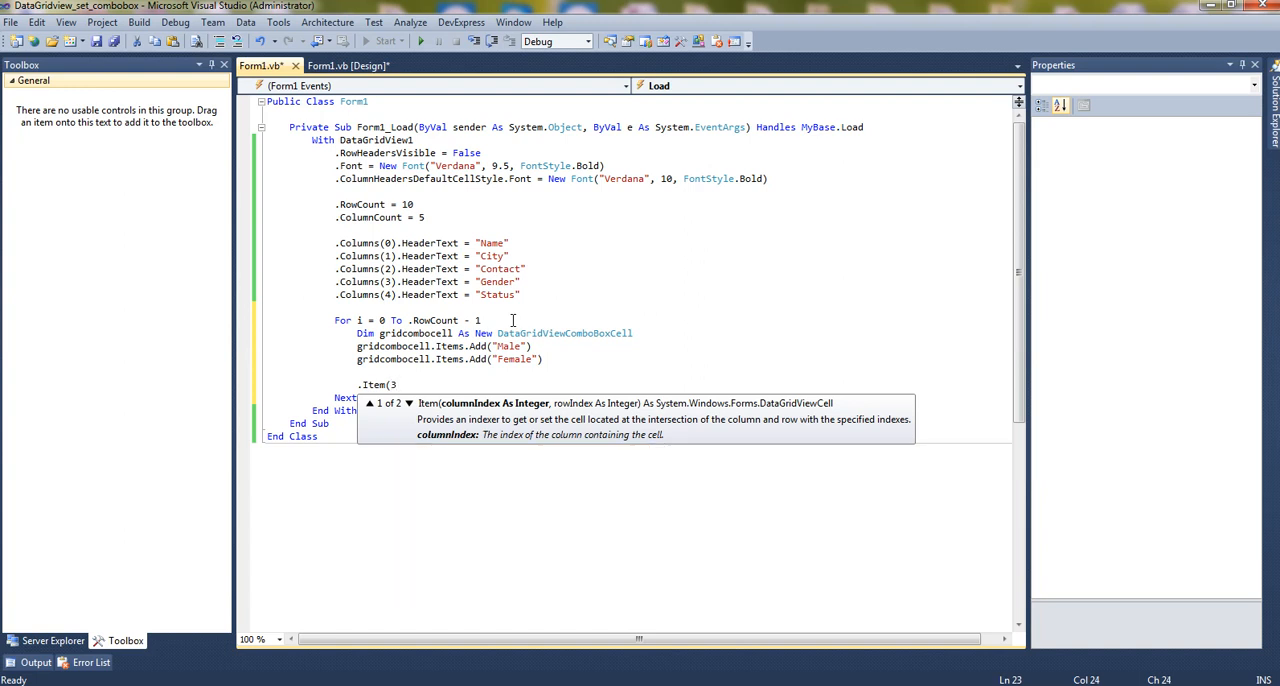
text(,i))
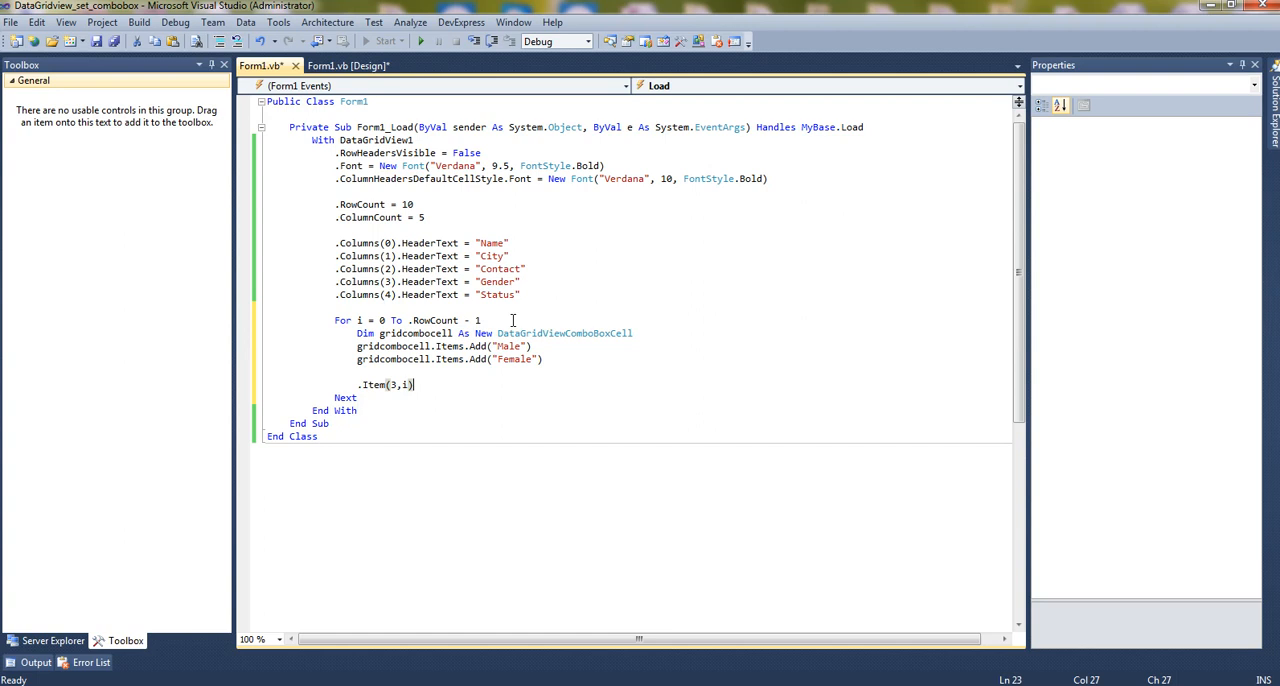
text(=)
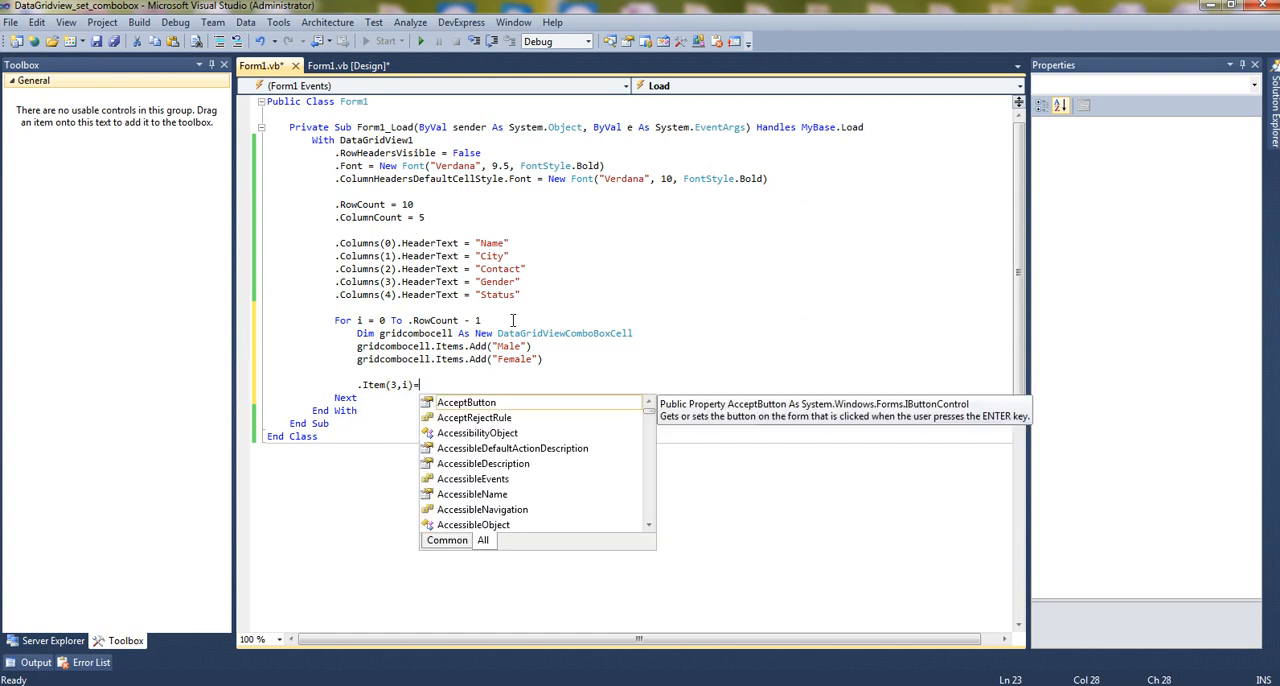
text(g)
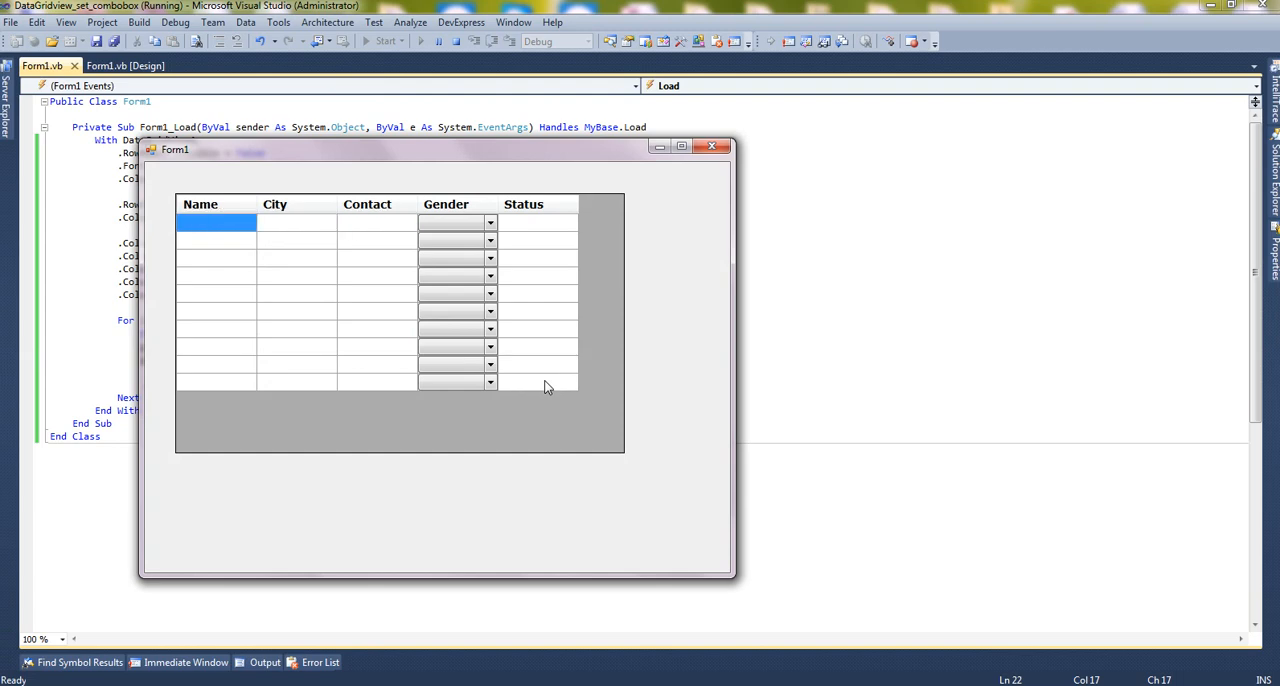
Test a row with ABC, Ahmedabad, 123, Male, active, then close the form and stop debugging
text(A)
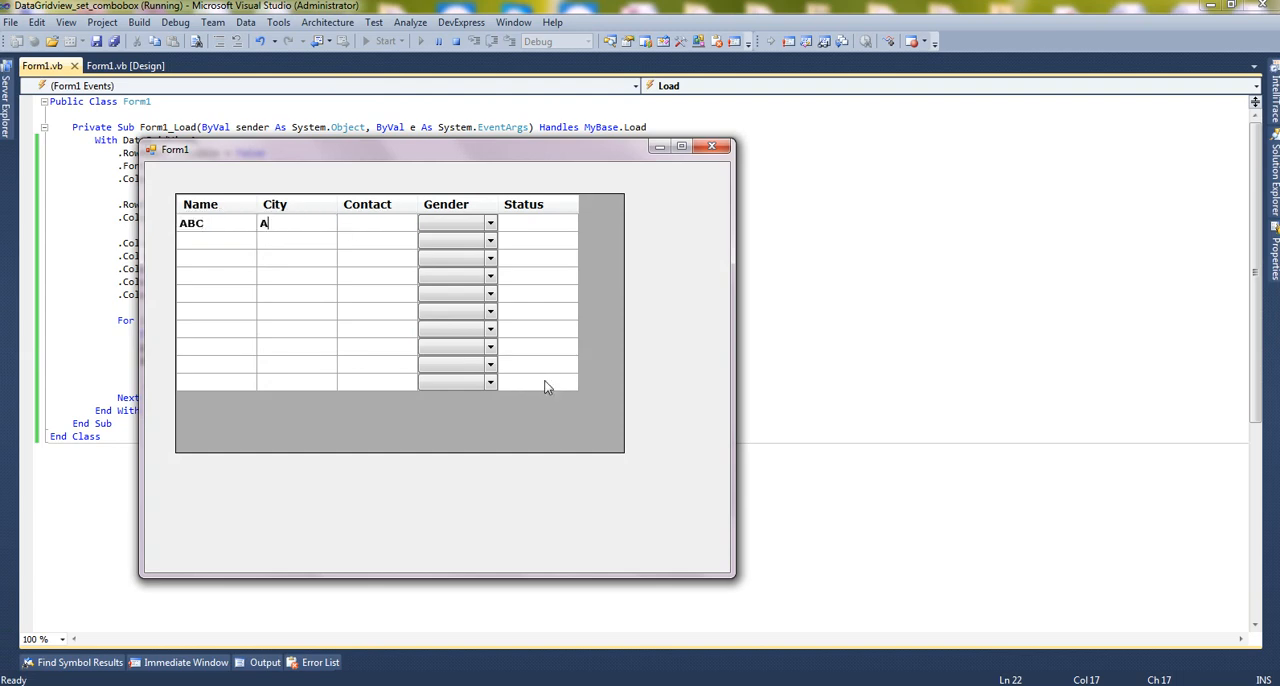
text(hmedabad)
click(377, 223)
text(123)
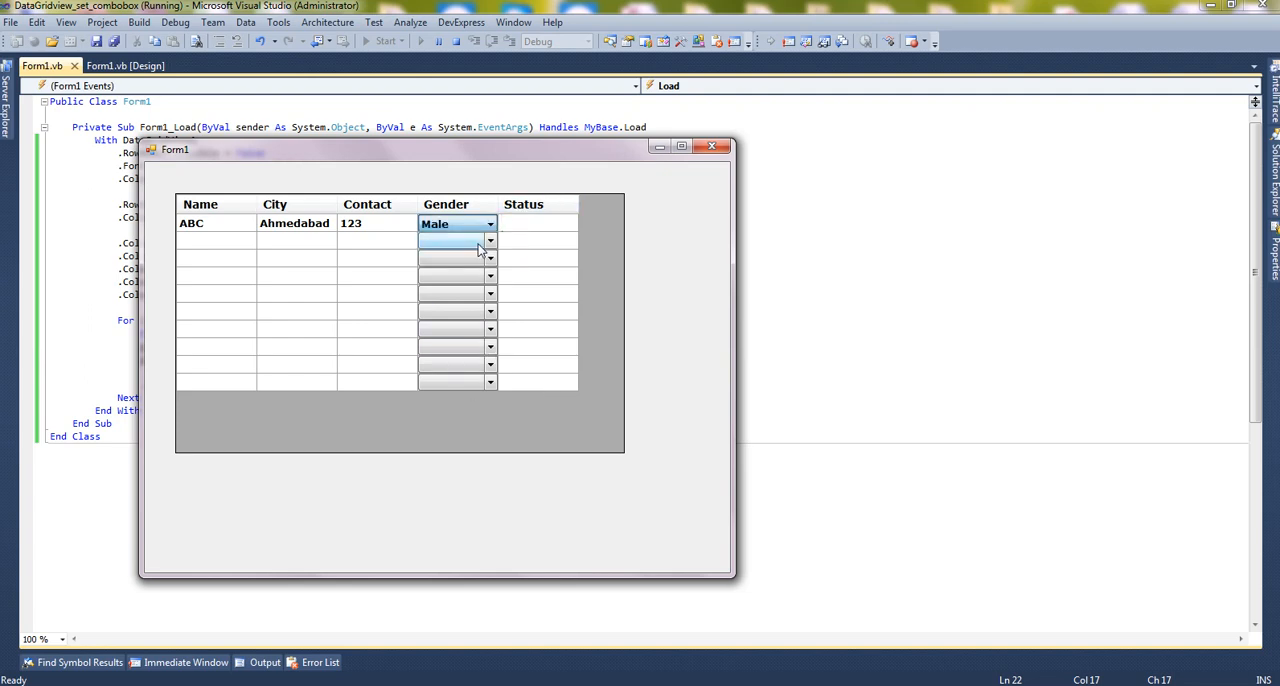
text(active)
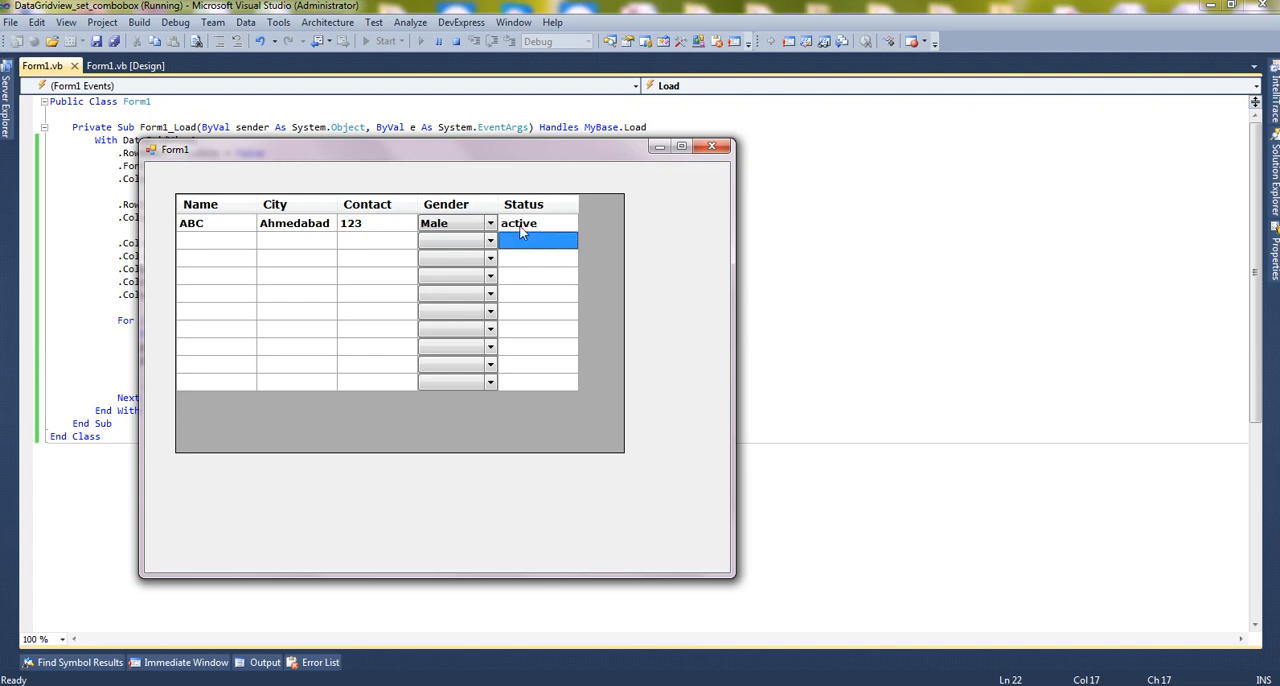
click(456, 41)
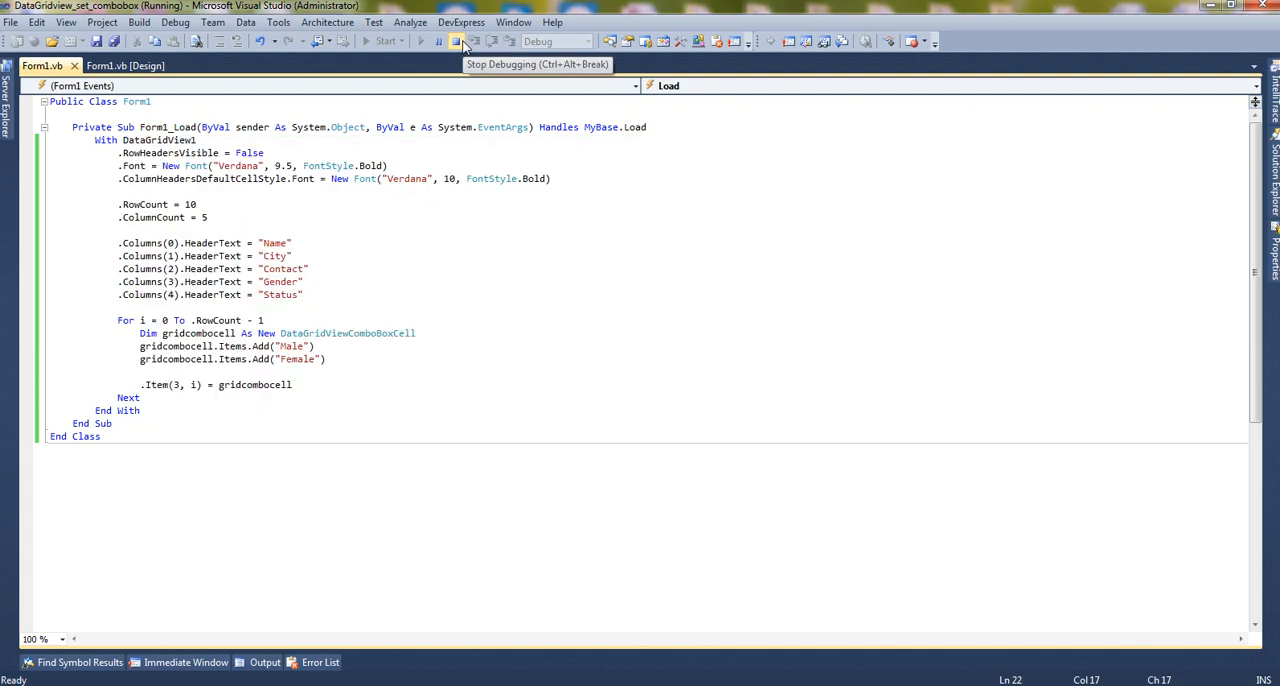
click(456, 41)
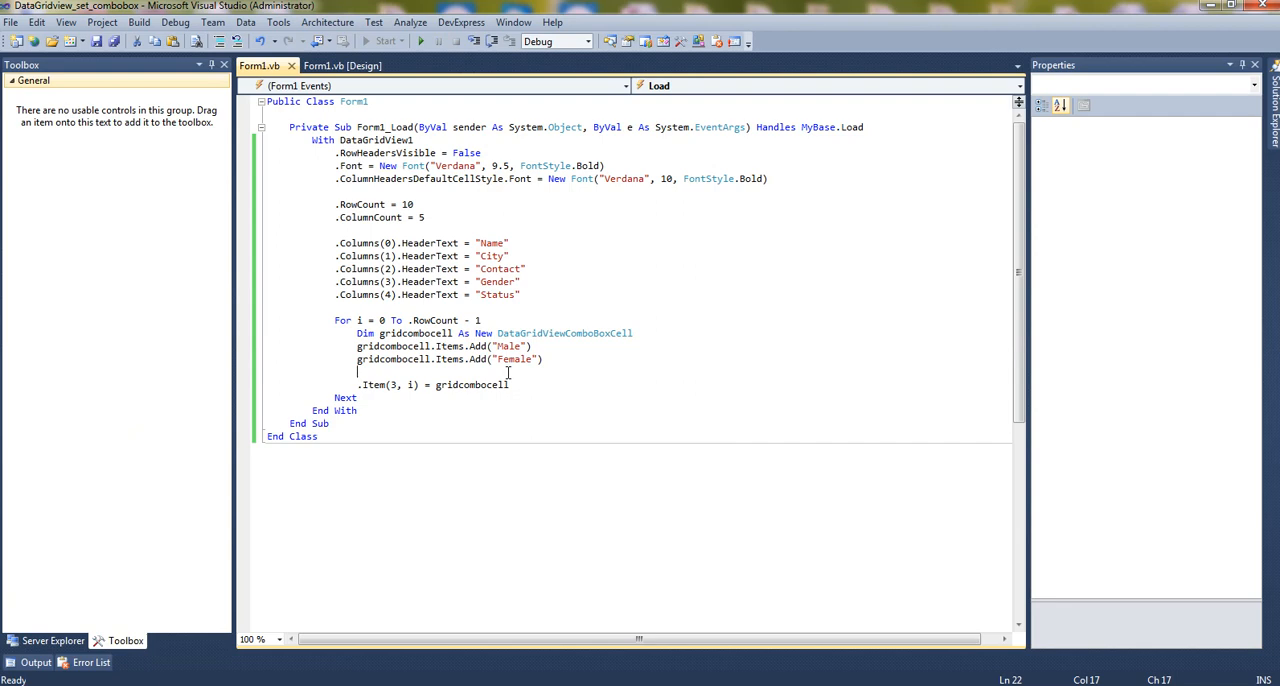
Create a CellEnter handler that sends {F4} when CurrentCell.ColumnIndex is 3
click(343, 65)
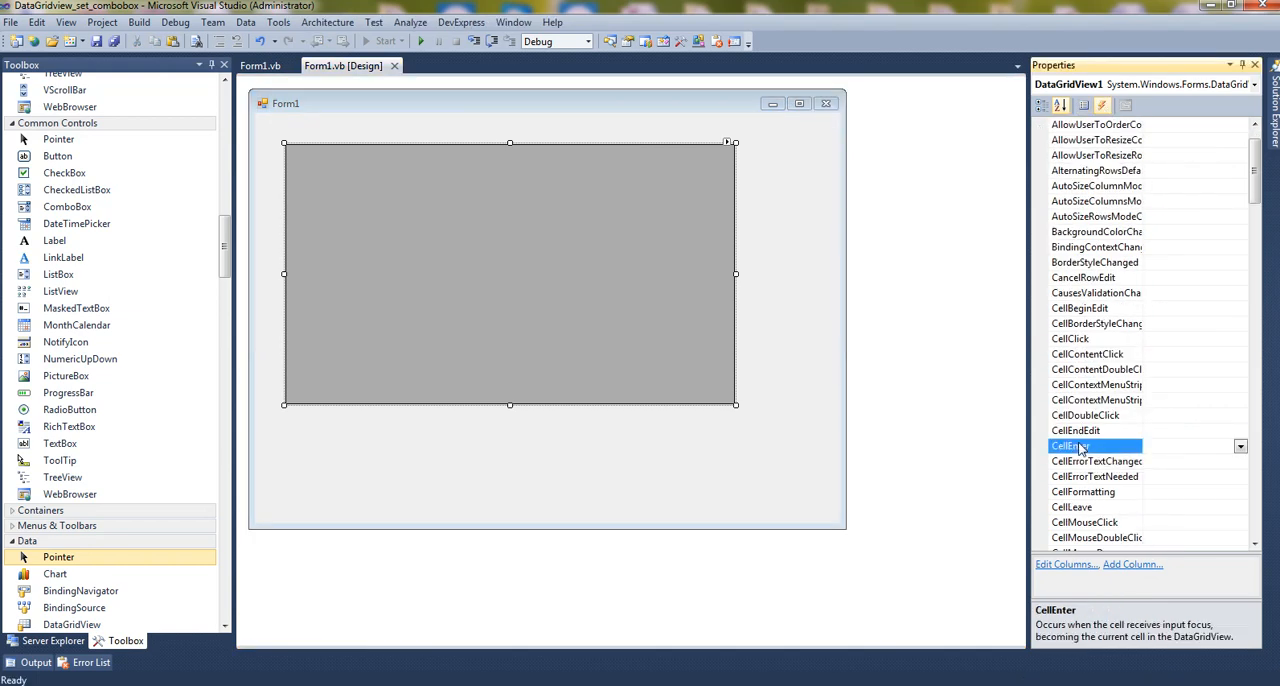
double_click(1070, 445)
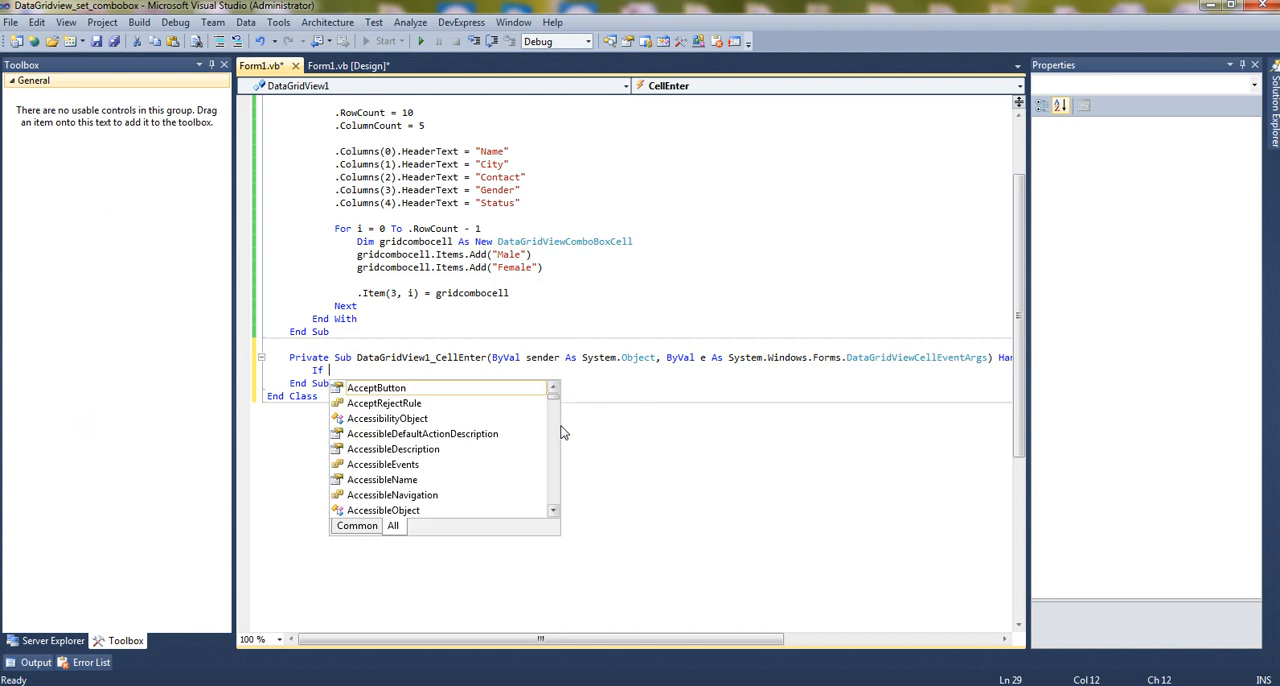
text(datag)
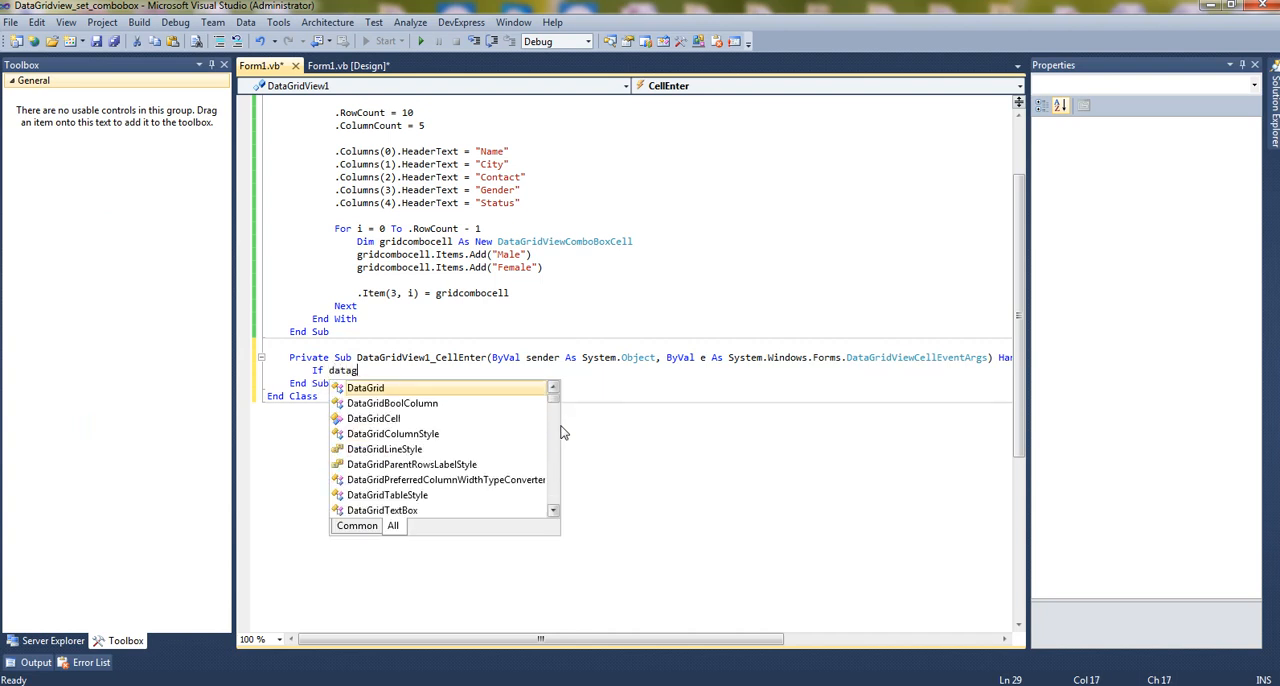
text(ridView1.)
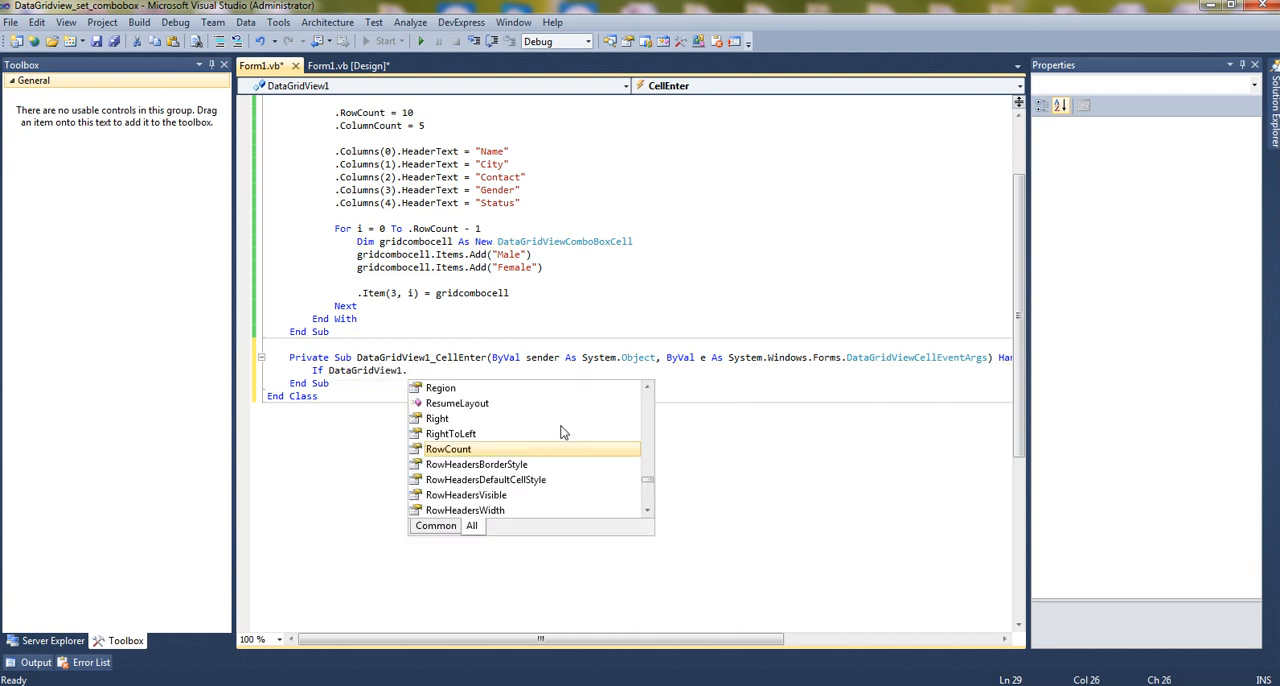
text(CurrentCell.ColumnIndex=3)
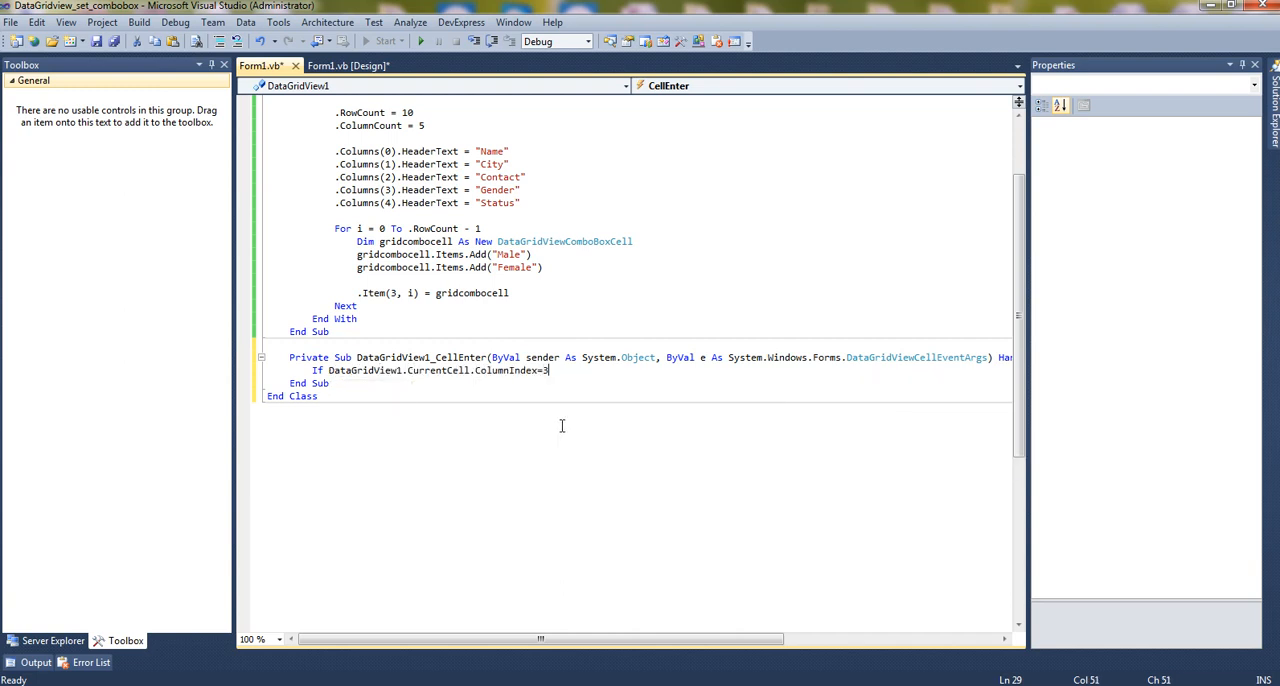
text(se)
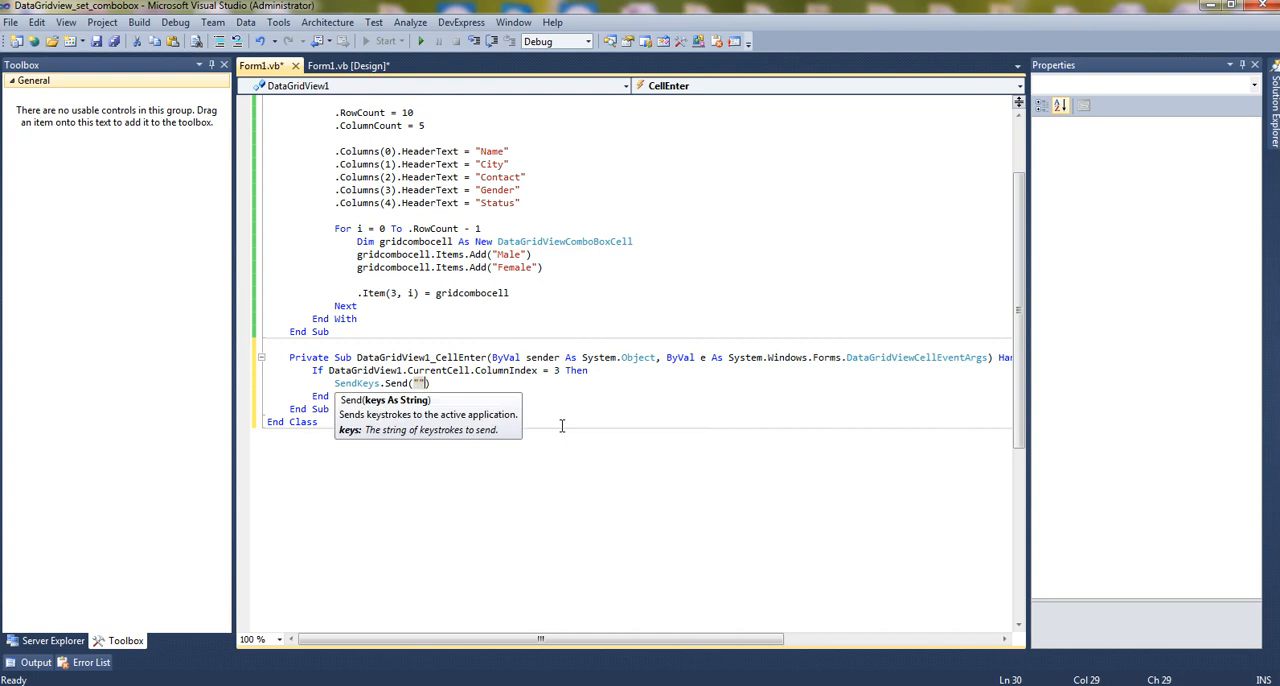
text({F})
text(Aa)
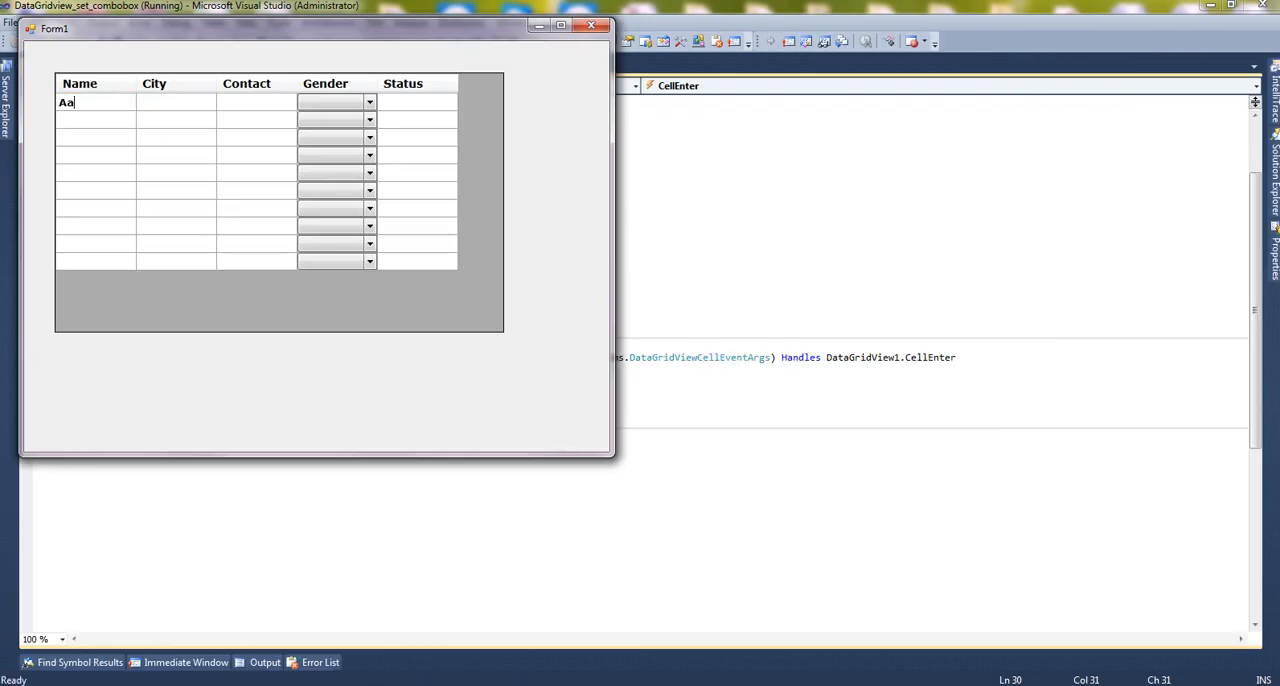
Enter Rajkot as the city, choose Male from the auto-opened Gender list, and type Act as status
text(Raj)
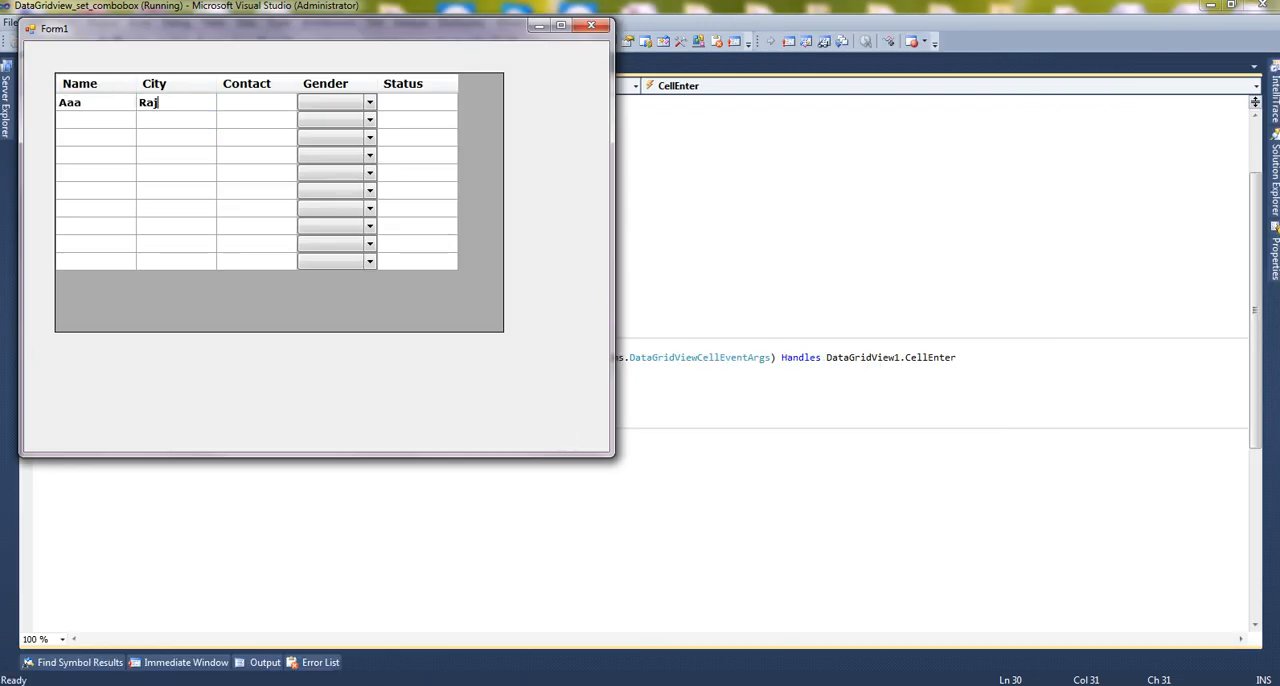
click(369, 102)
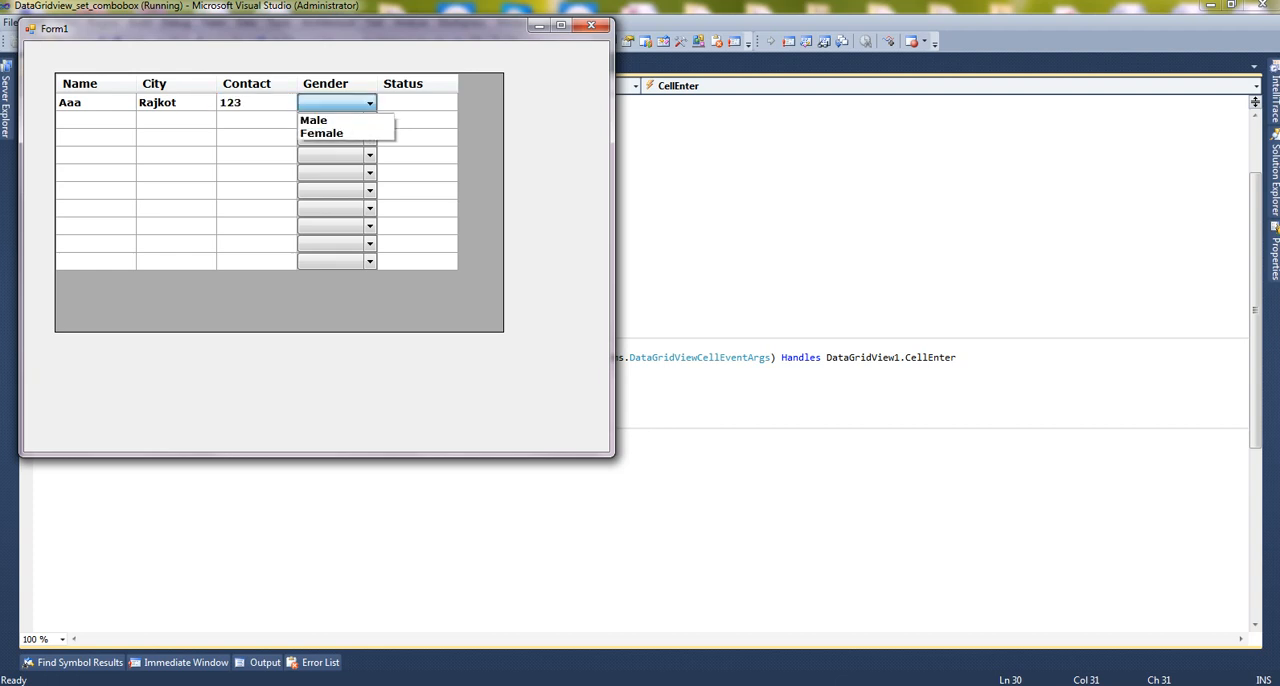
click(314, 120)
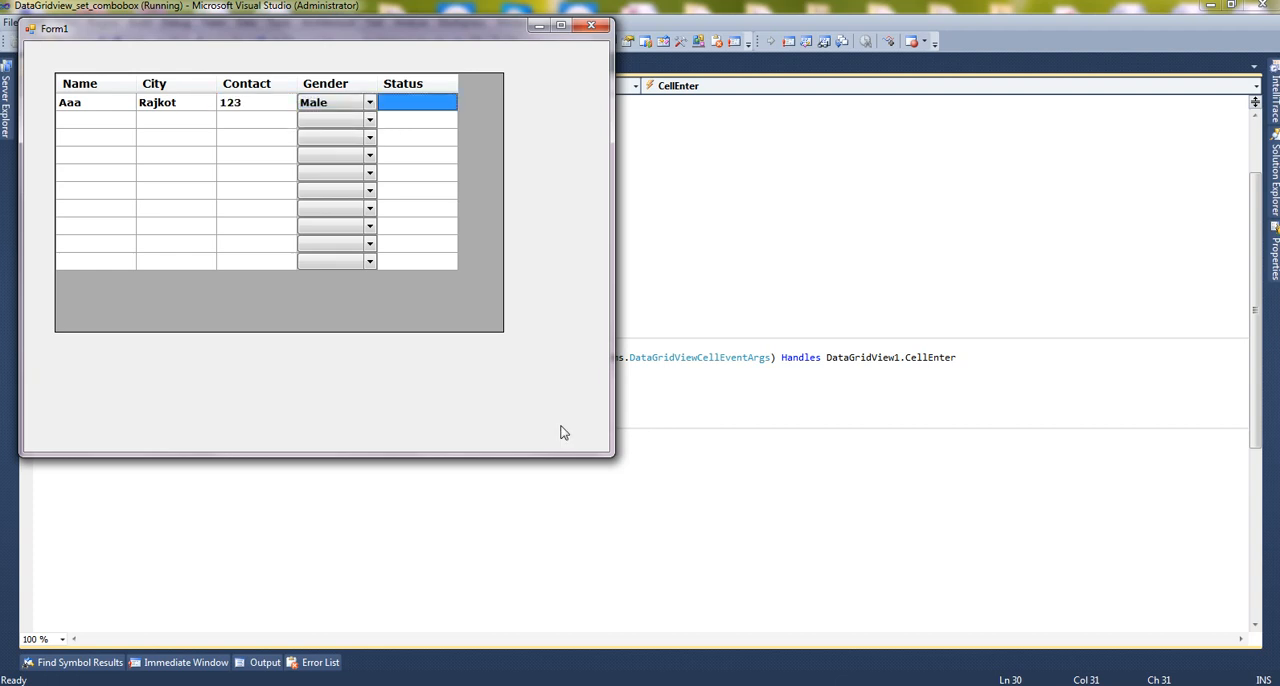
text(Act)
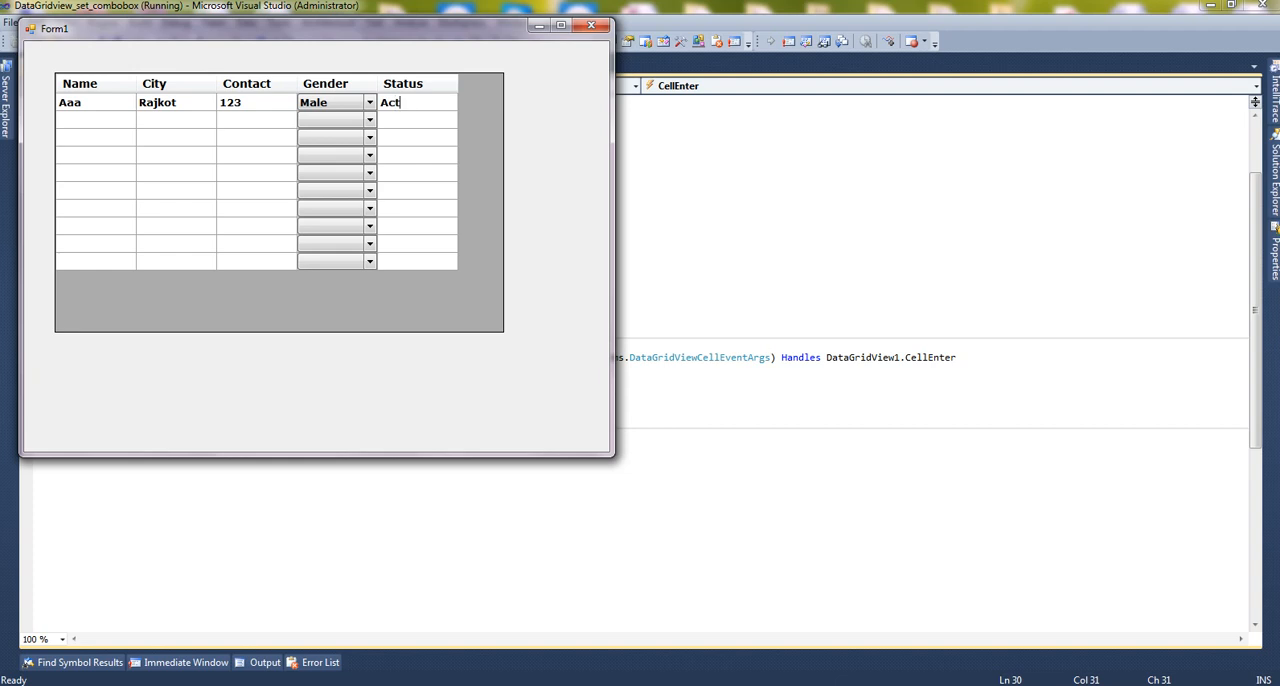